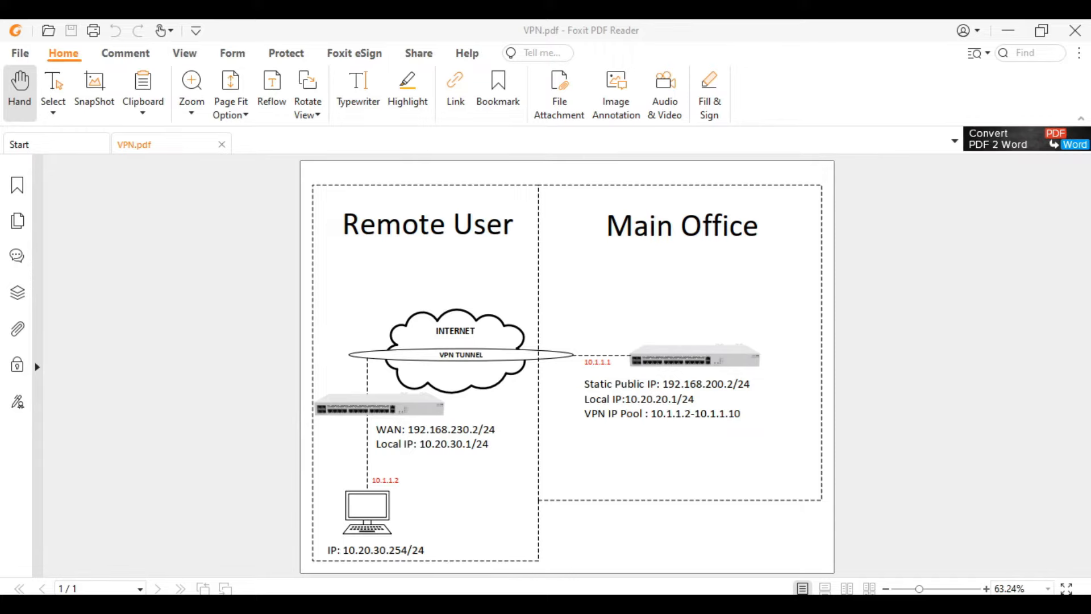
pyautogui.moveTo(801, 376)
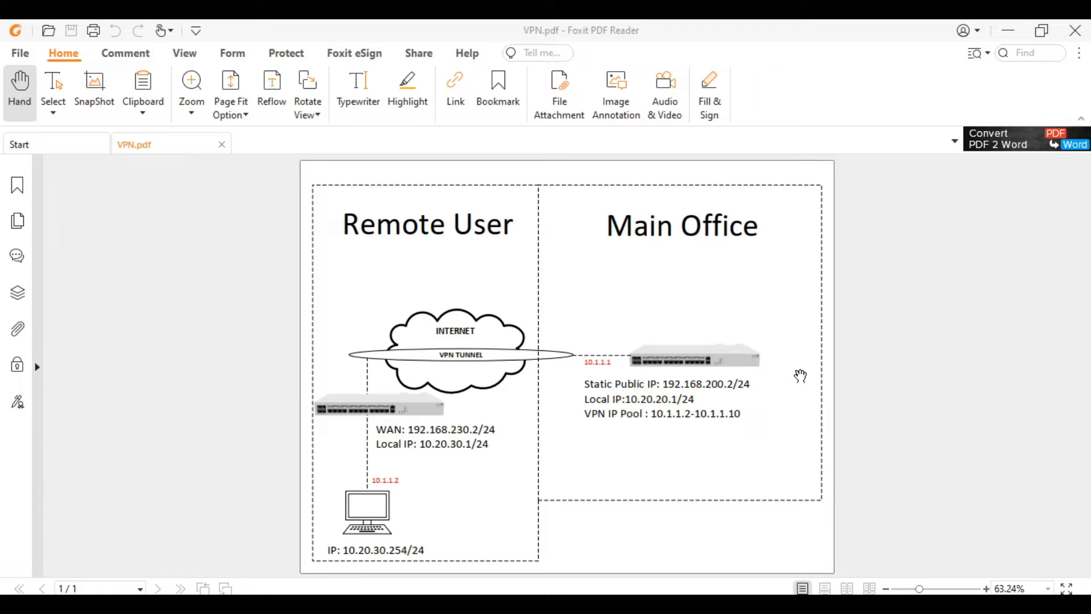
pyautogui.moveTo(676, 436)
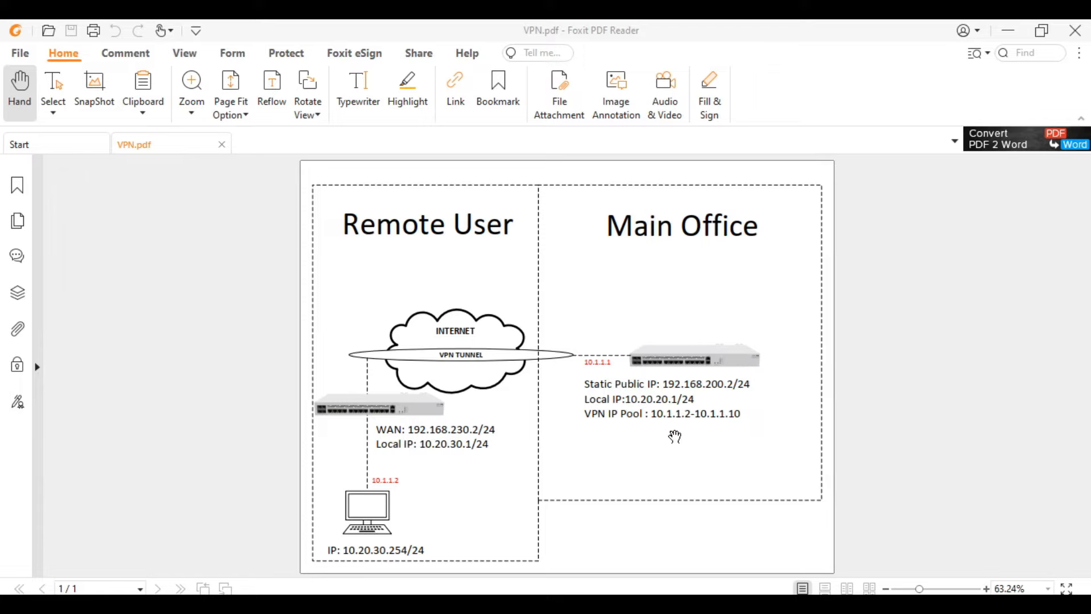
pyautogui.moveTo(689, 439)
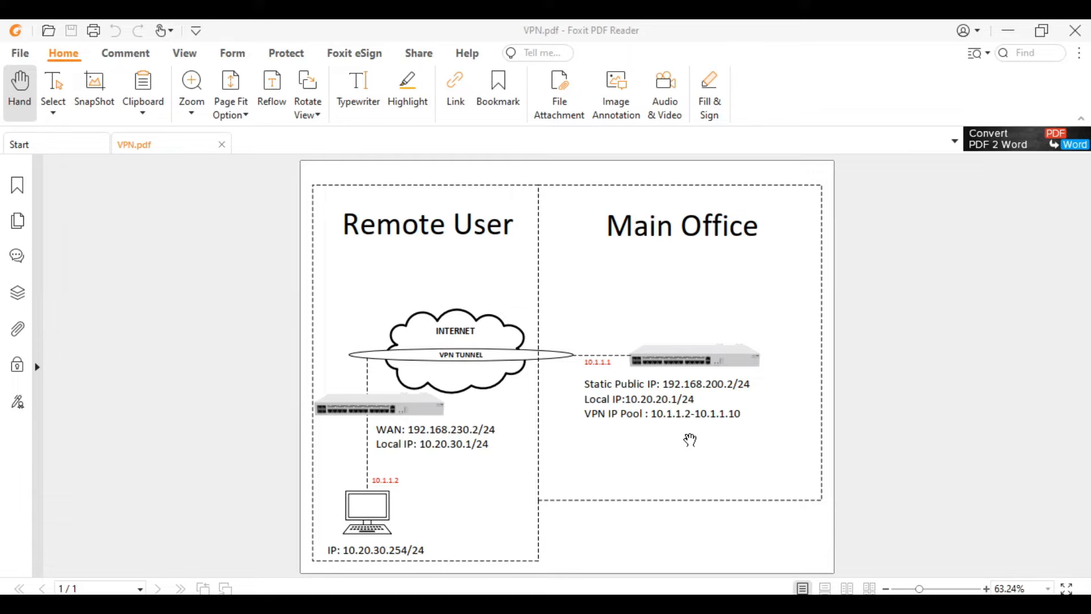
pyautogui.moveTo(417, 442)
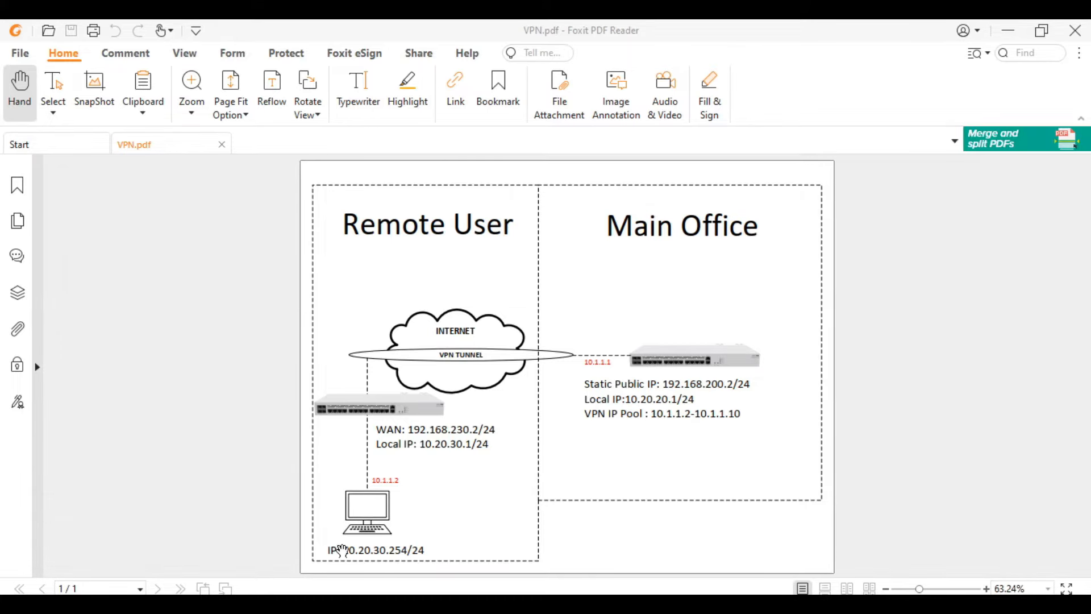
pyautogui.moveTo(376, 547)
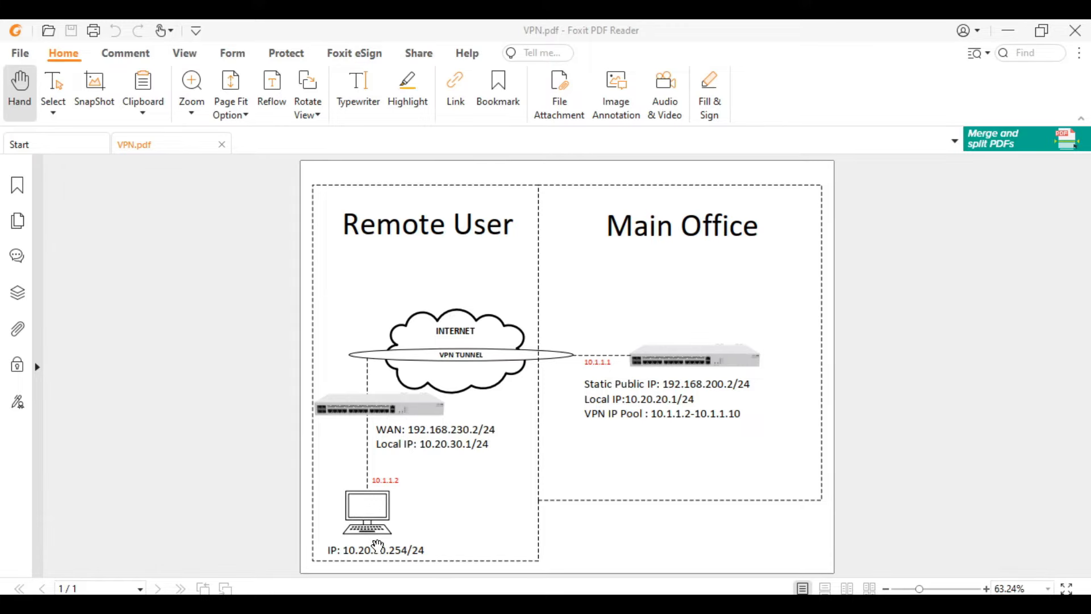
pyautogui.moveTo(377, 545)
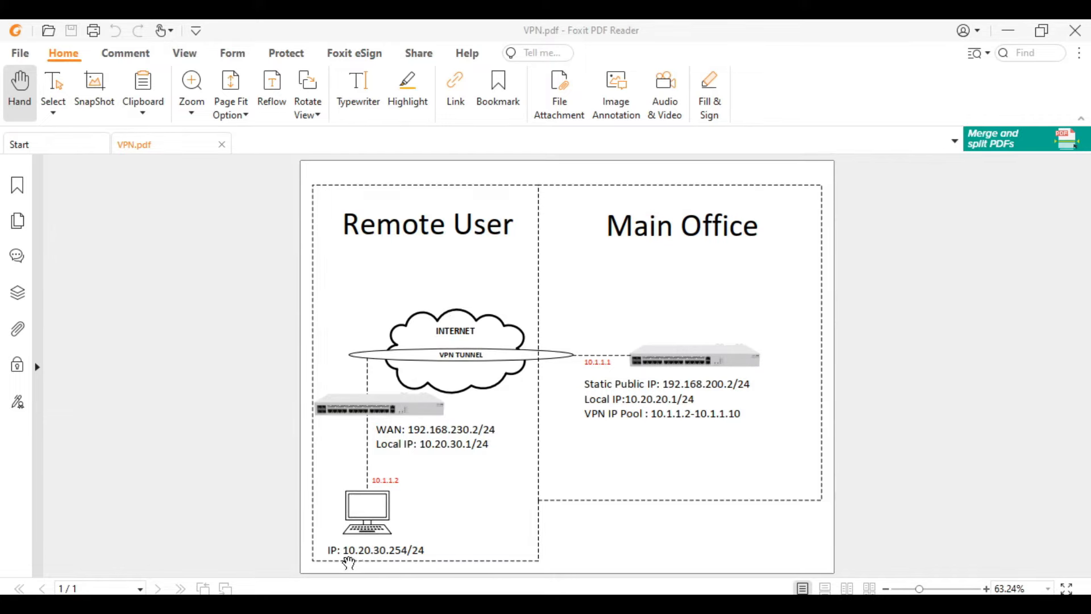
pyautogui.moveTo(402, 479)
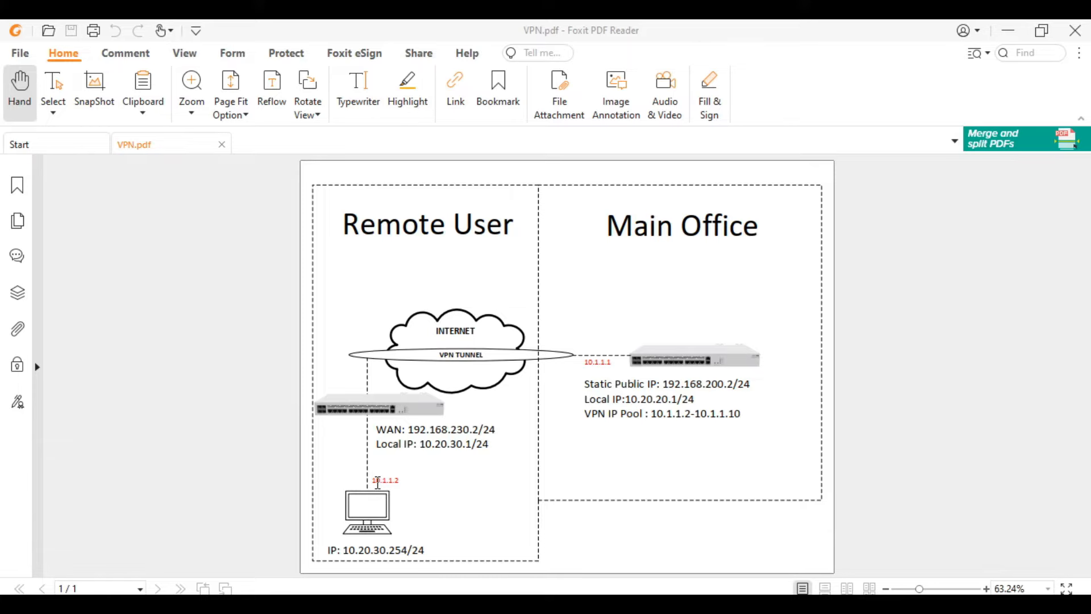
pyautogui.moveTo(529, 515)
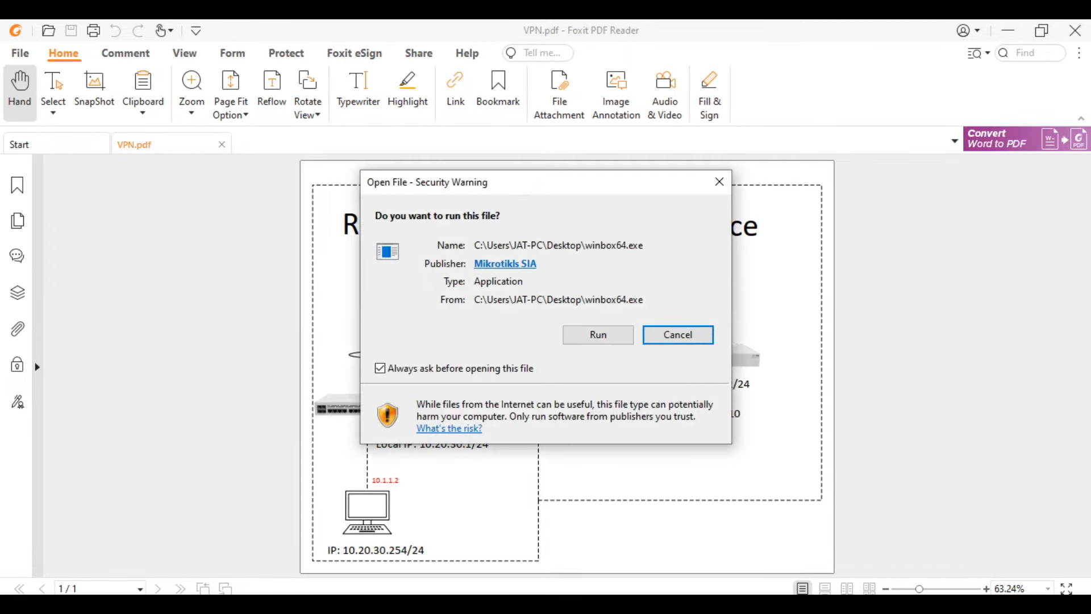
# - Allow WinBox to run past the security warning to connect to the Site-A router
pyautogui.click(676, 334)
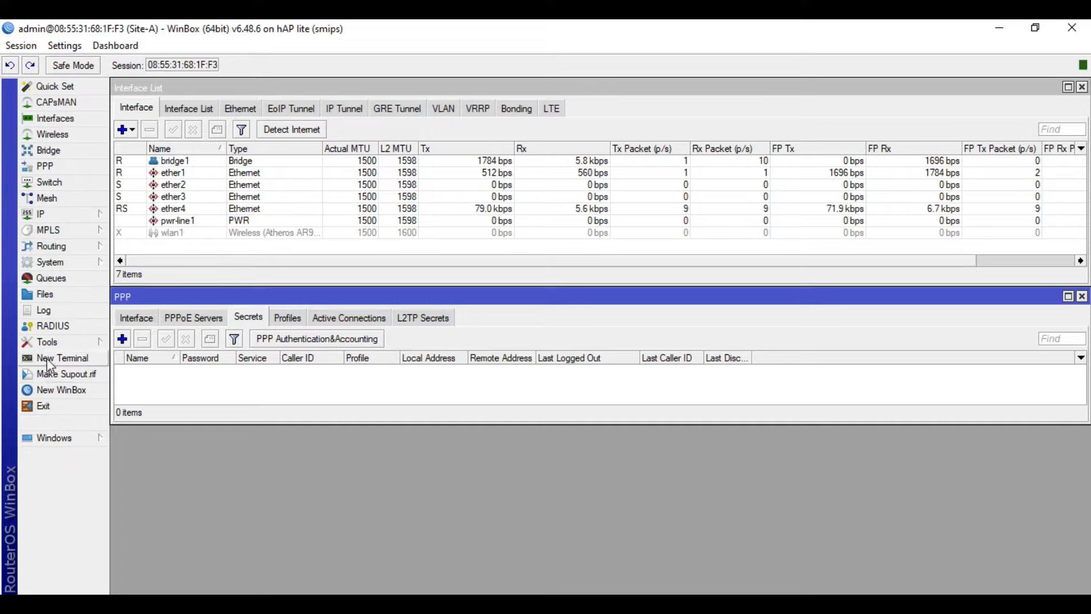
pyautogui.click(61, 359)
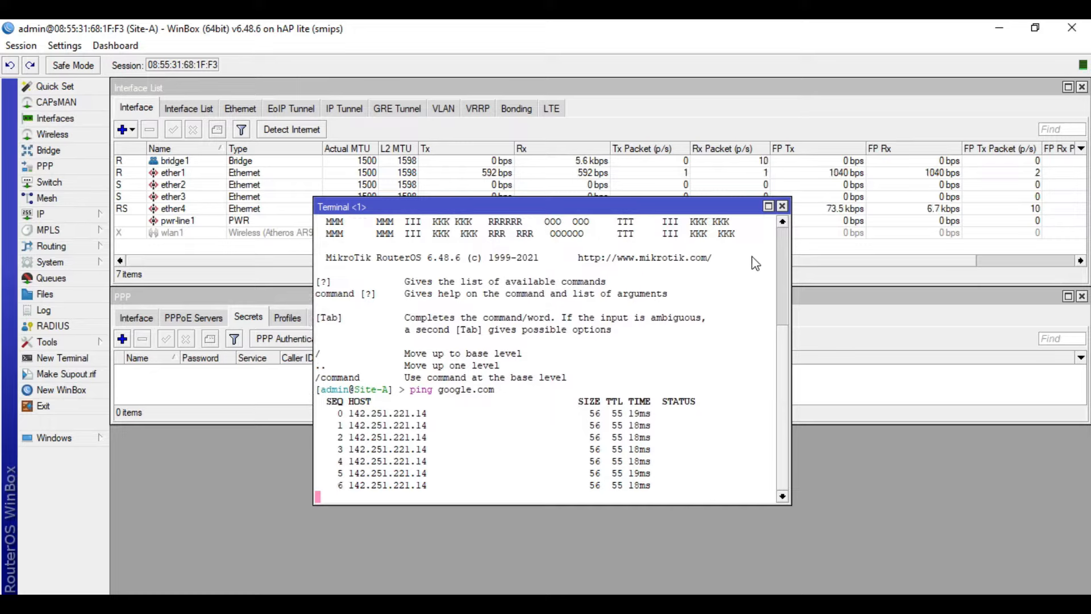
pyautogui.click(781, 206)
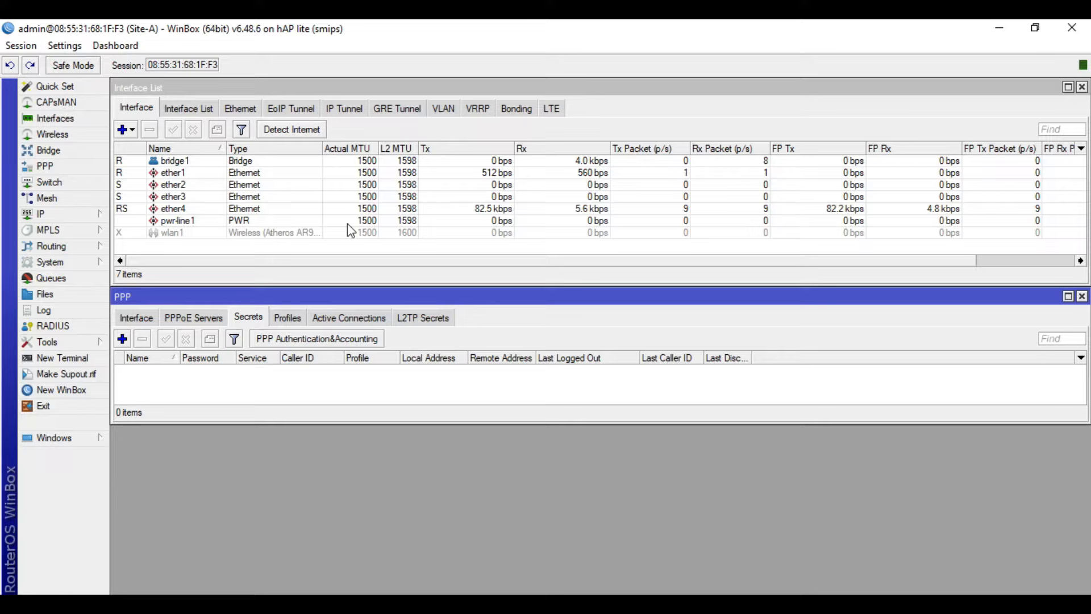
pyautogui.click(136, 317)
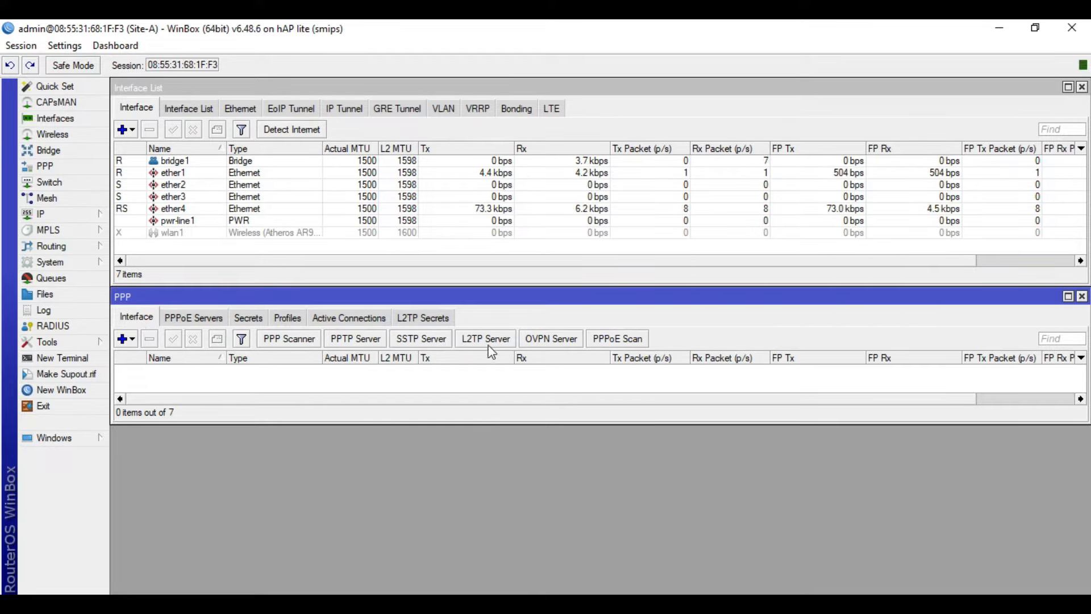
pyautogui.click(485, 339)
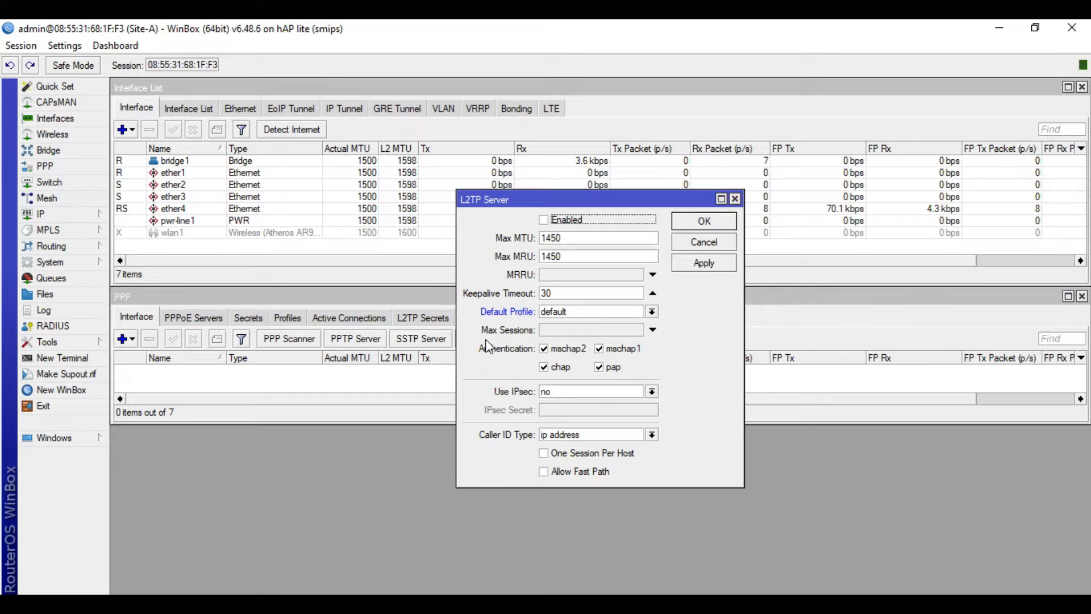
pyautogui.click(544, 220)
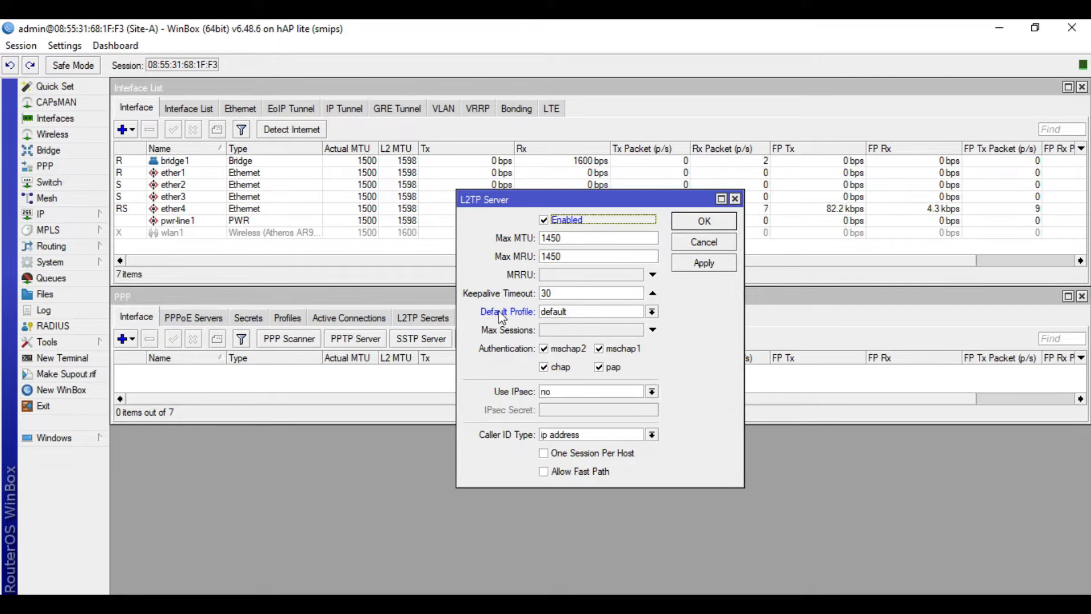
pyautogui.moveTo(556, 365)
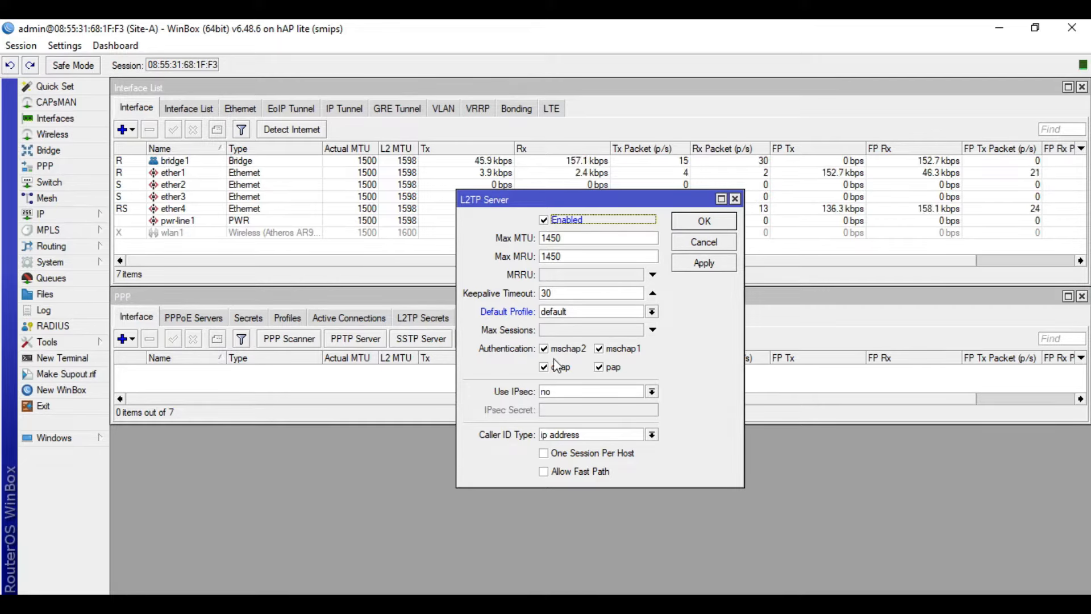
pyautogui.moveTo(570, 400)
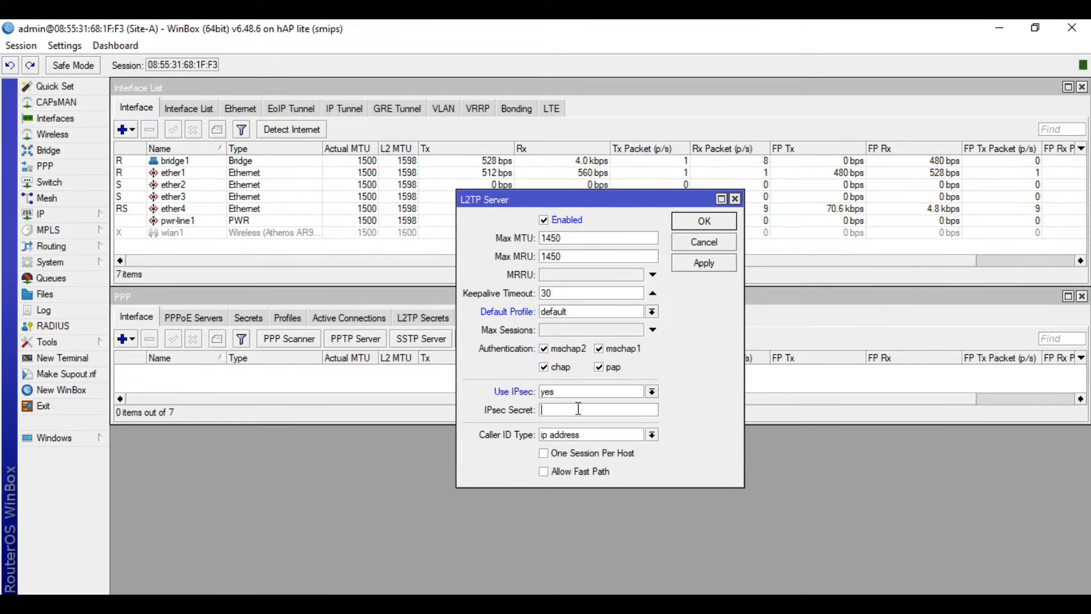
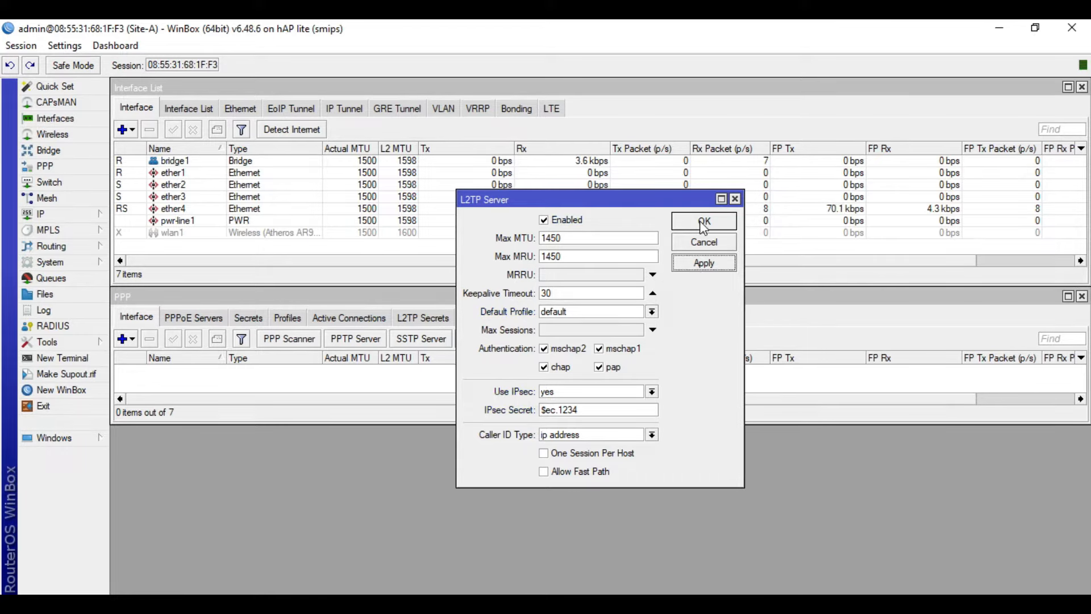
pyautogui.click(703, 221)
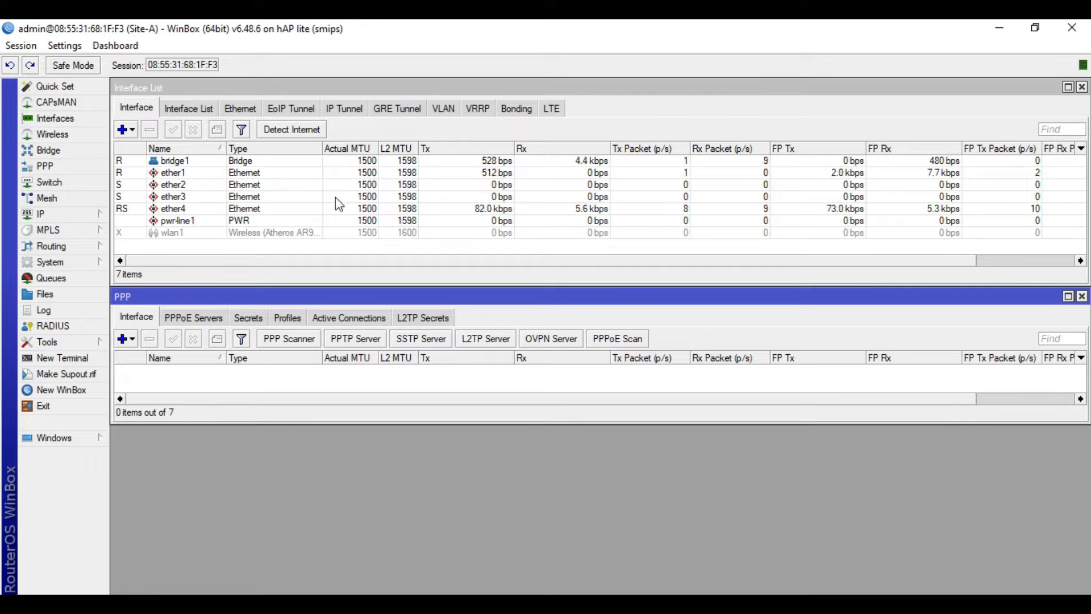
# - Add an IP pool named VPN-Pool with addresses 10.1.1.2-10.1.1.10
pyautogui.click(40, 214)
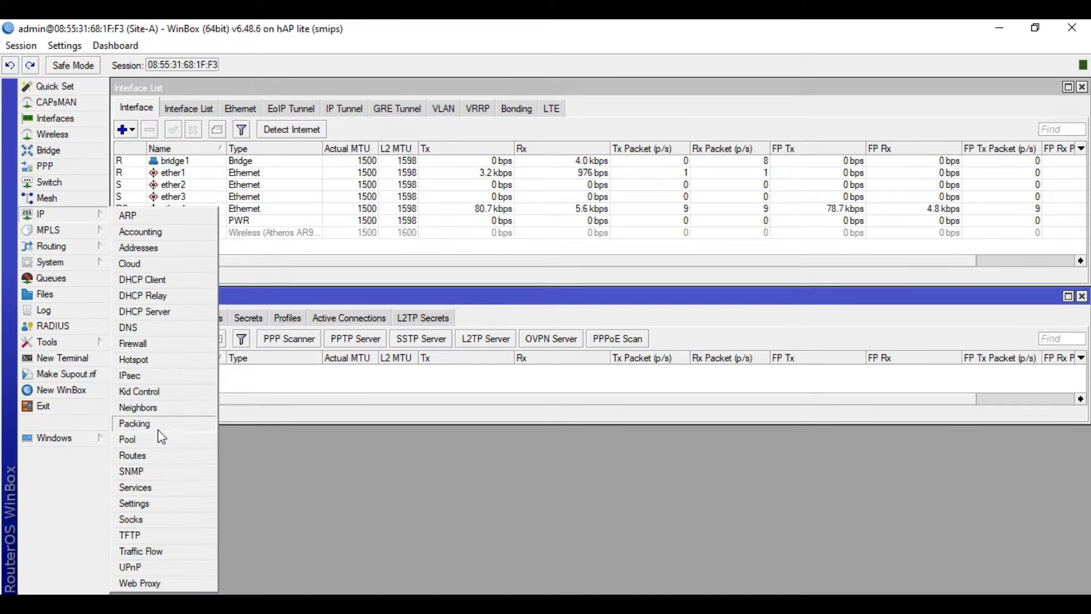
pyautogui.click(127, 439)
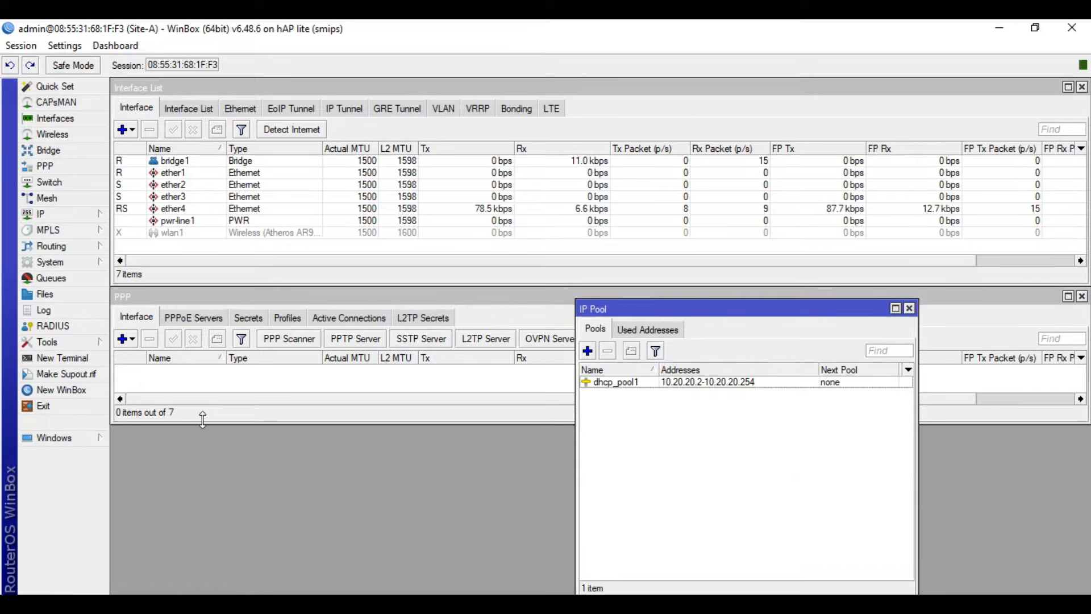
pyautogui.click(587, 350)
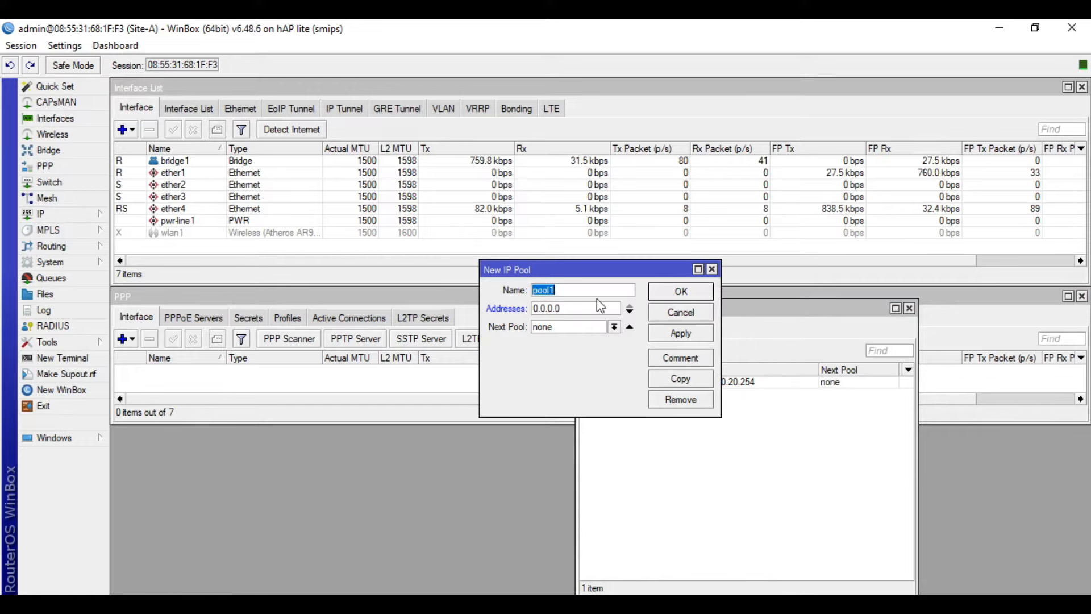
pyautogui.write('VPN')
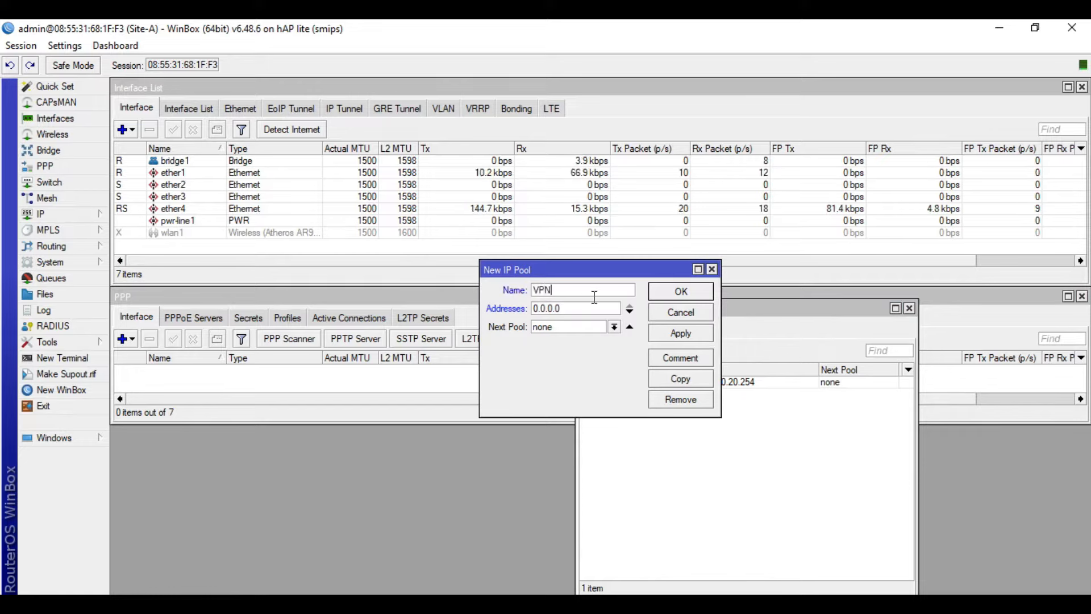
pyautogui.write('-Pool')
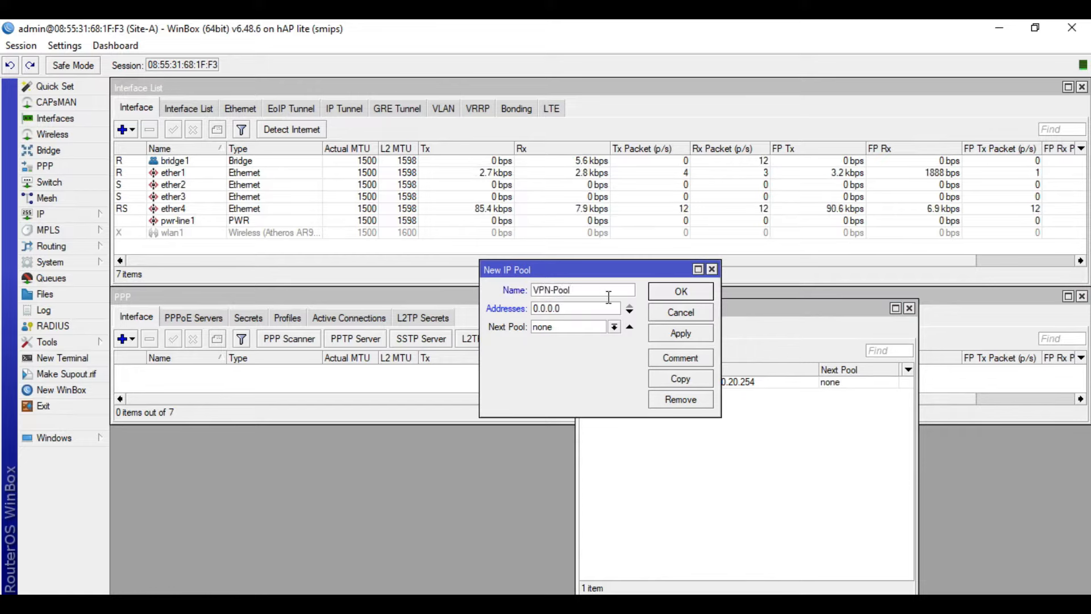
pyautogui.write('10.')
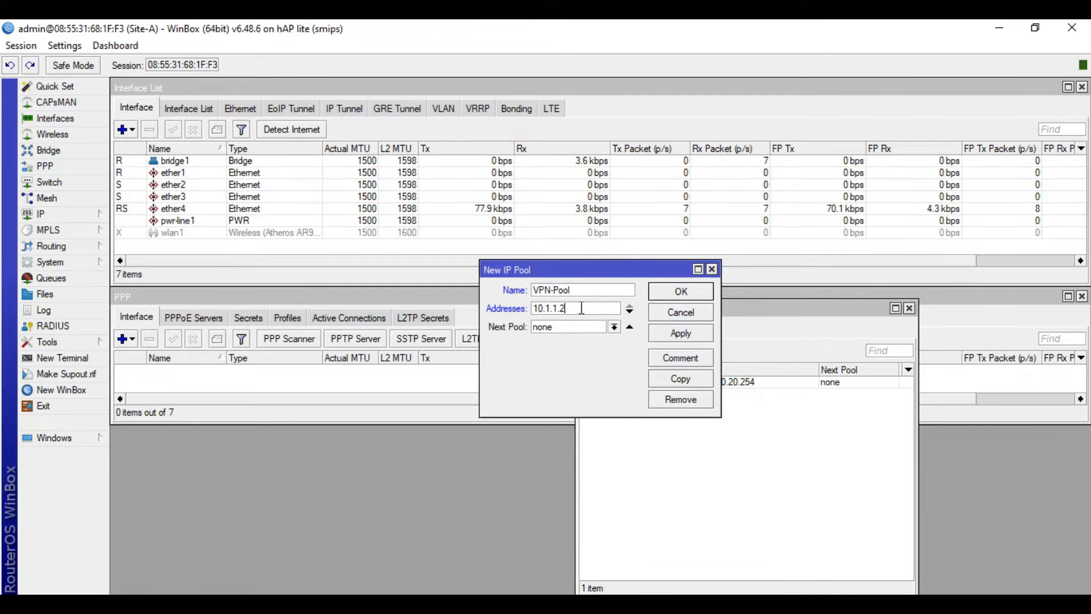
pyautogui.write('-10')
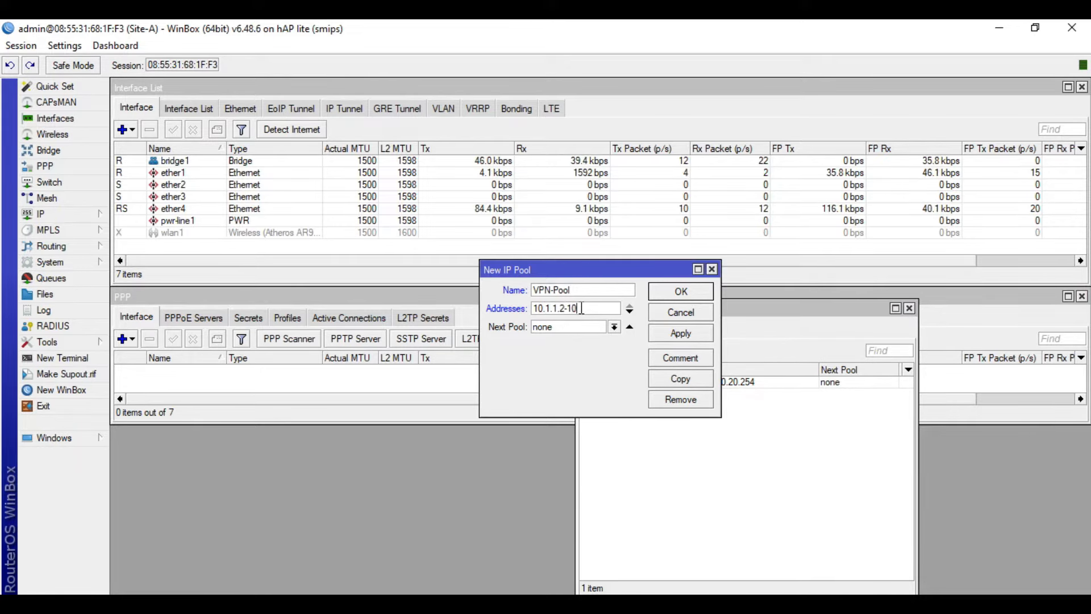
pyautogui.write('.1.1')
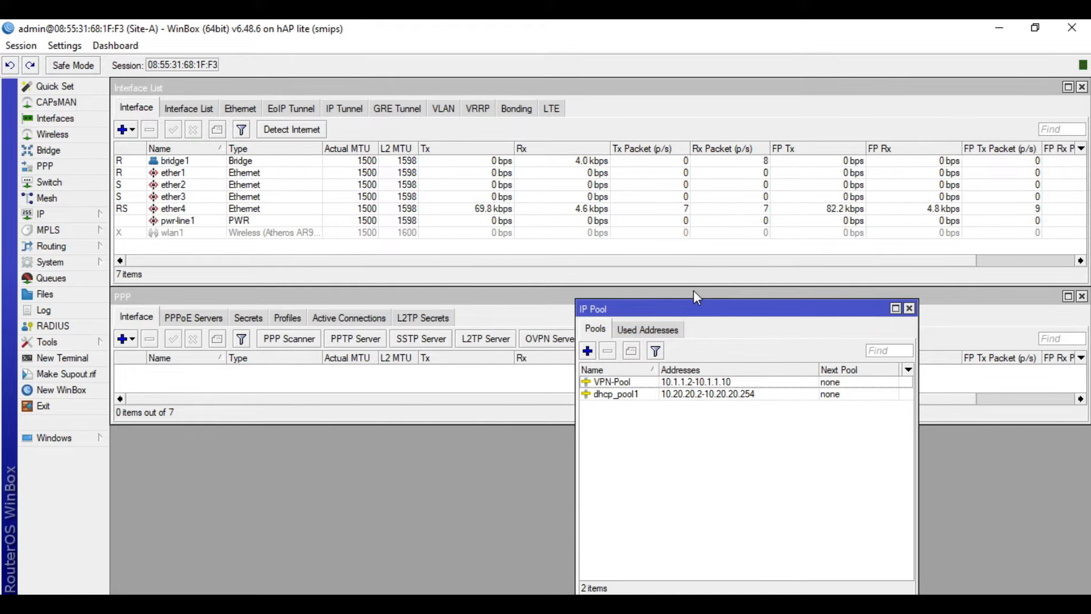
pyautogui.click(909, 308)
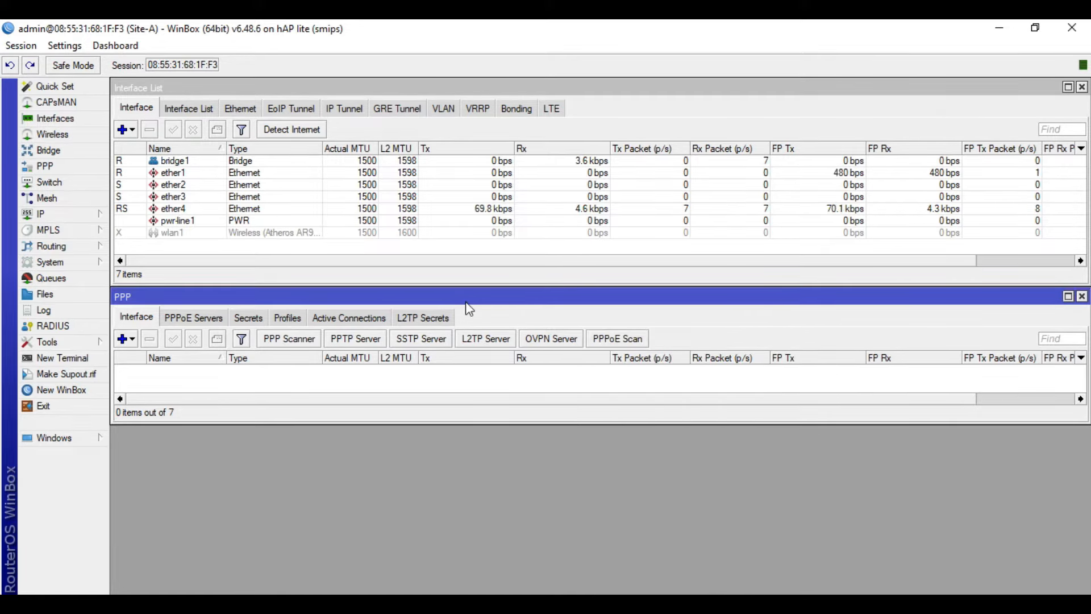
# - Create PPP profile VPN Profile with local address 10.1.1.1, remote address VPN-Pool and Only One yes
pyautogui.click(287, 317)
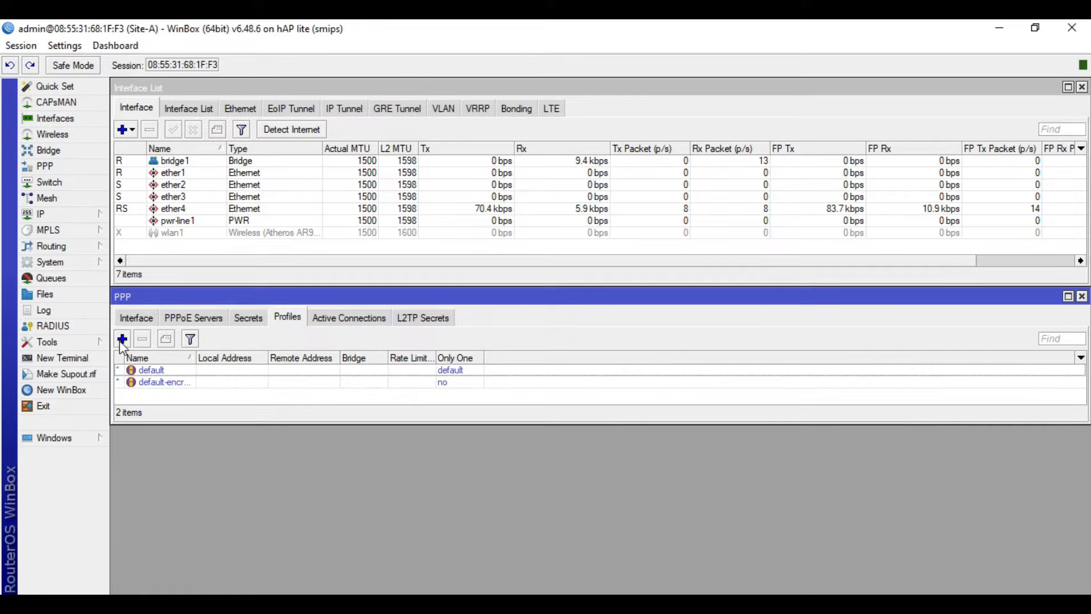
pyautogui.click(121, 339)
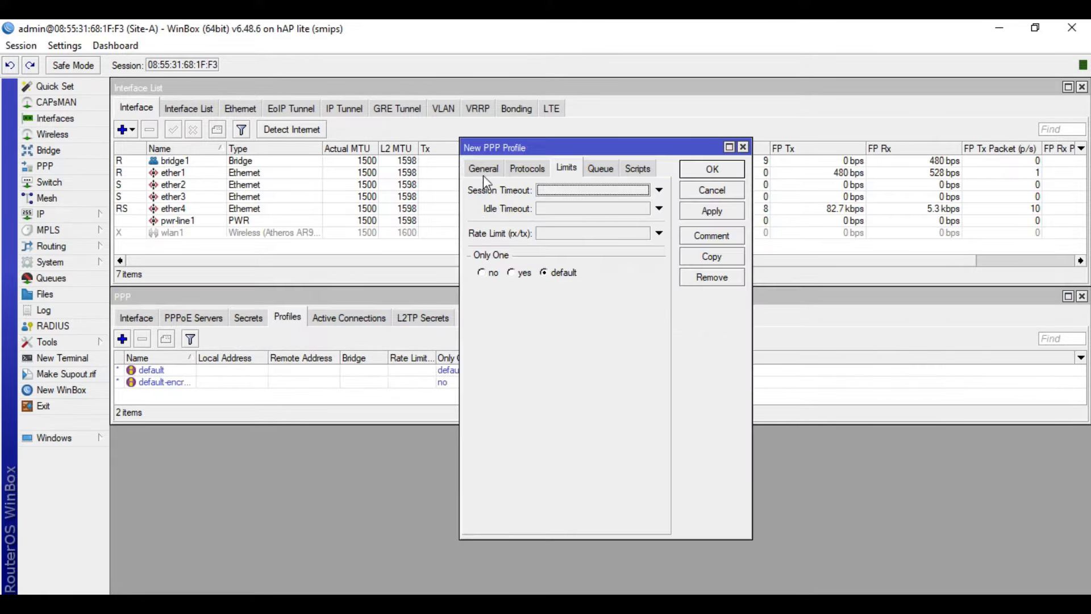
pyautogui.click(483, 169)
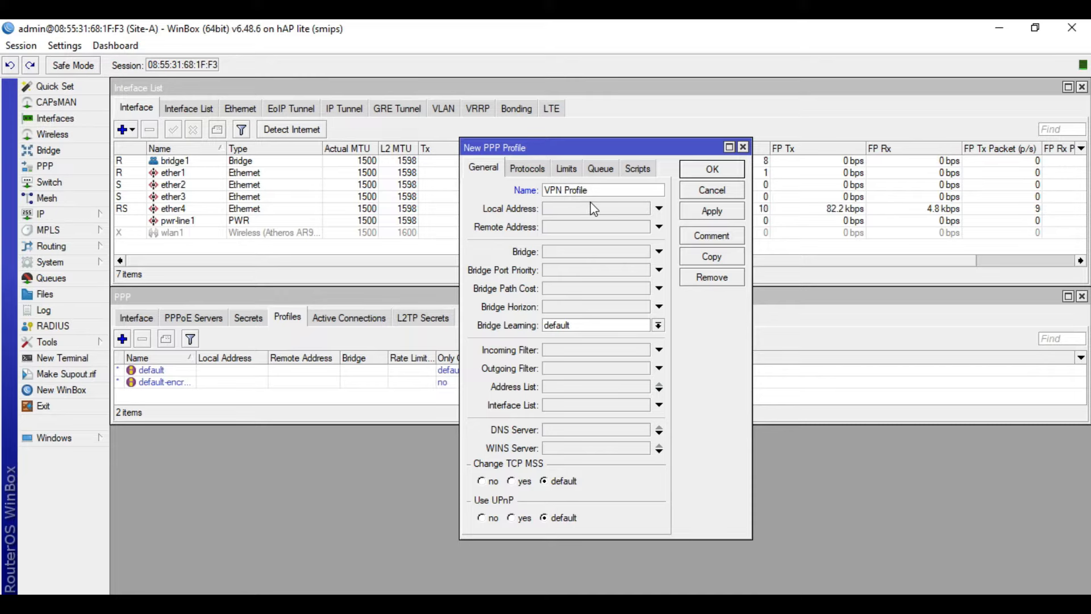
pyautogui.write('10.1.1.')
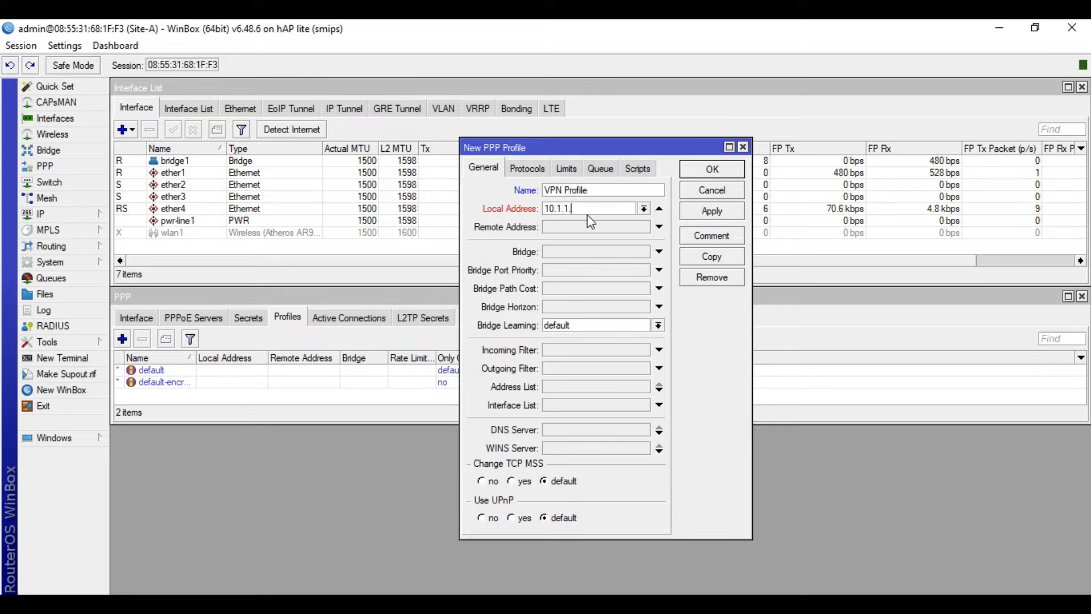
pyautogui.click(594, 226)
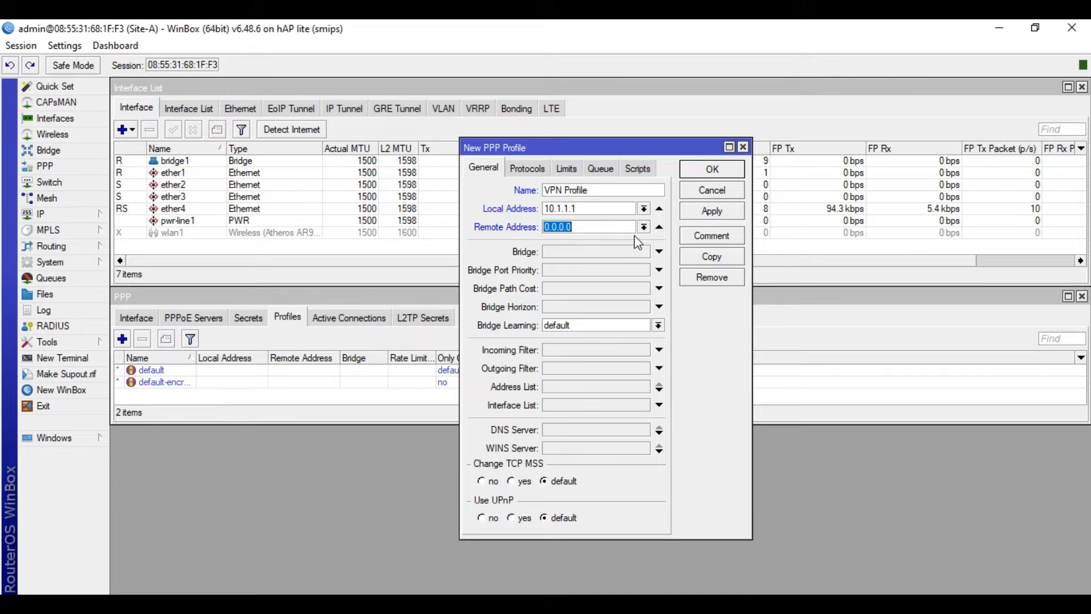
pyautogui.click(644, 226)
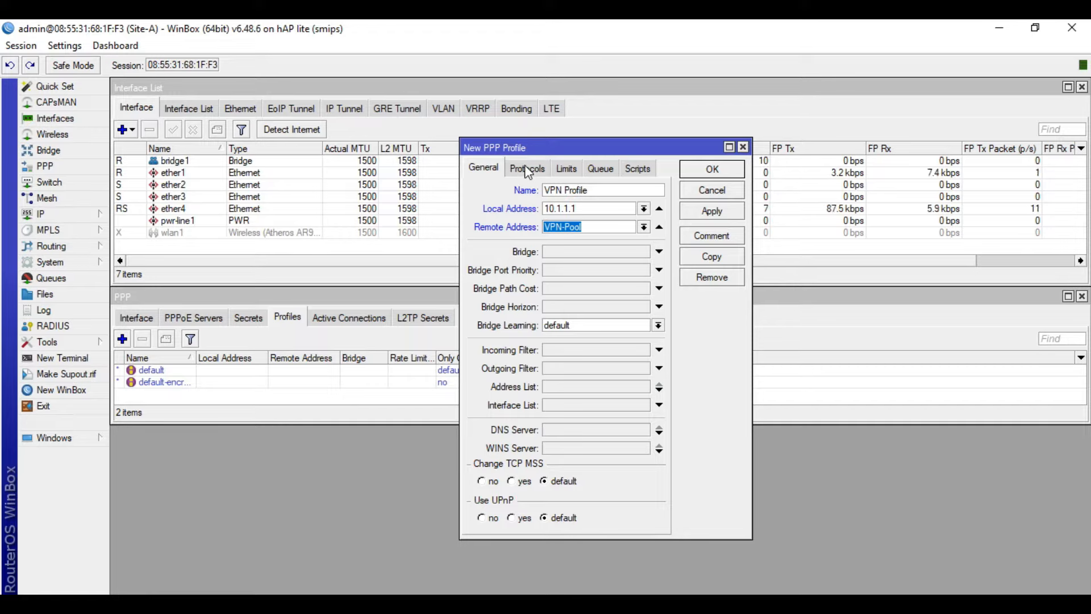
pyautogui.click(526, 169)
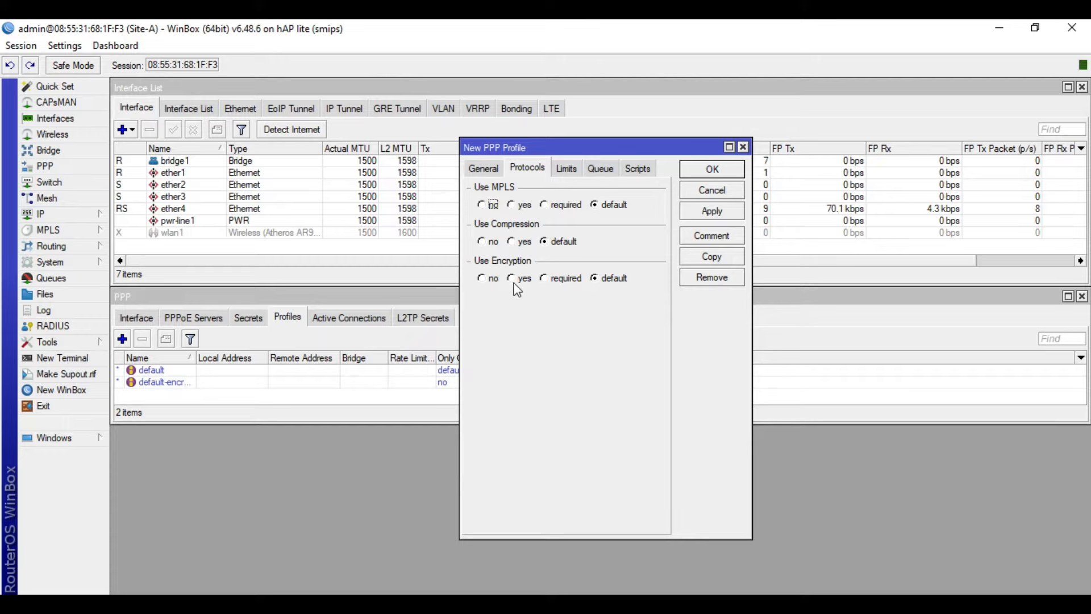
pyautogui.click(566, 168)
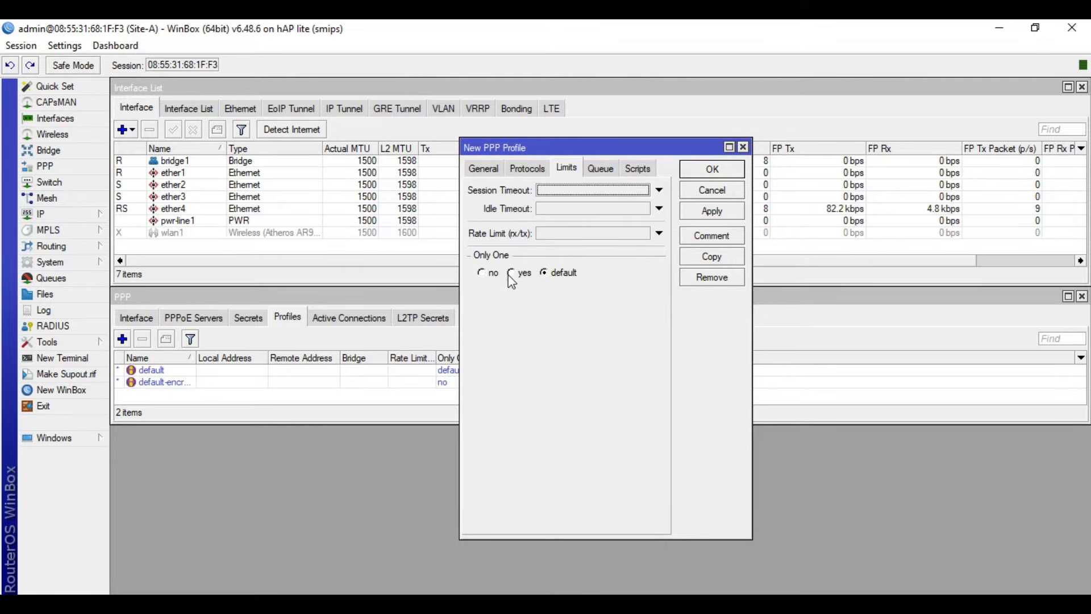
pyautogui.click(512, 272)
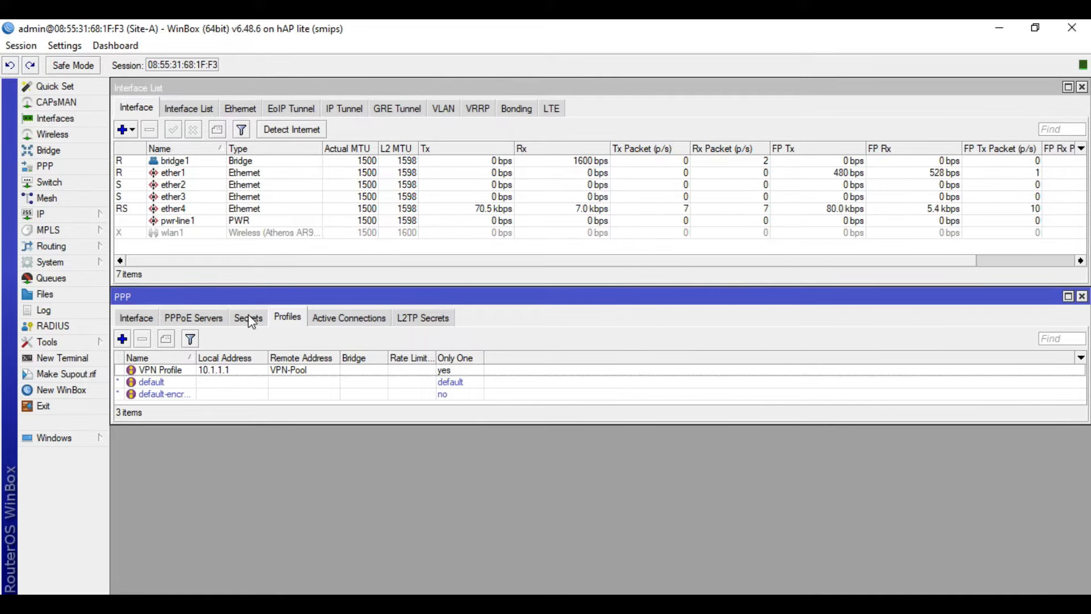
pyautogui.click(247, 317)
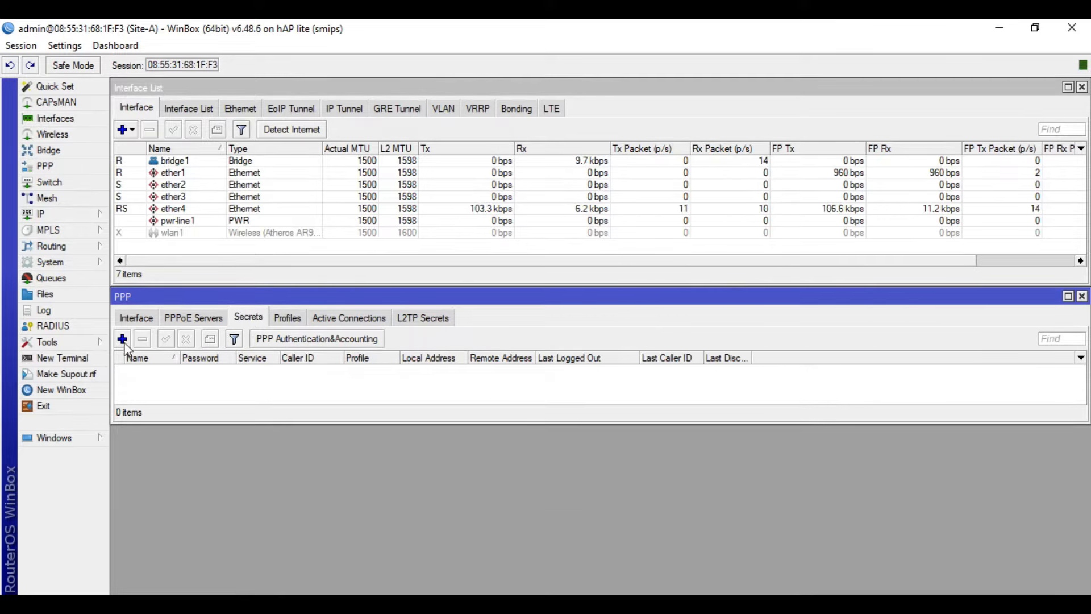
pyautogui.click(123, 338)
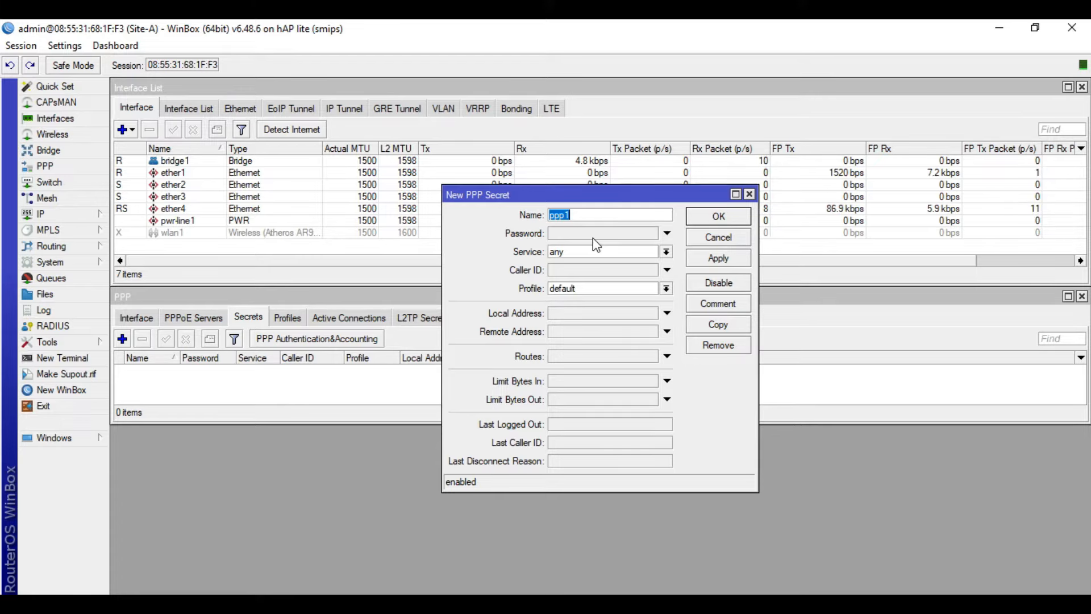
pyautogui.write('vpn-')
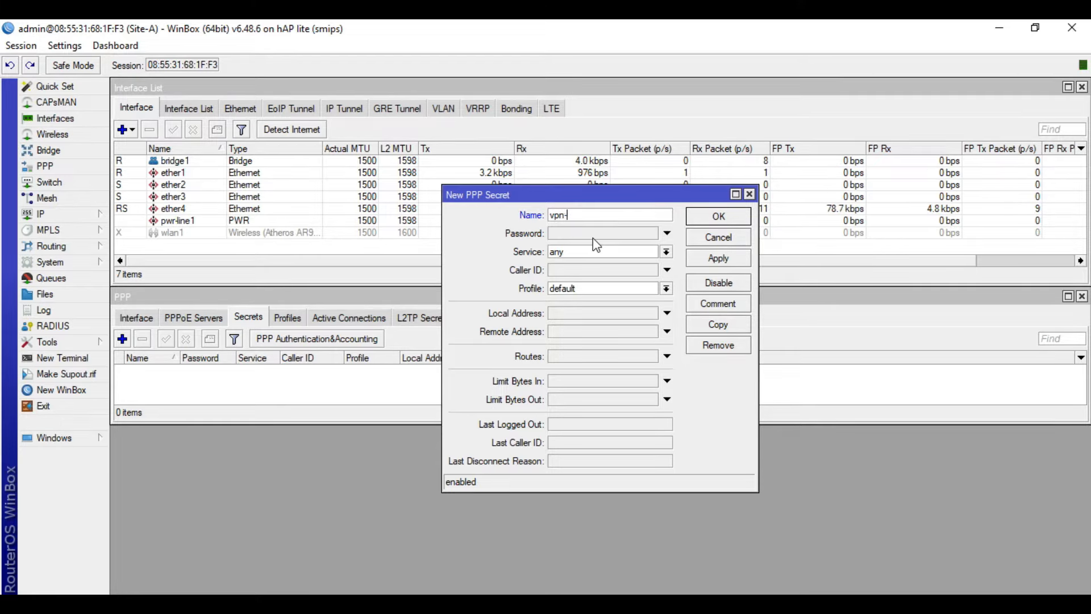
pyautogui.write('user1')
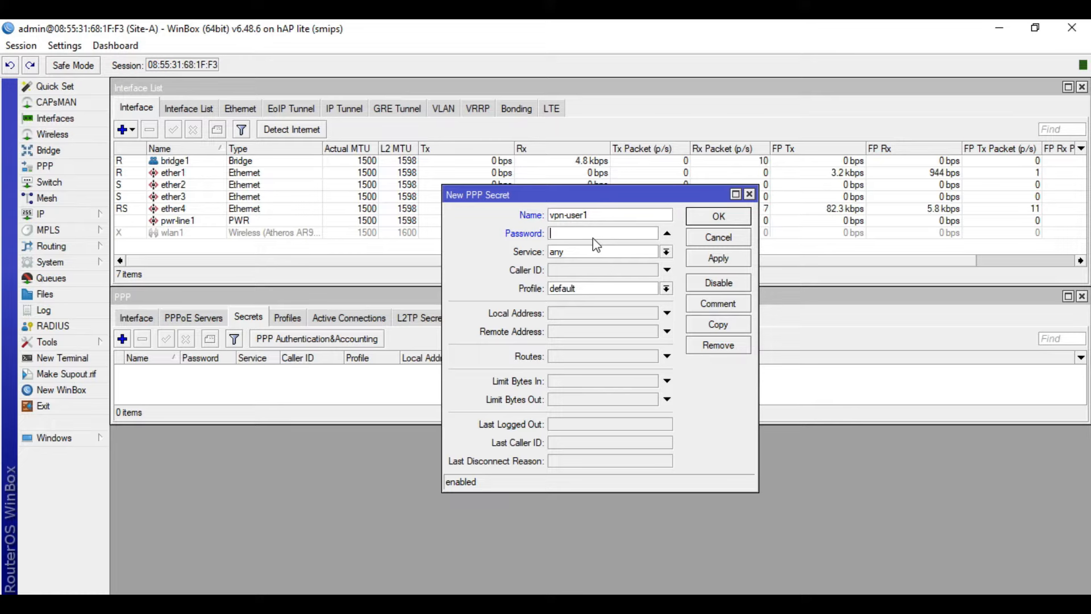
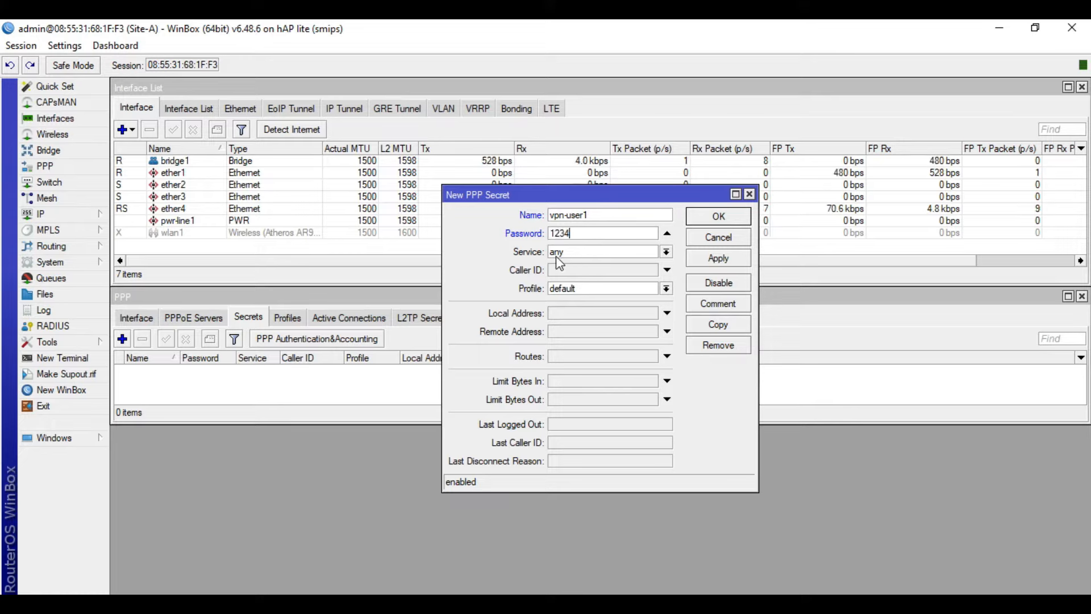
pyautogui.click(666, 251)
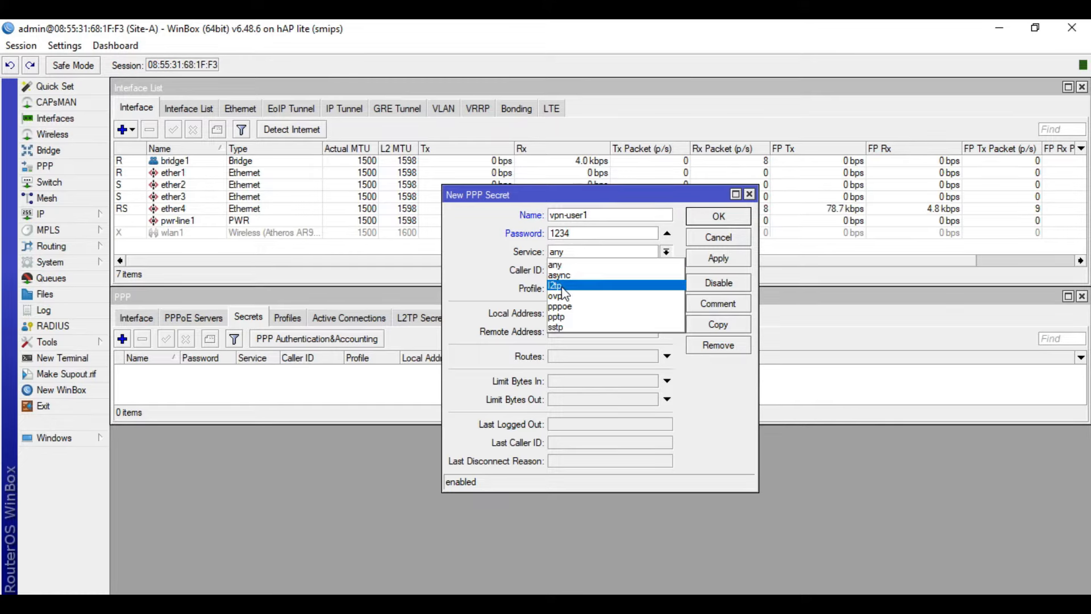
pyautogui.click(557, 286)
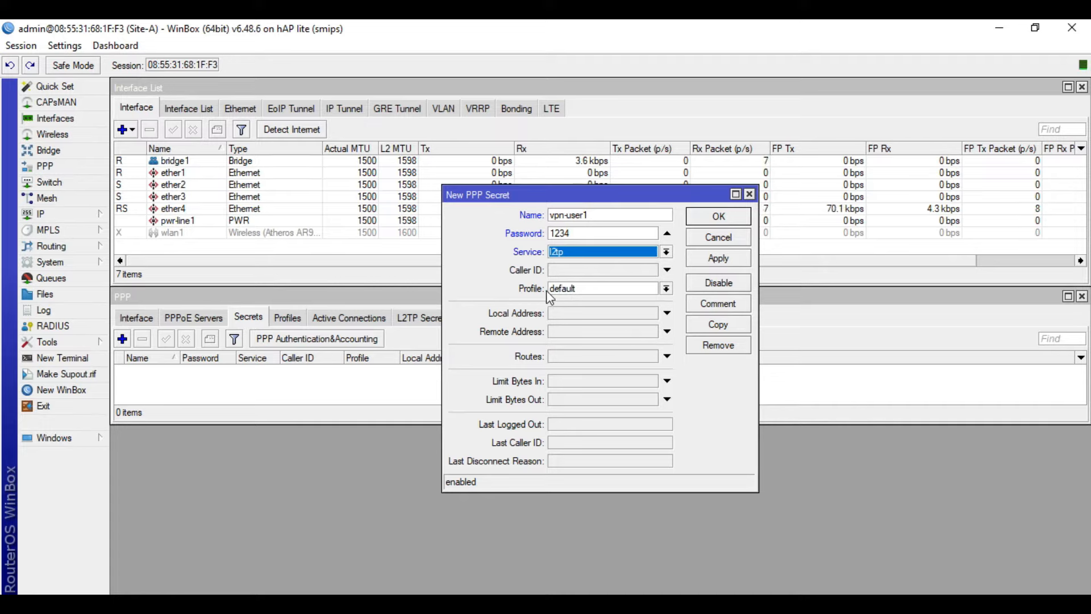
pyautogui.click(666, 288)
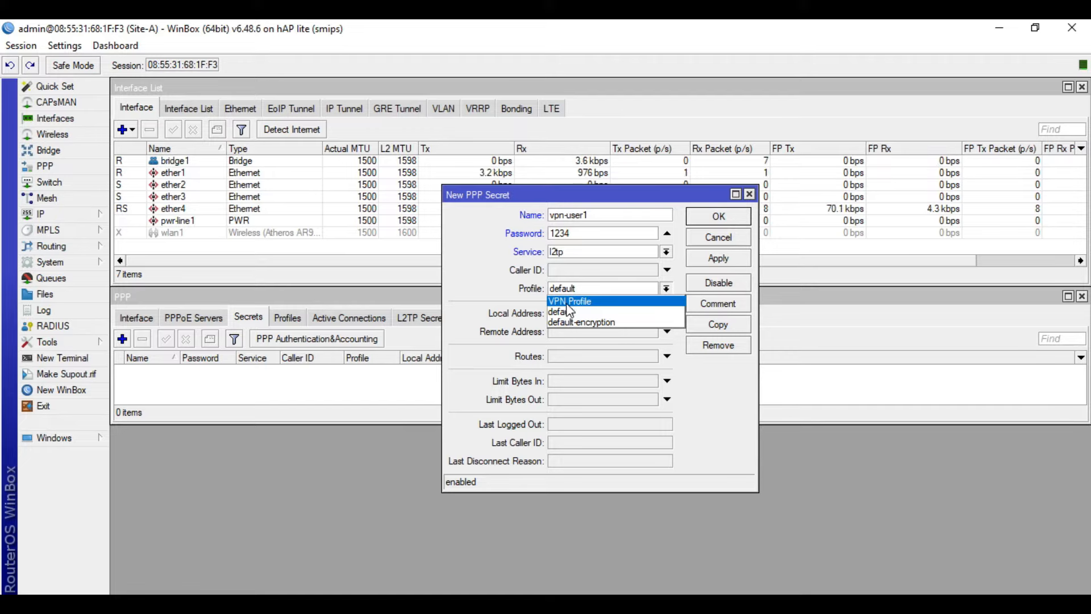
pyautogui.click(569, 300)
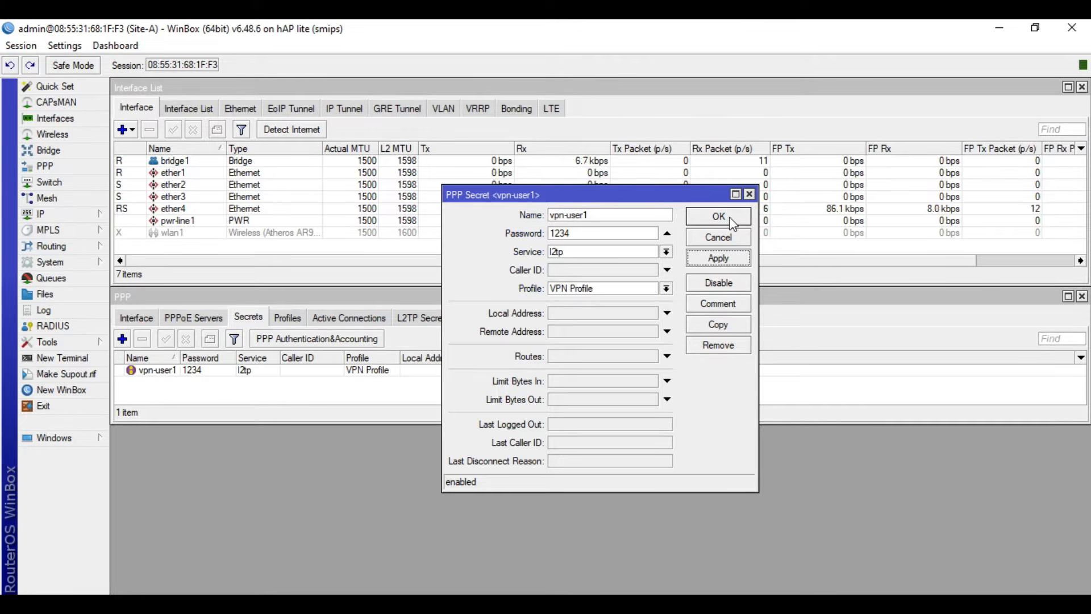
pyautogui.click(717, 216)
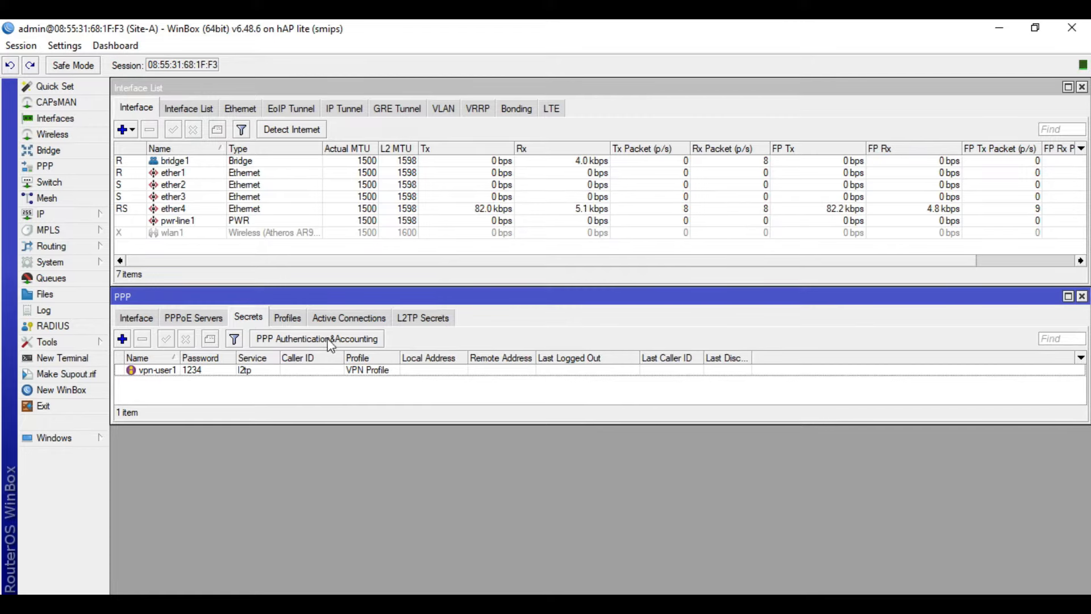
# - Set the L2TP server's default profile to VPN Profile and apply it
pyautogui.click(287, 317)
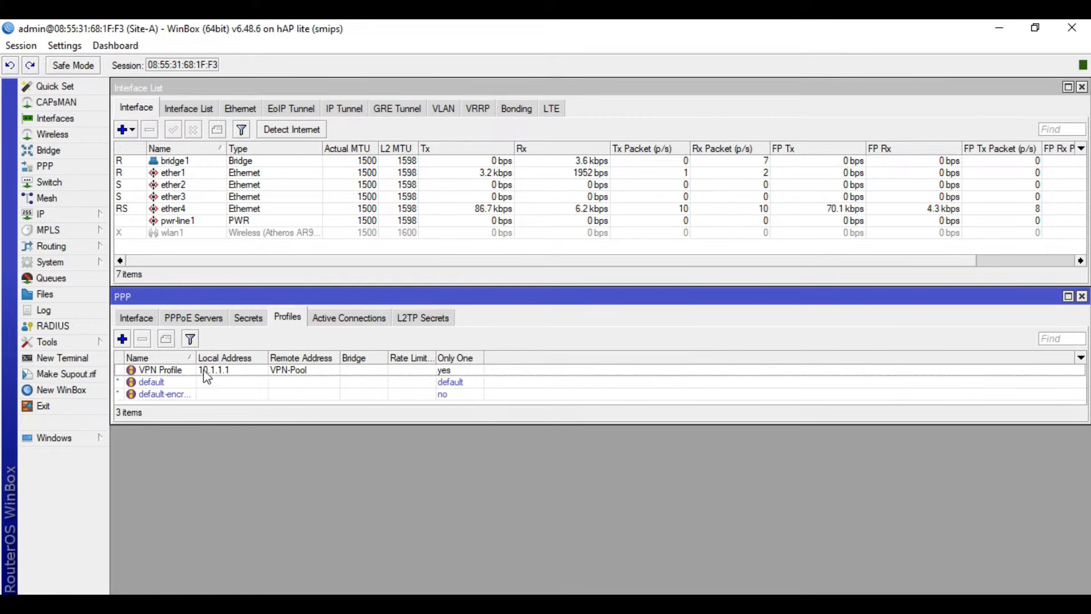
pyautogui.doubleClick(161, 370)
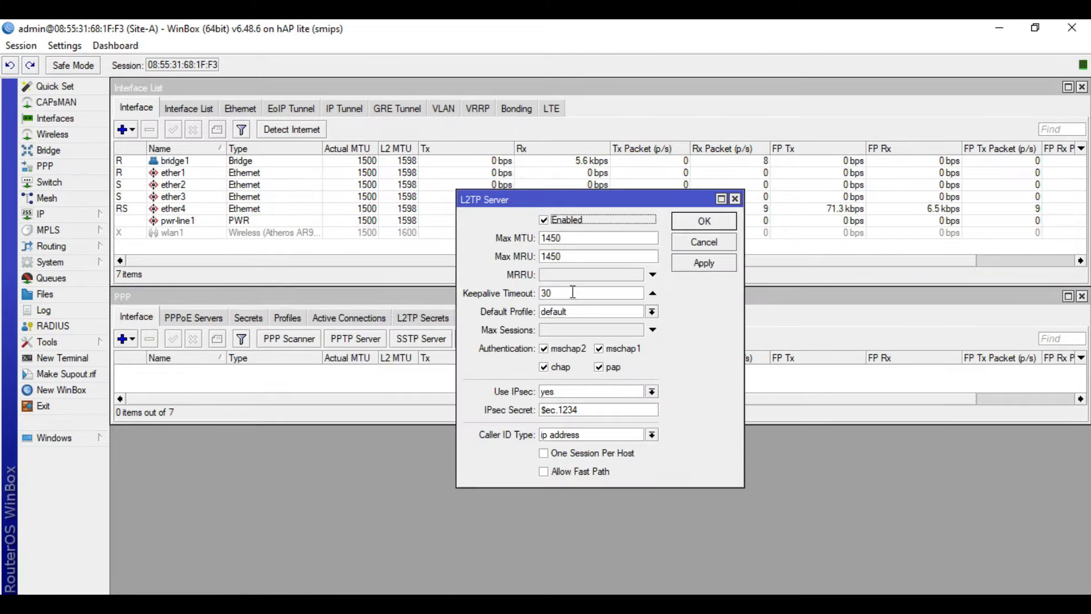
pyautogui.click(651, 312)
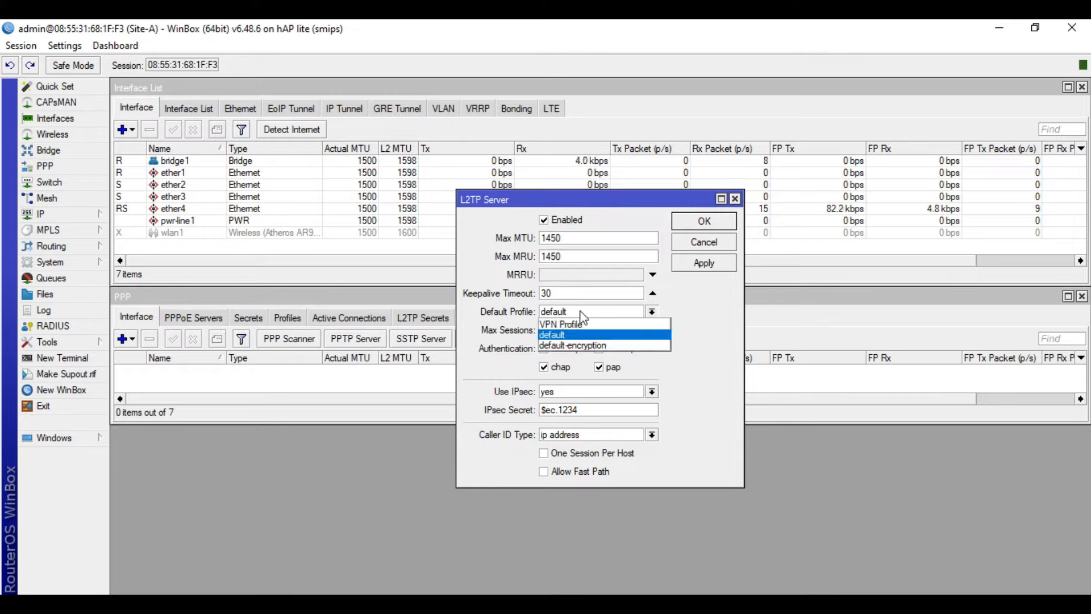
pyautogui.click(564, 324)
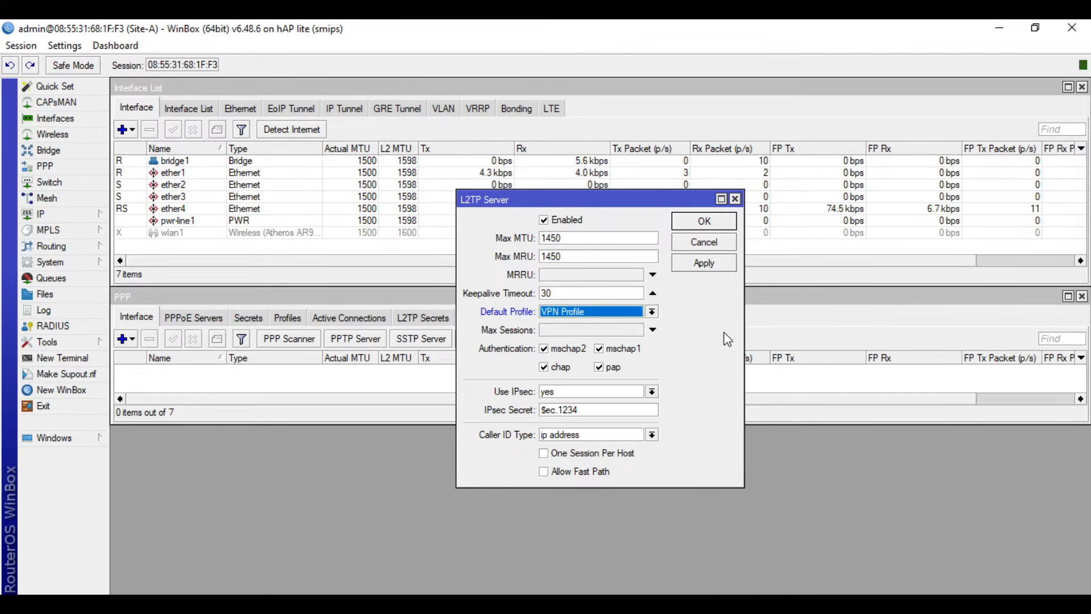
pyautogui.click(703, 263)
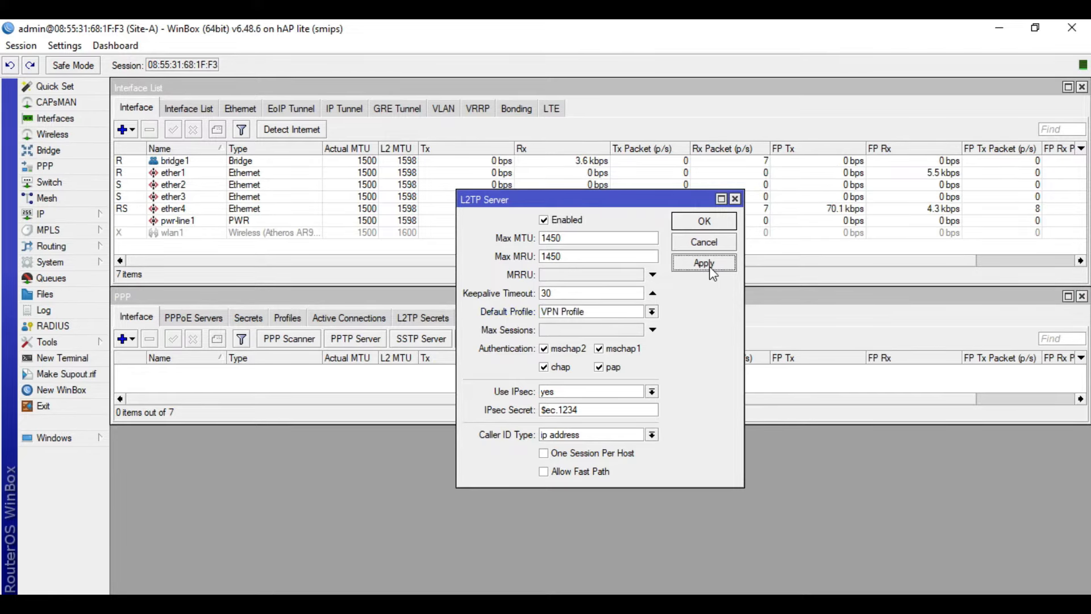
pyautogui.click(703, 220)
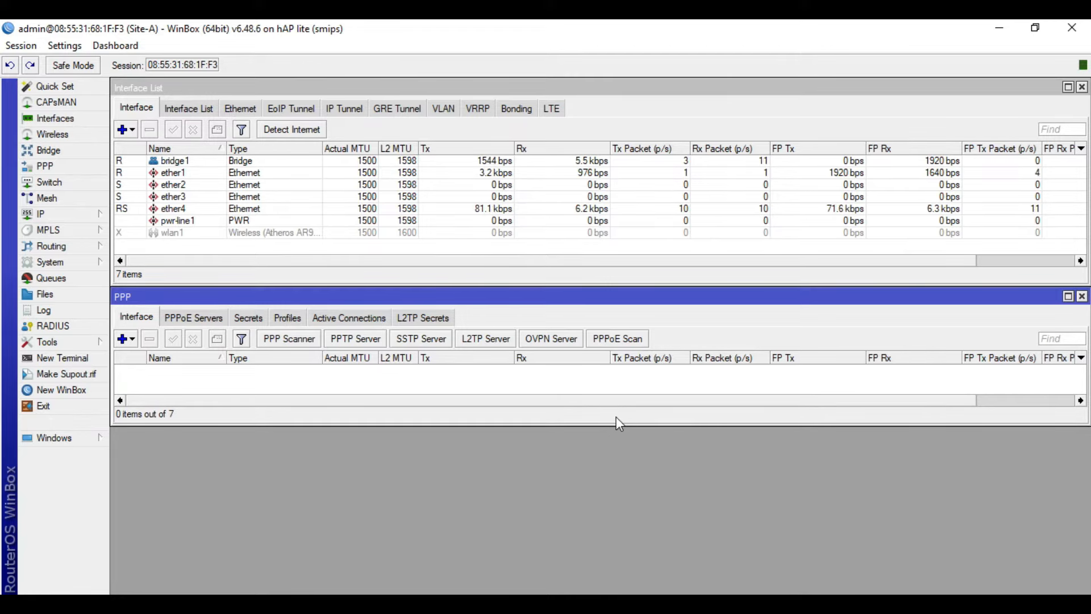
pyautogui.moveTo(523, 480)
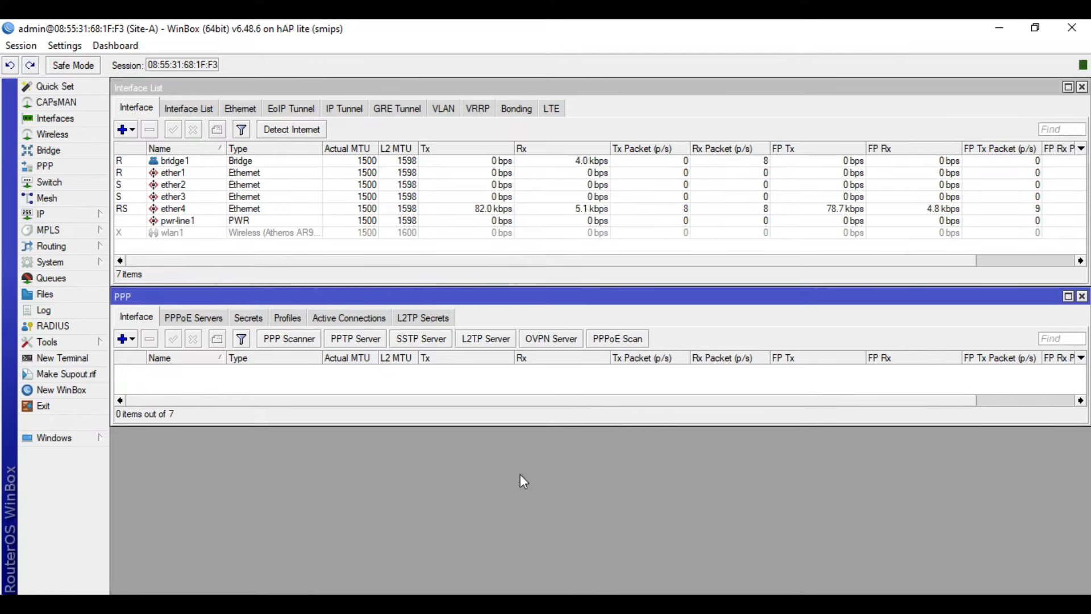
pyautogui.moveTo(681, 396)
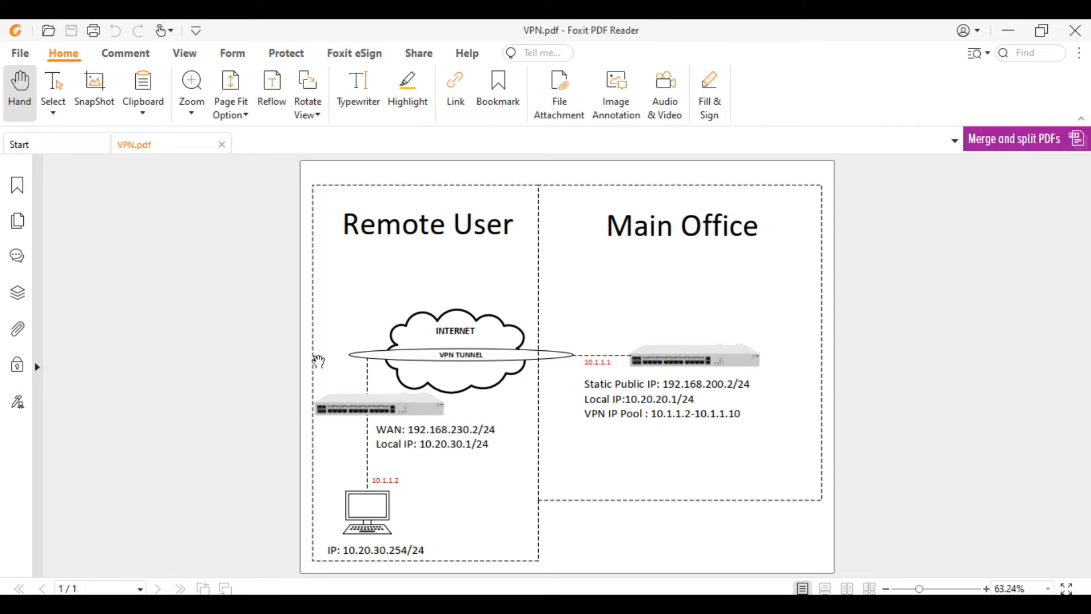
pyautogui.moveTo(500, 370)
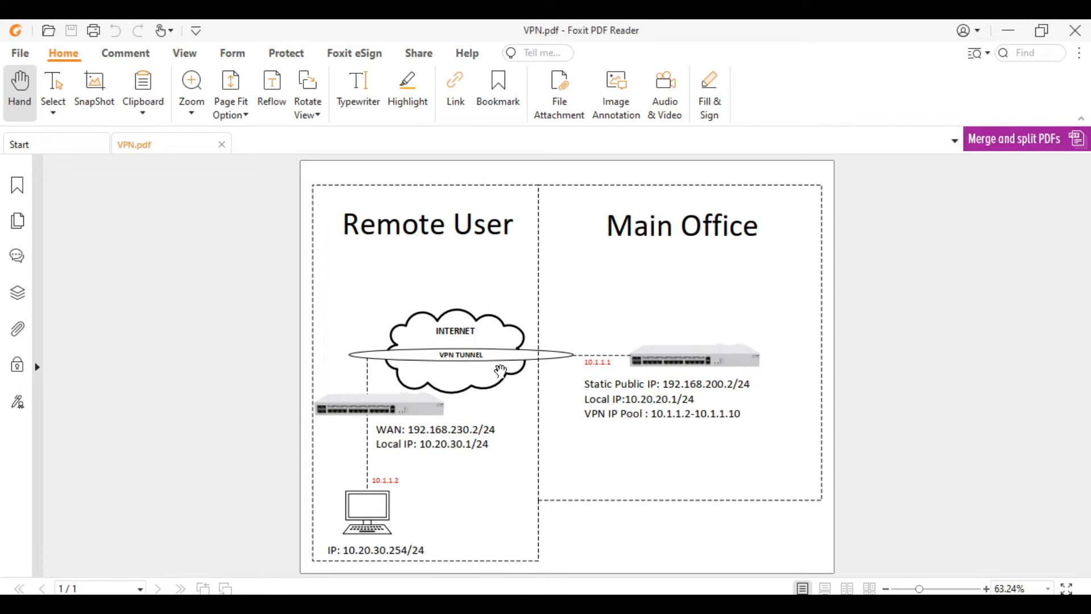
pyautogui.moveTo(389, 500)
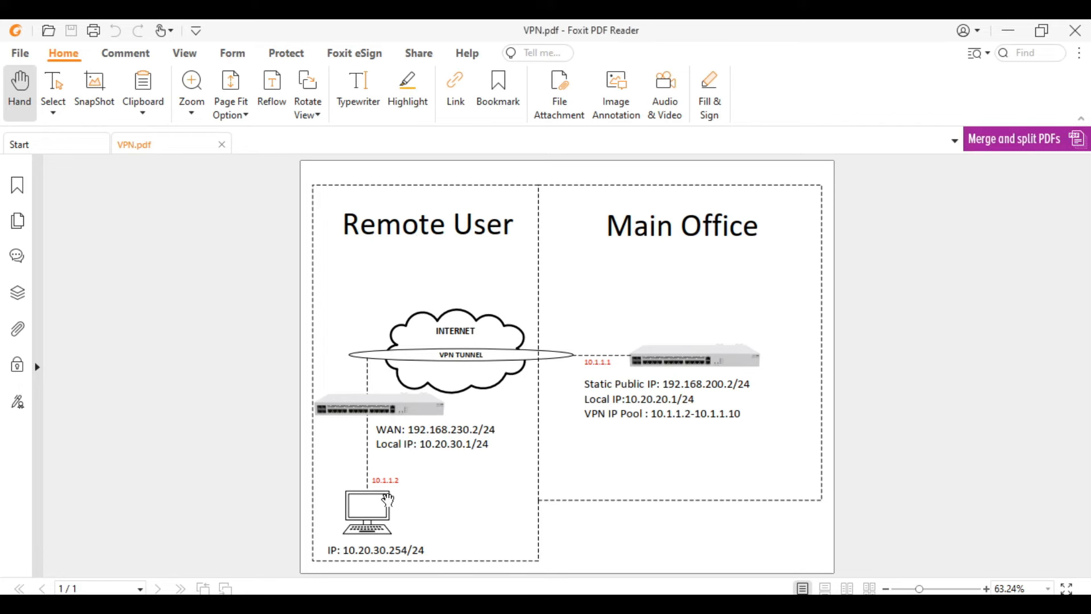
pyautogui.moveTo(516, 392)
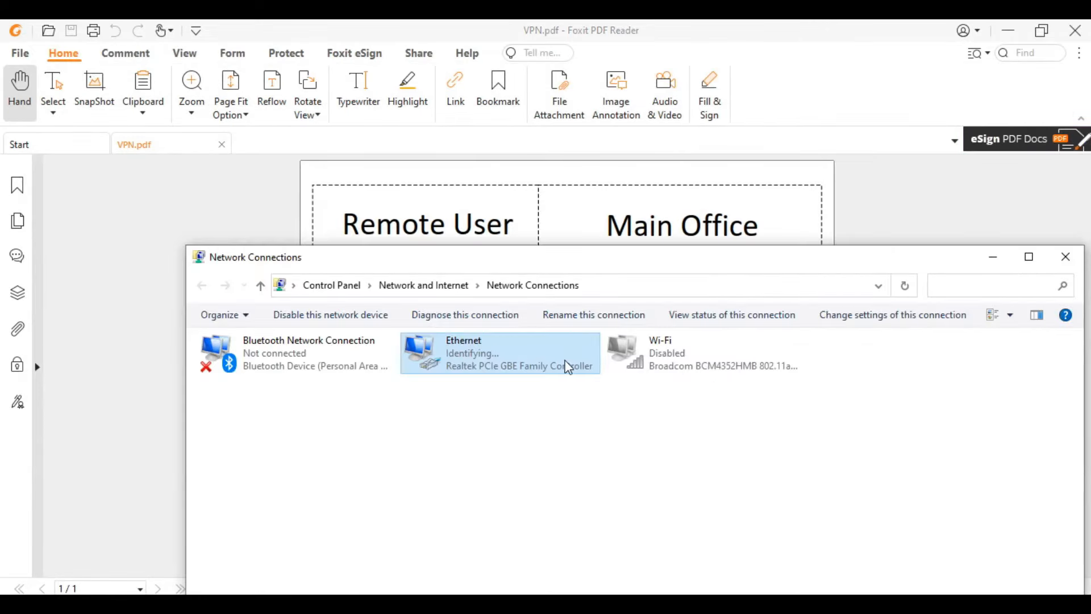
pyautogui.moveTo(610, 457)
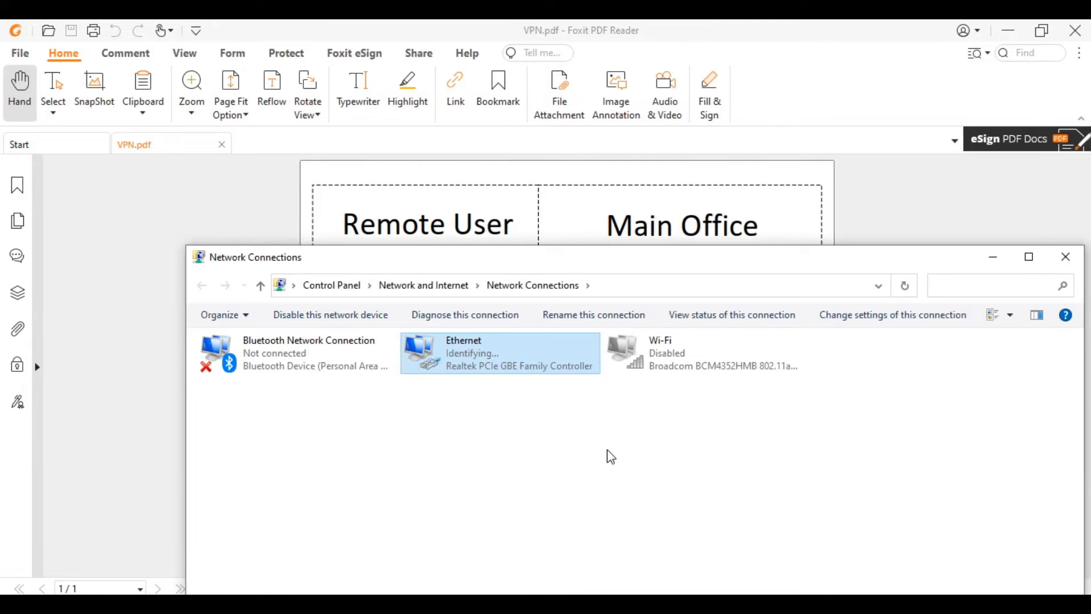
pyautogui.moveTo(526, 360)
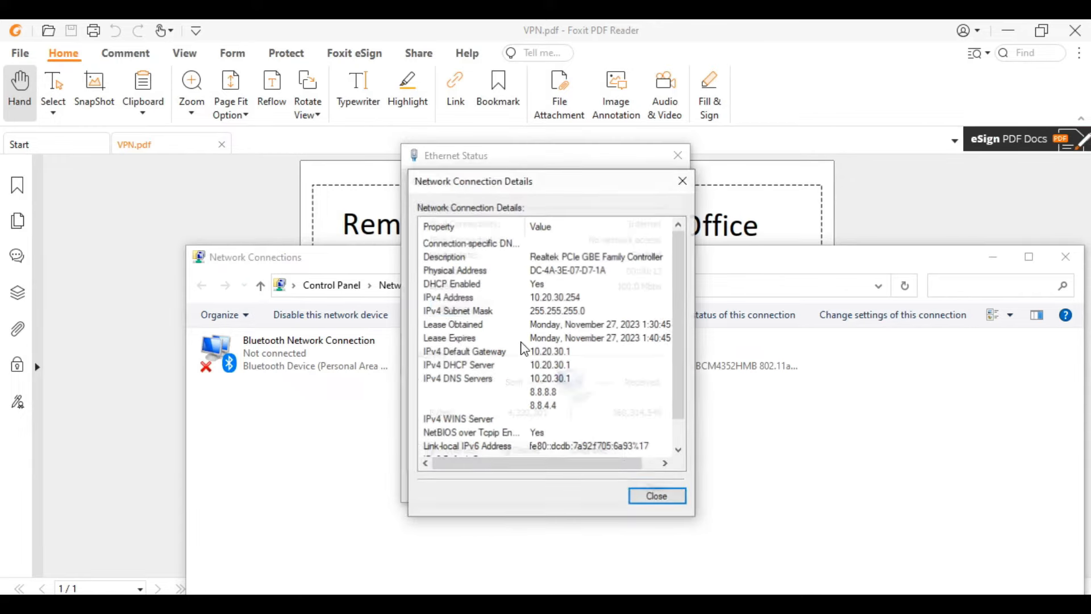
# - Check the Ethernet adapter's IPv4 address 10.20.30.254 in the connection details and close them
pyautogui.click(501, 296)
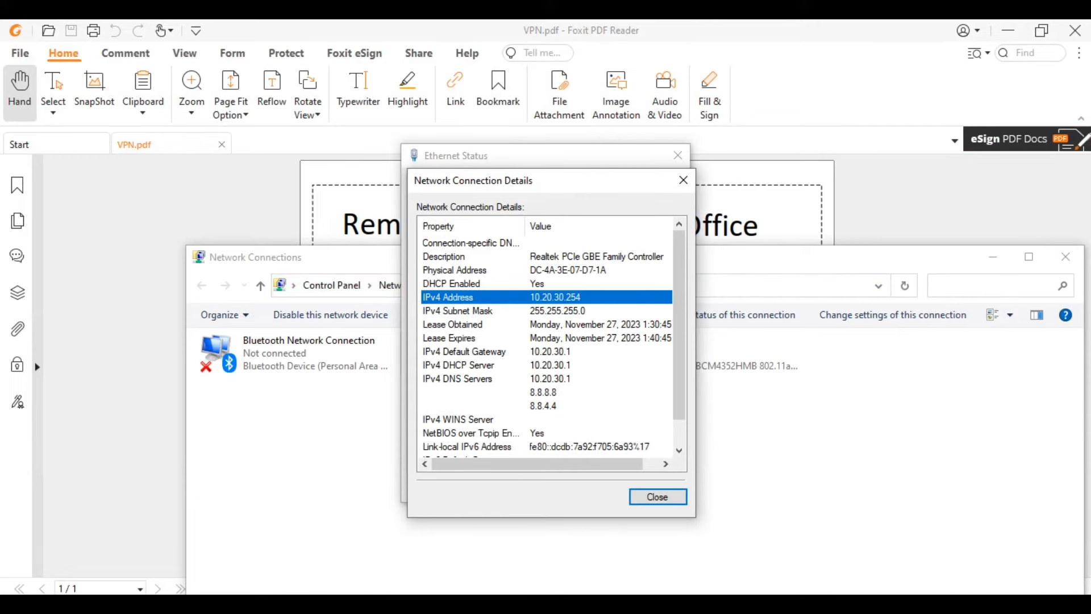
pyautogui.click(656, 497)
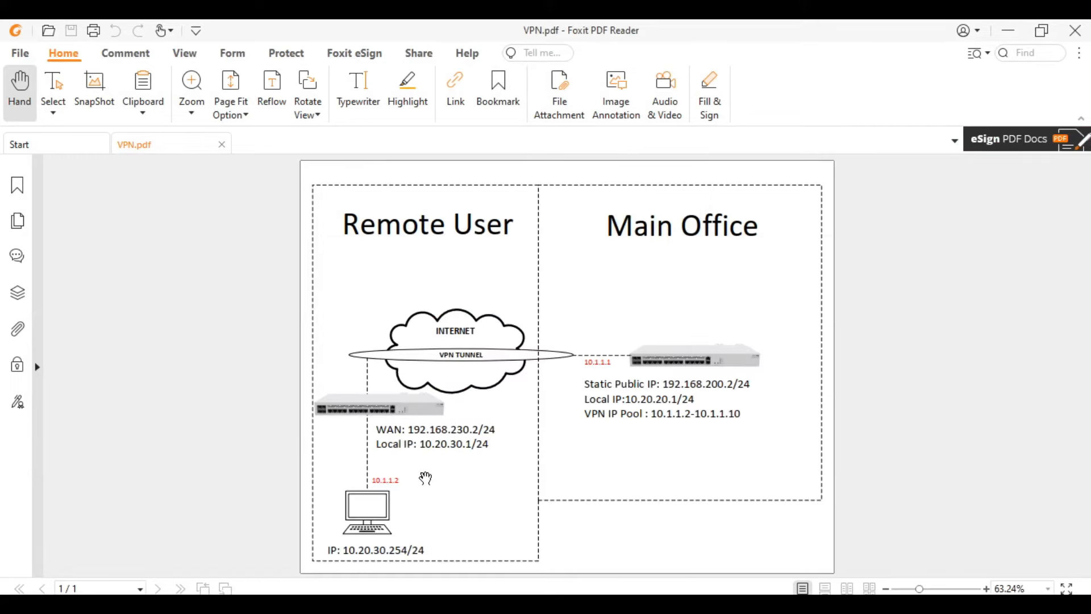
pyautogui.moveTo(909, 147)
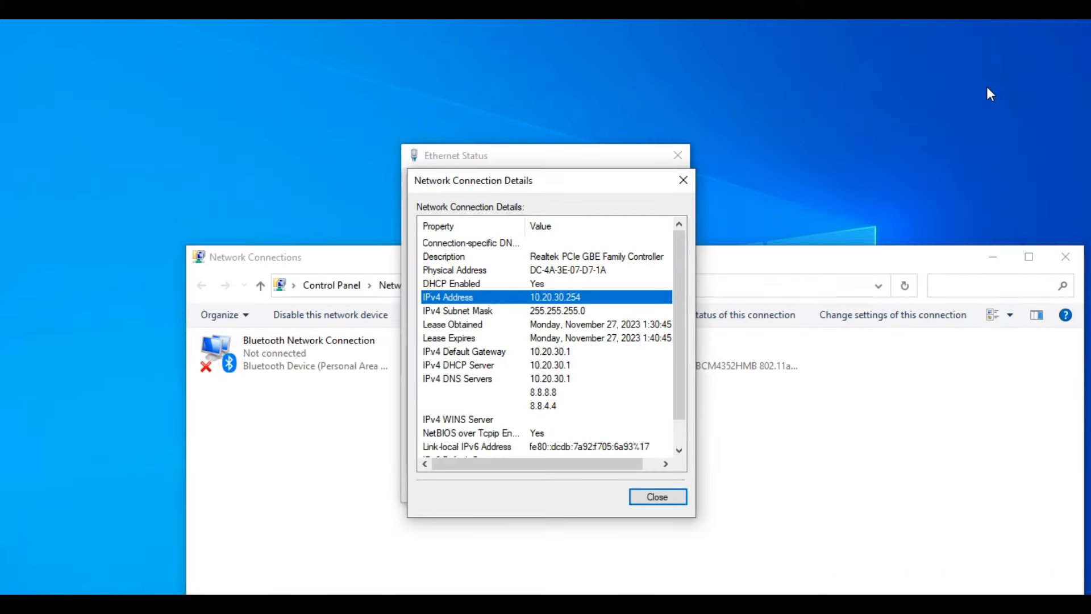
pyautogui.moveTo(657, 497)
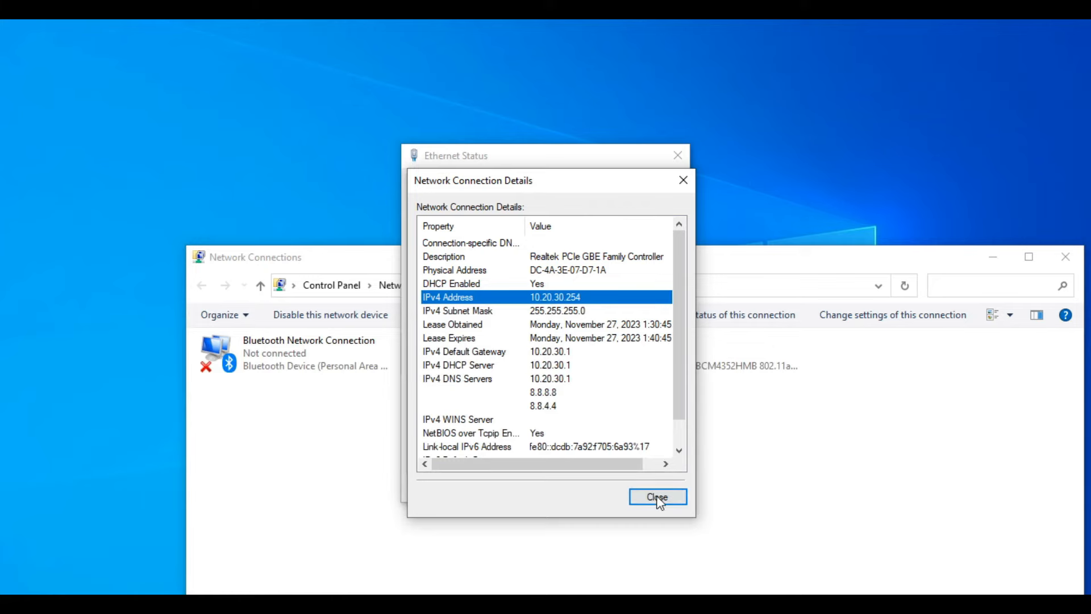
pyautogui.click(657, 497)
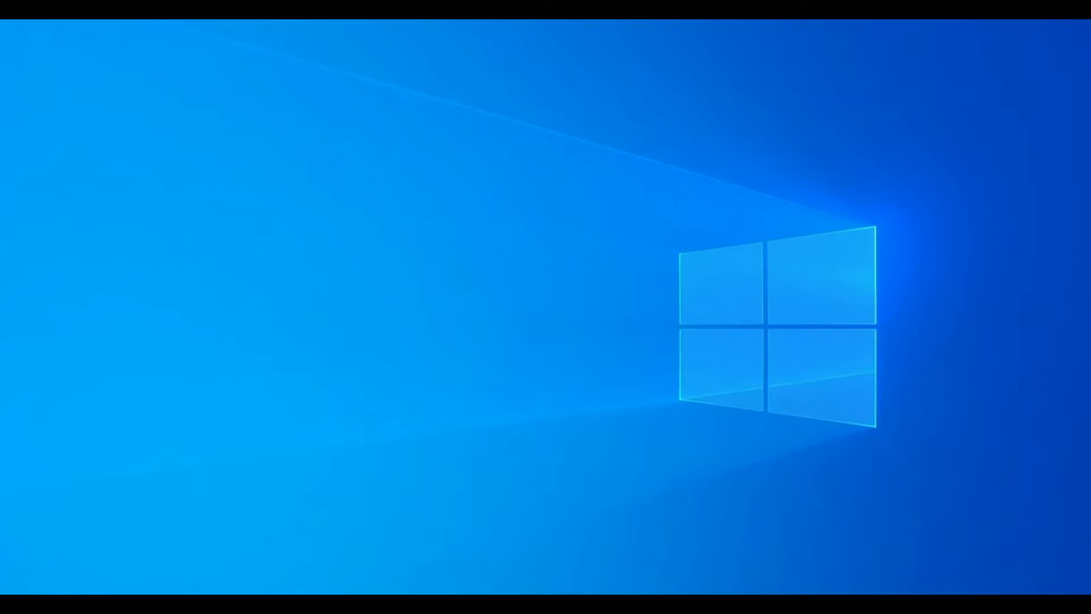
# - Search Start for 'vpn' and open the VPN settings page
pyautogui.write('vpn')
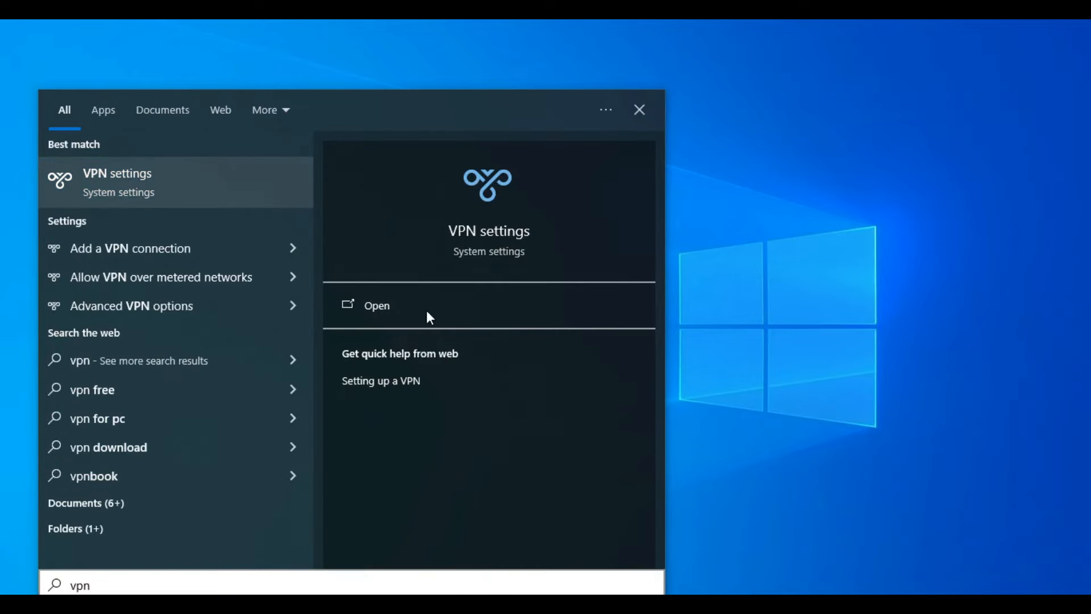
pyautogui.click(377, 305)
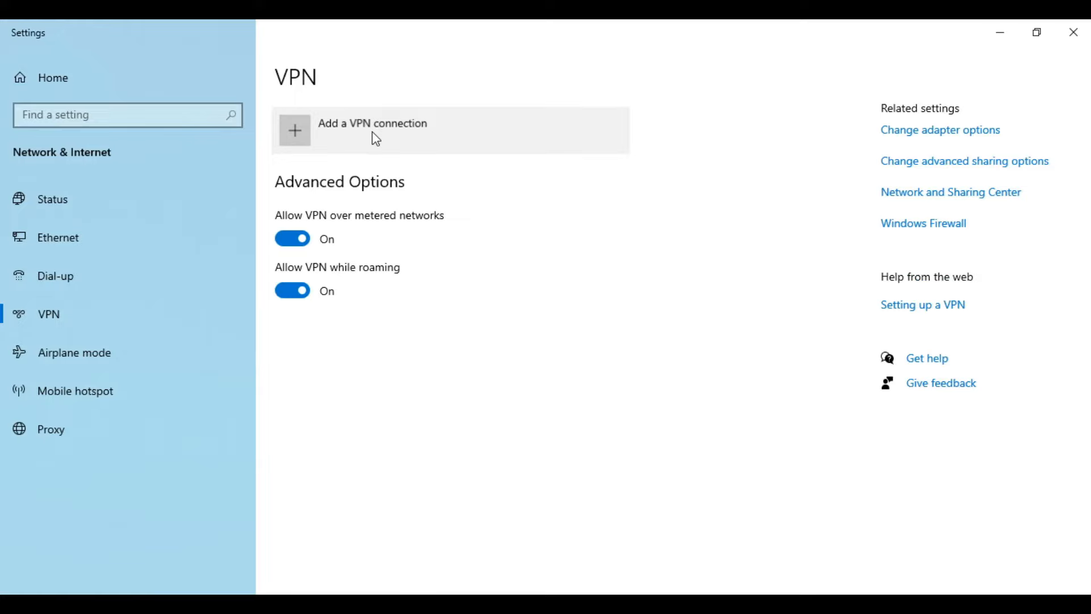
# - Start a Windows built-in VPN connection named VPN-Test with server address 192.168.200.2
pyautogui.click(372, 130)
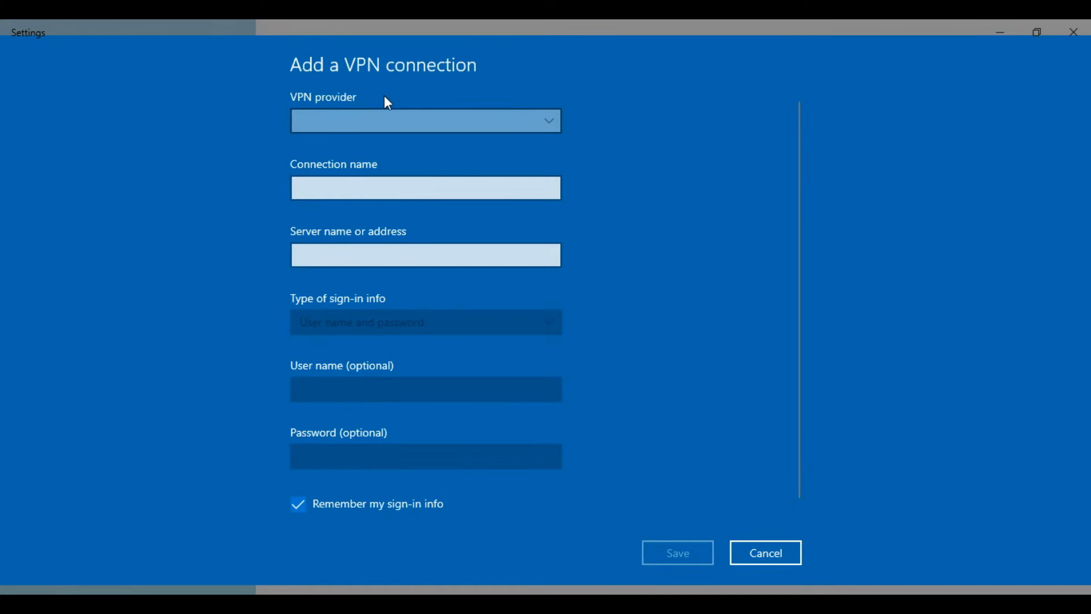
pyautogui.click(424, 119)
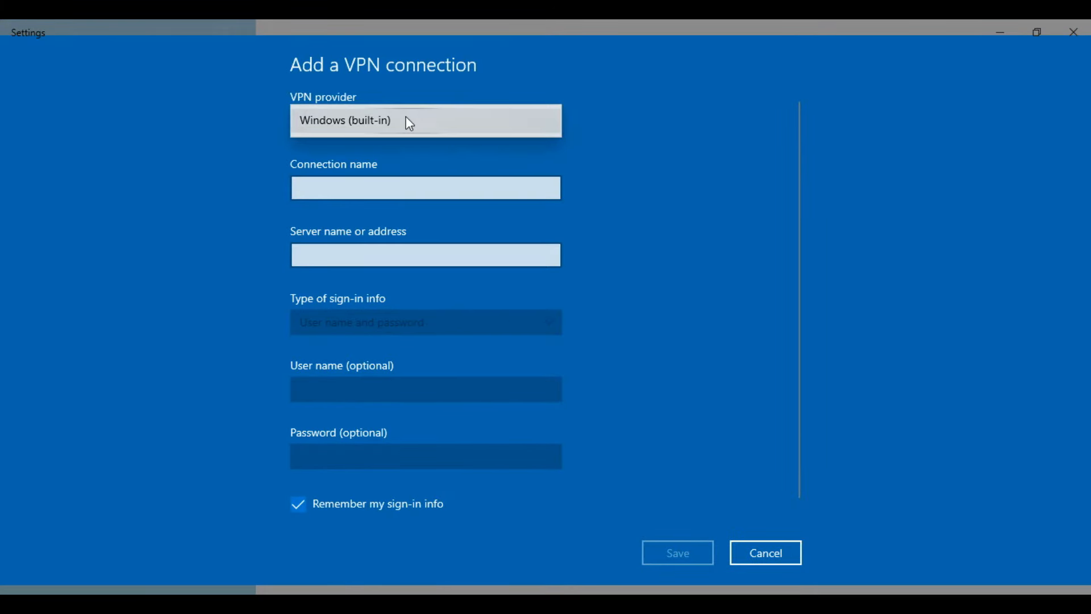
pyautogui.click(424, 187)
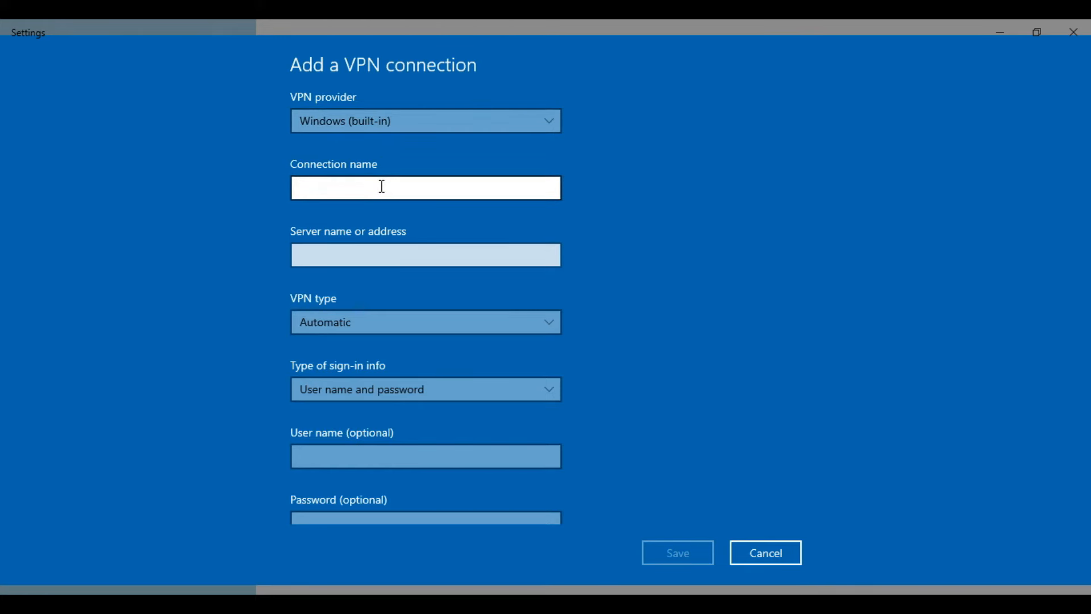
pyautogui.click(425, 187)
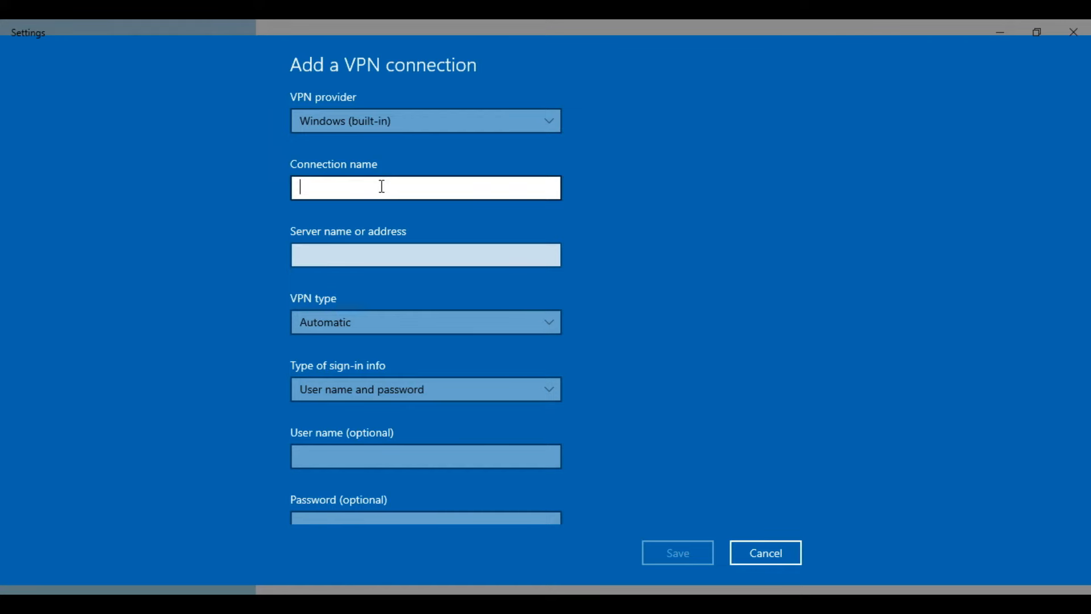
pyautogui.write('VPN-Te')
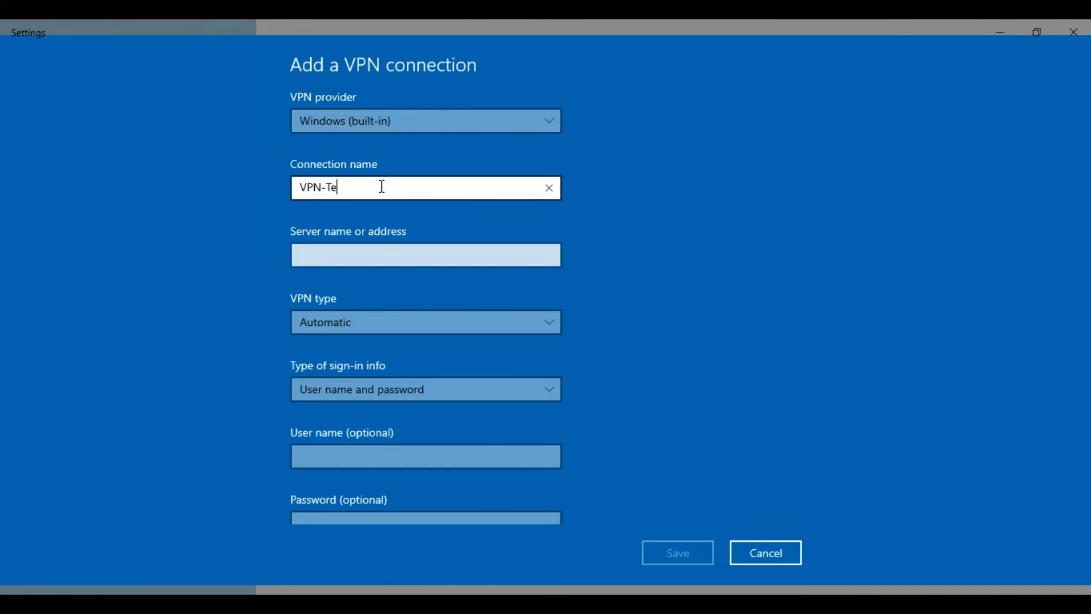
pyautogui.click(425, 253)
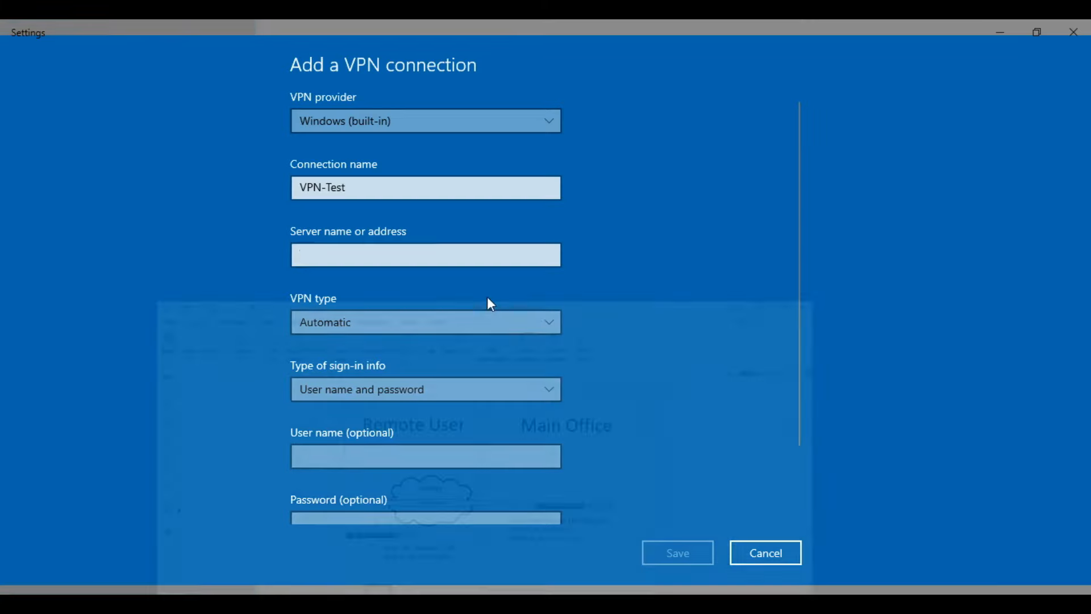
pyautogui.write('192.')
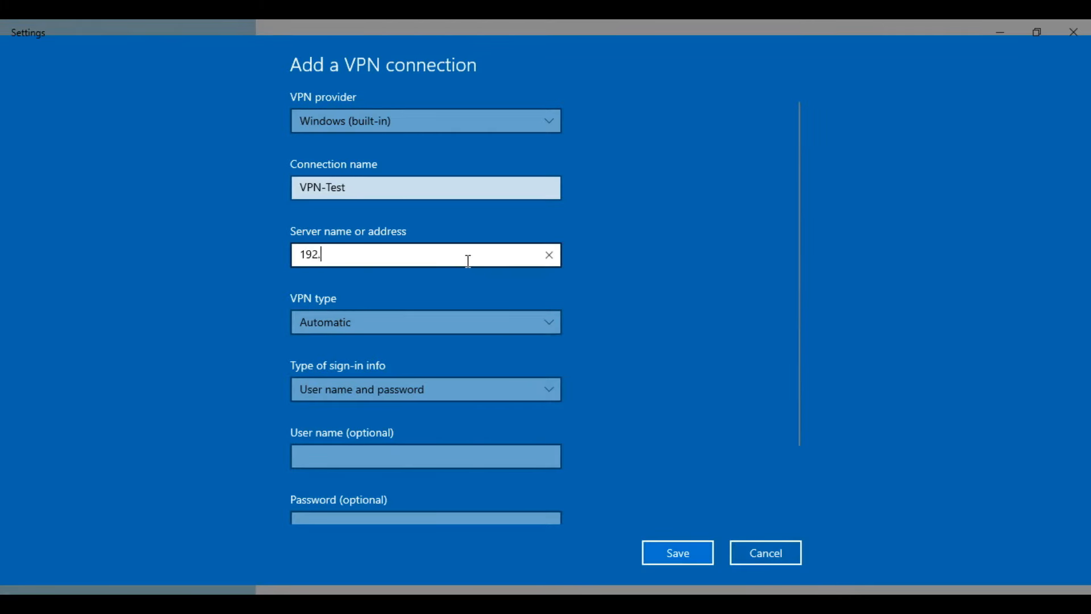
pyautogui.write('168.200.2')
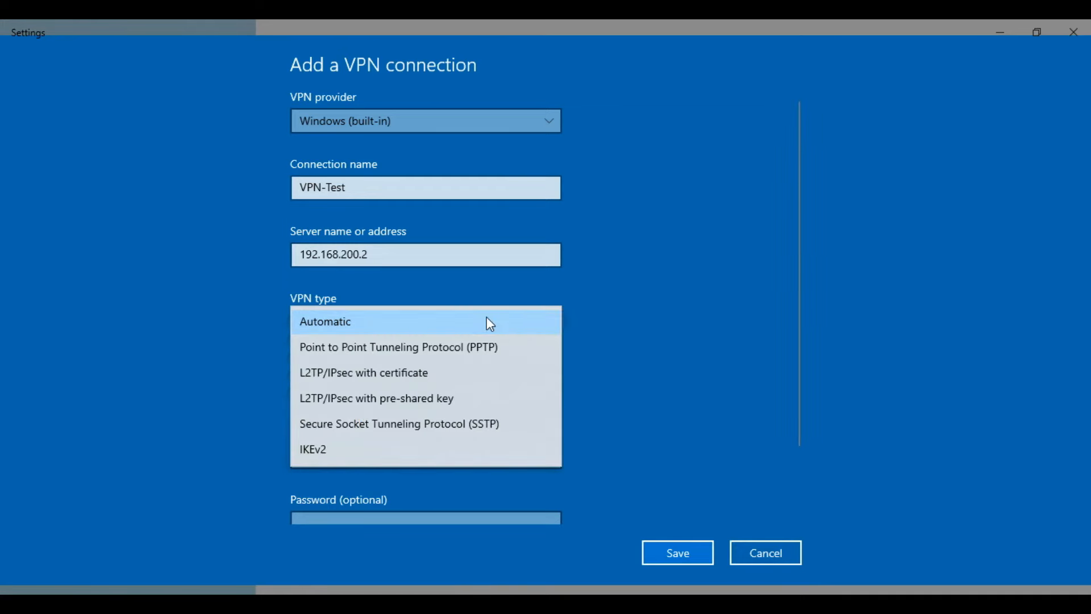
pyautogui.moveTo(342, 398)
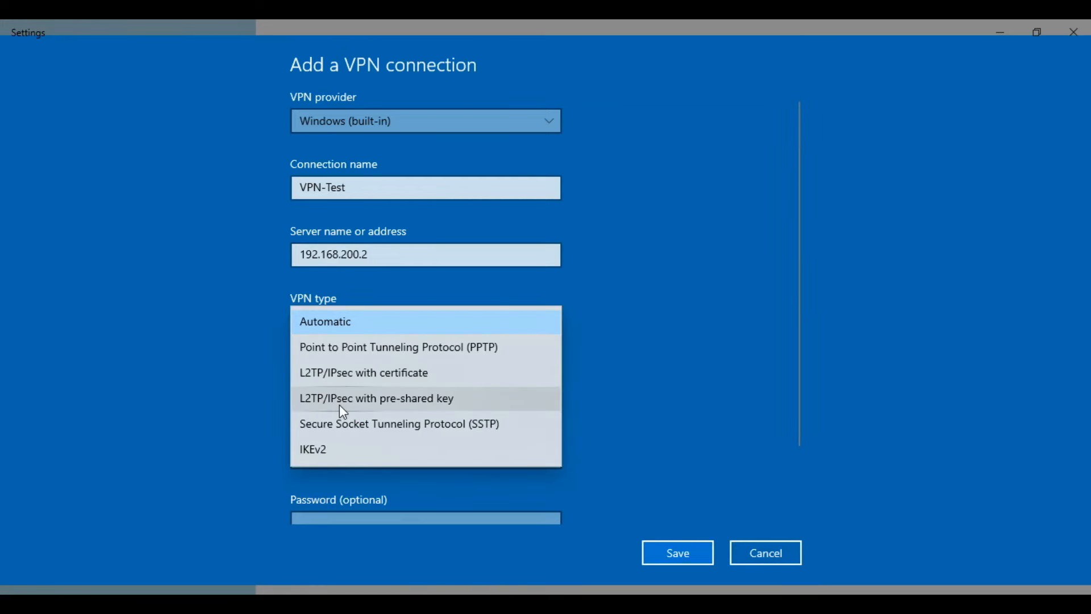
# - Set type L2TP/IPsec with pre-shared key, enter the key, user vpn-user1 and password, and save
pyautogui.click(376, 398)
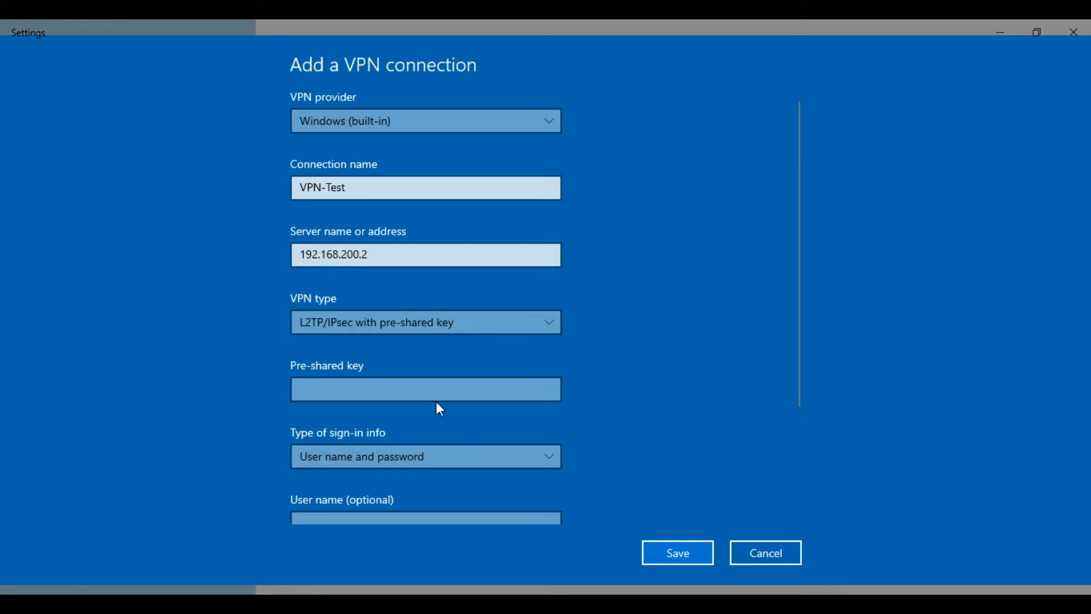
pyautogui.click(424, 389)
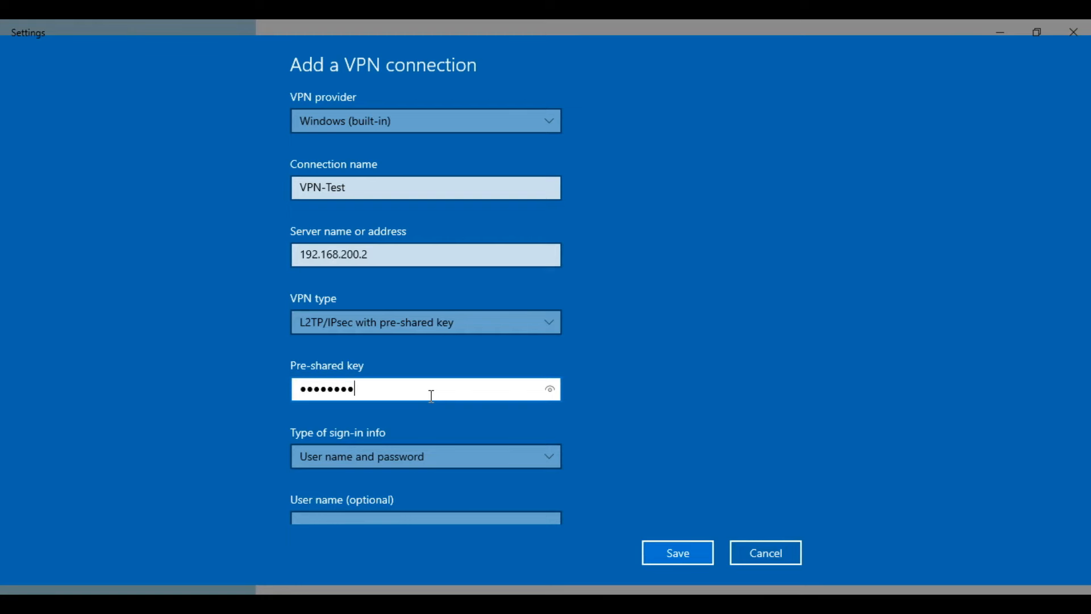
pyautogui.scroll(-3)
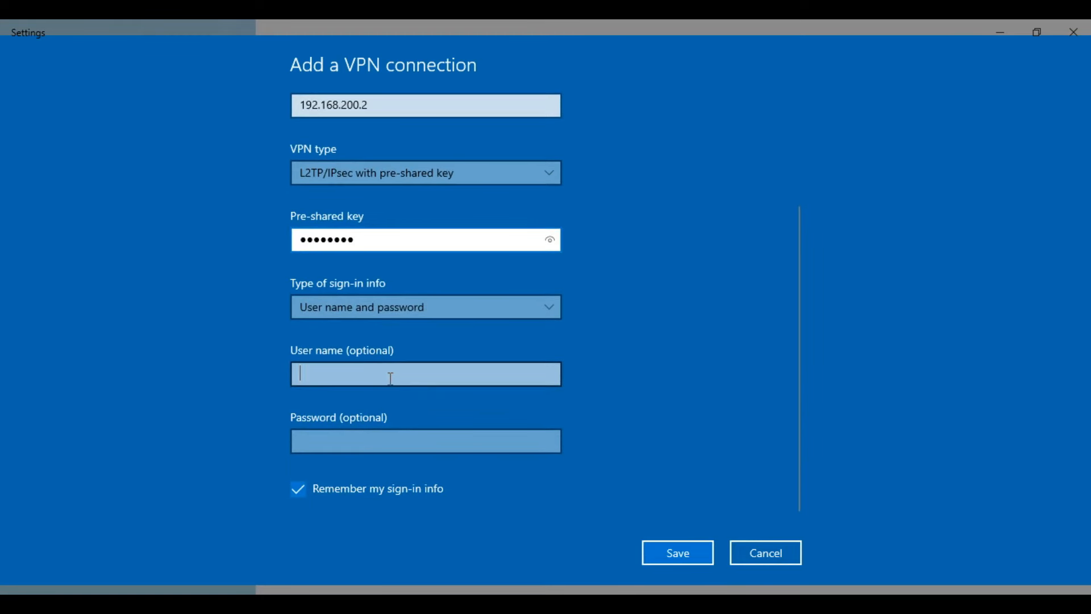
pyautogui.write('vpn')
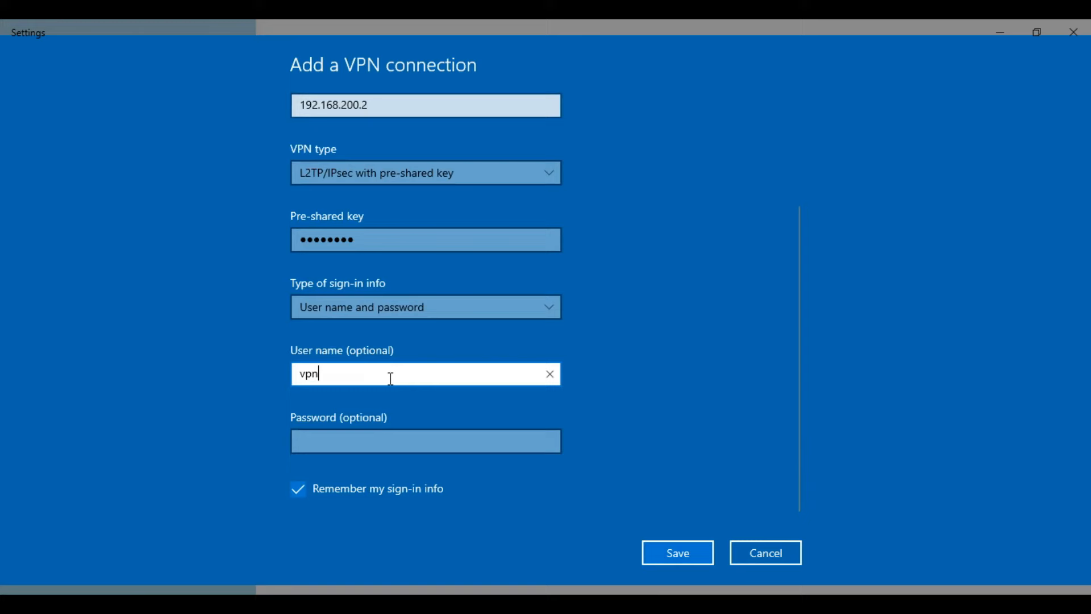
pyautogui.write('-user1')
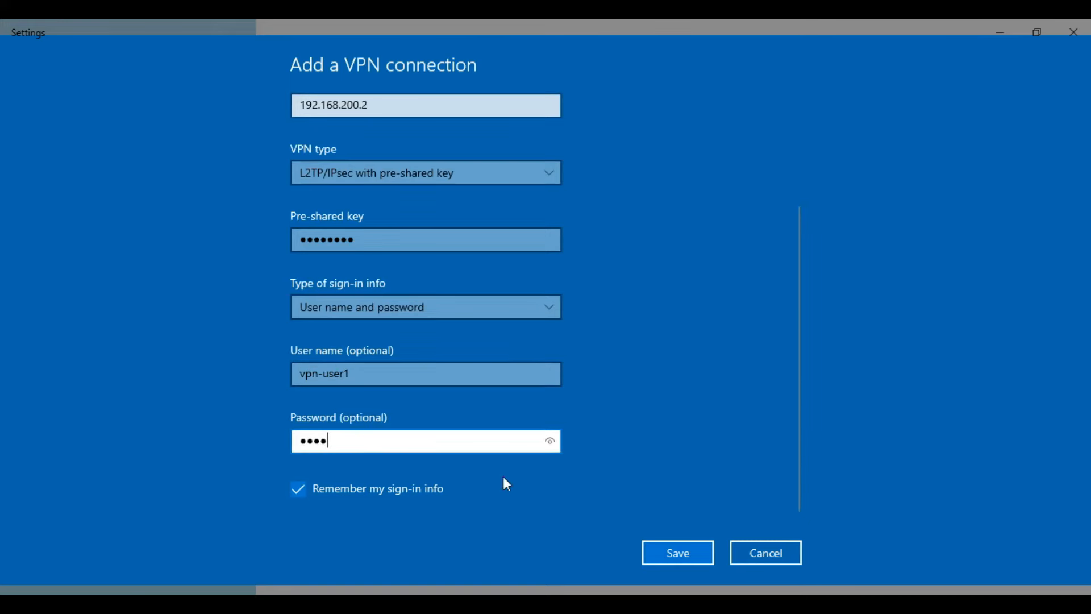
pyautogui.click(675, 553)
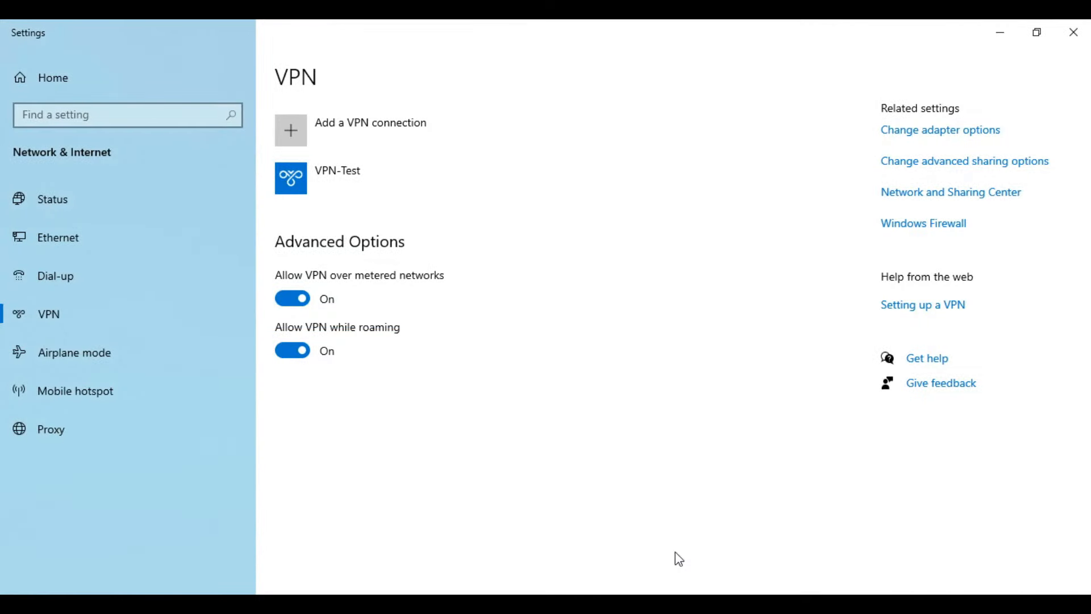
# - Connect to VPN-Test and view the new WAN Miniport (L2TP) adapter in Network Connections
pyautogui.click(337, 177)
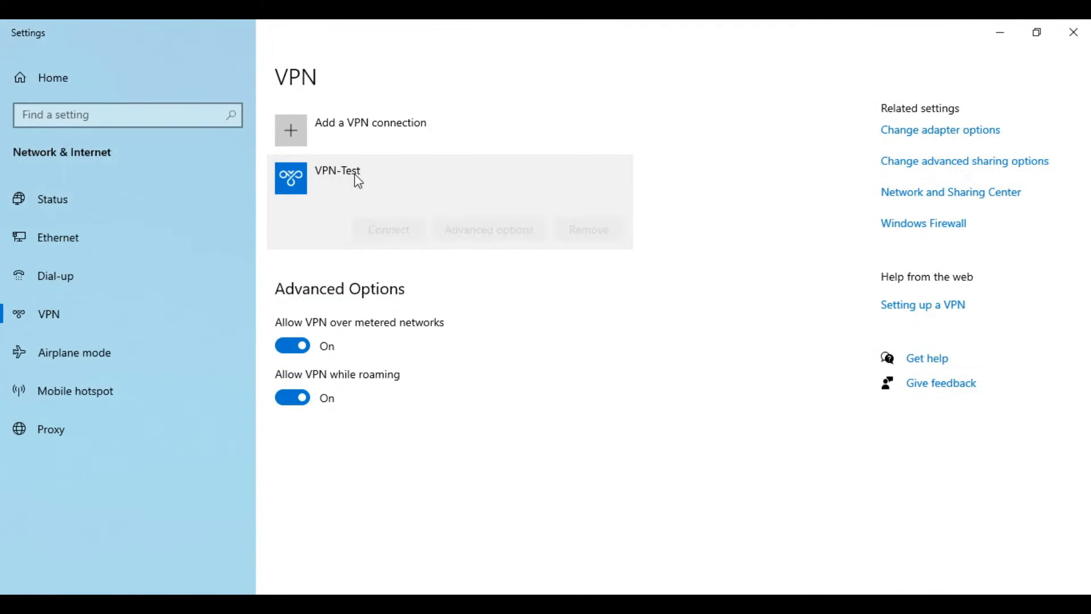
pyautogui.click(388, 229)
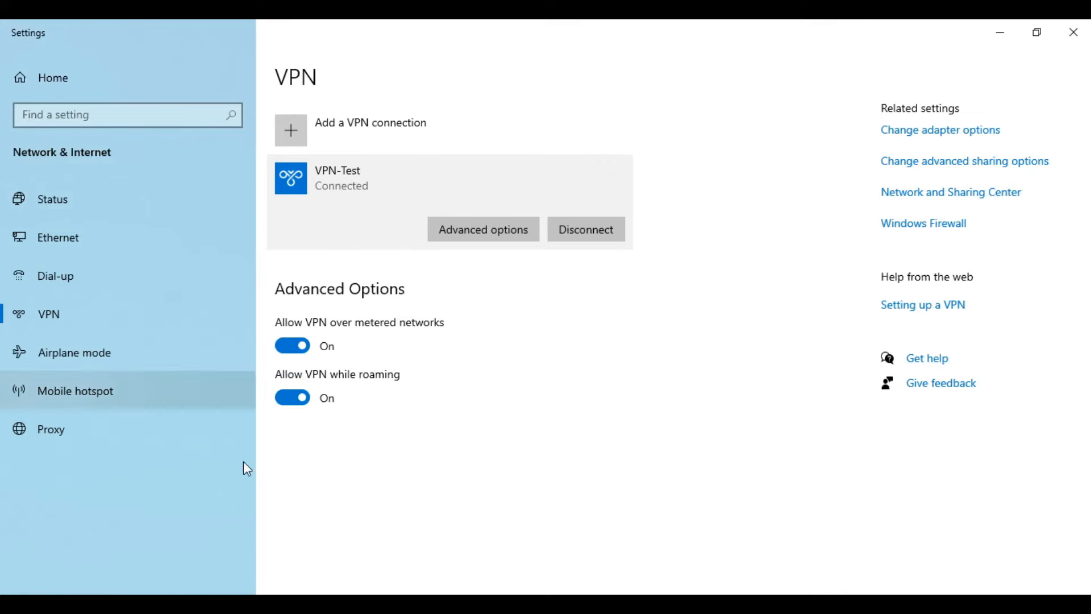
pyautogui.click(941, 129)
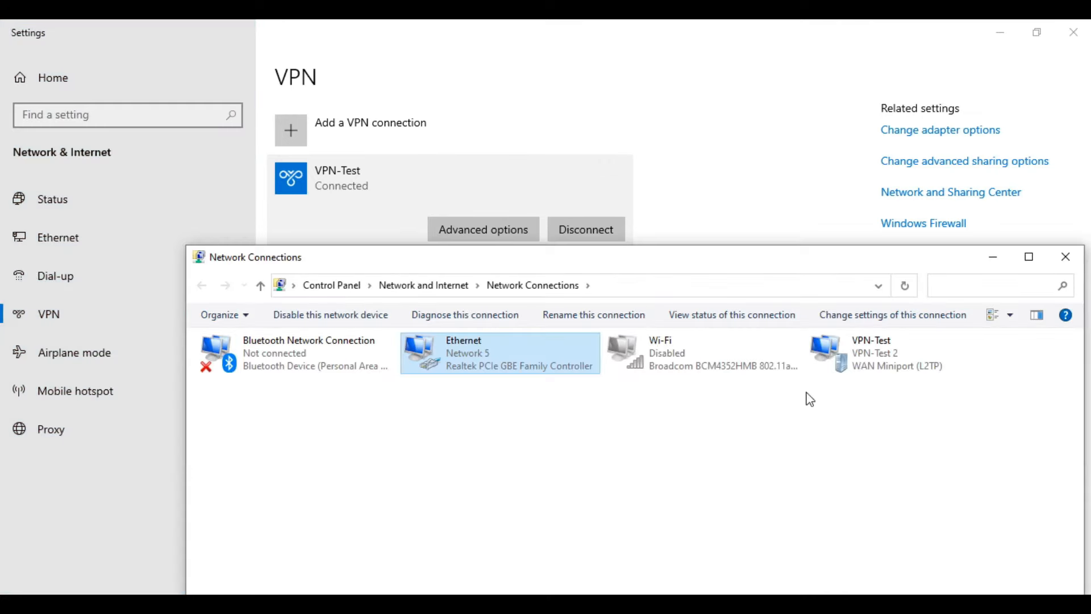
# - View VPN-Test's connection details showing pool IPv4 address 10.1.1.2
pyautogui.click(905, 353)
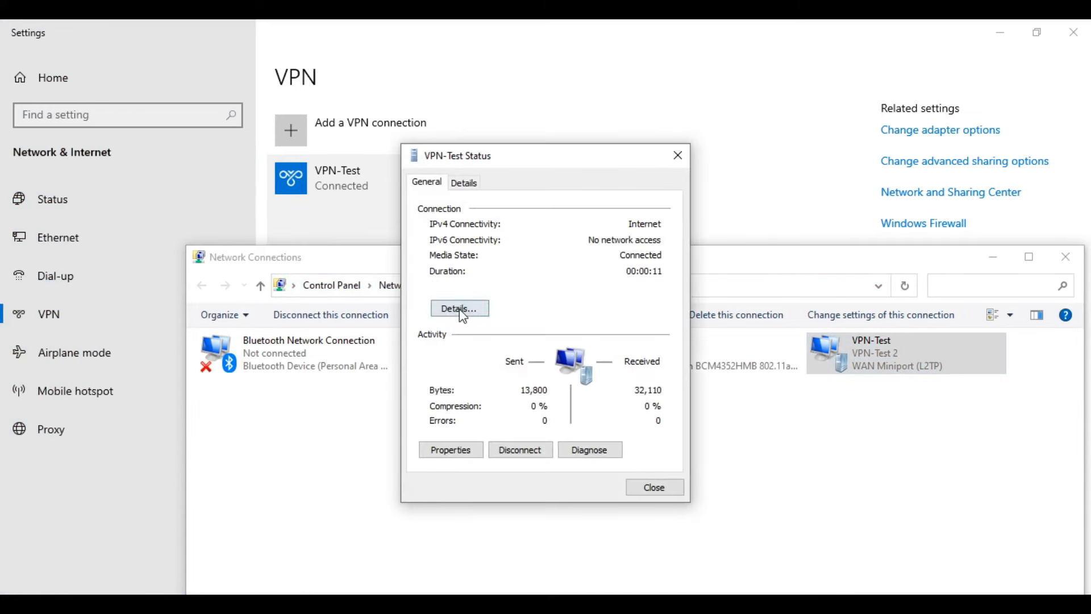
pyautogui.click(458, 308)
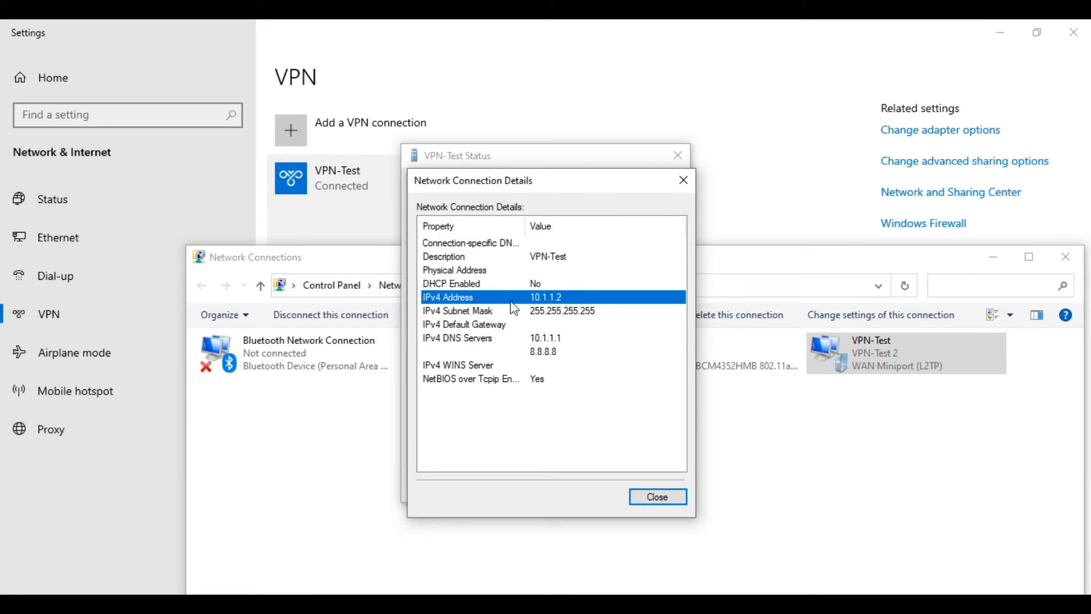
pyautogui.moveTo(543, 315)
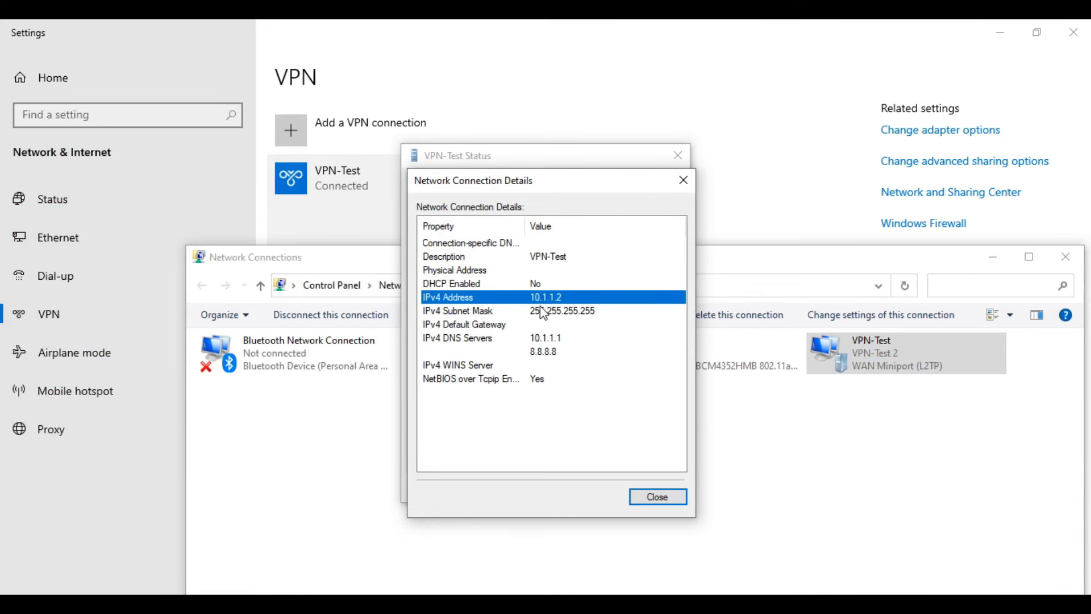
pyautogui.moveTo(357, 537)
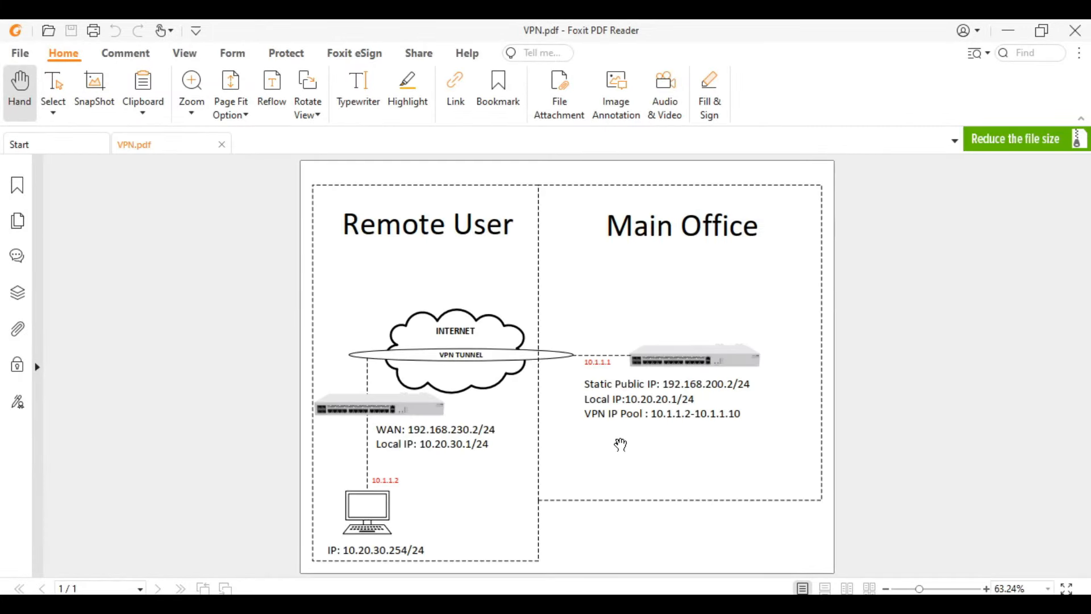
pyautogui.moveTo(770, 371)
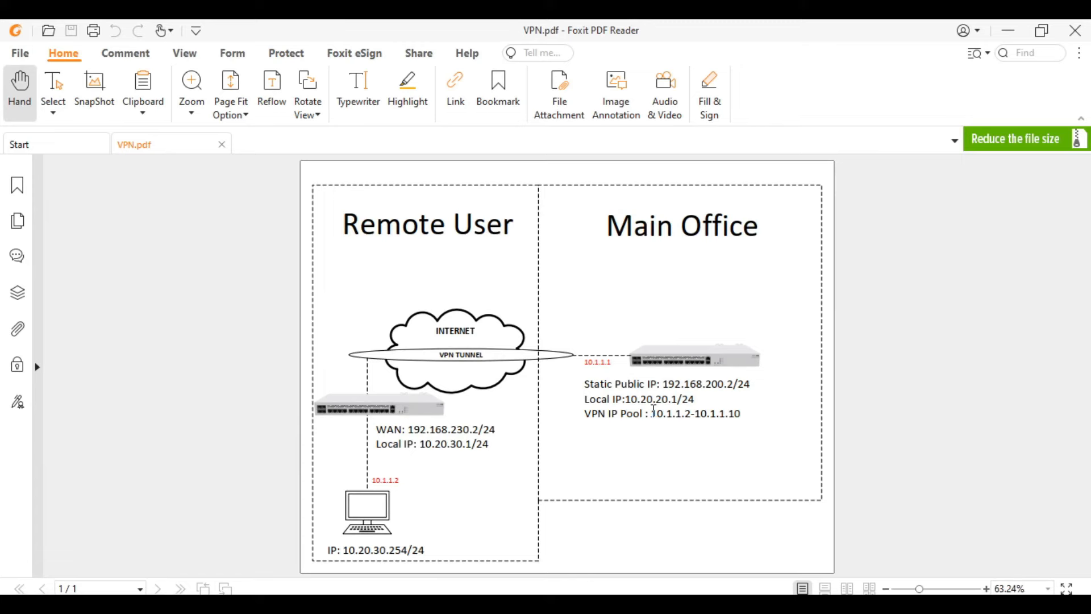
pyautogui.moveTo(634, 395)
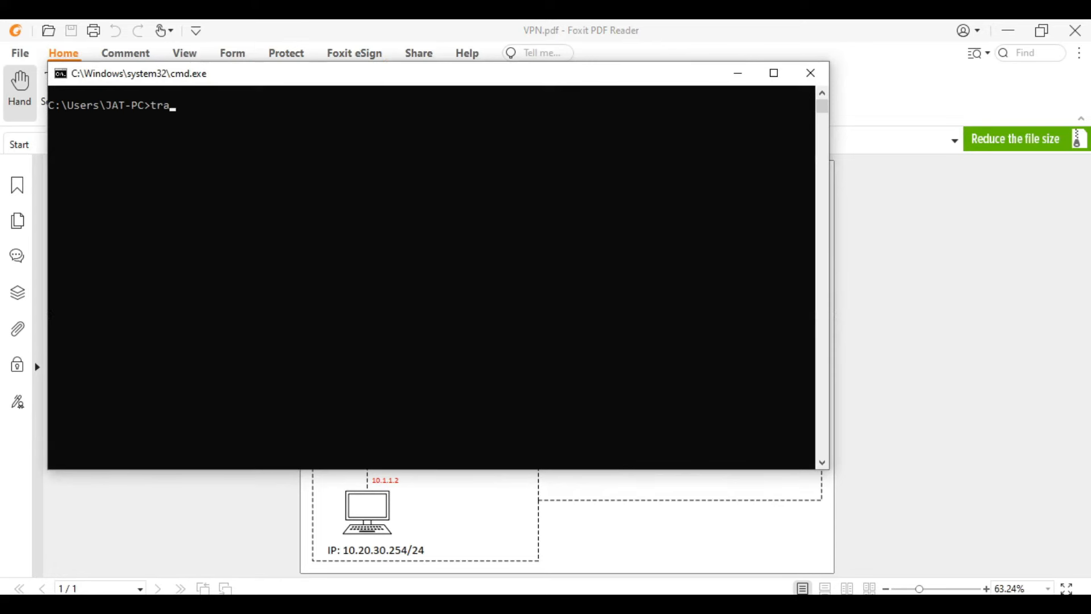
# - Trace tracert -d google.com via 10.1.1.1 and 192.168.200.1, comparing against the network diagram
pyautogui.write('cert -d google.com')
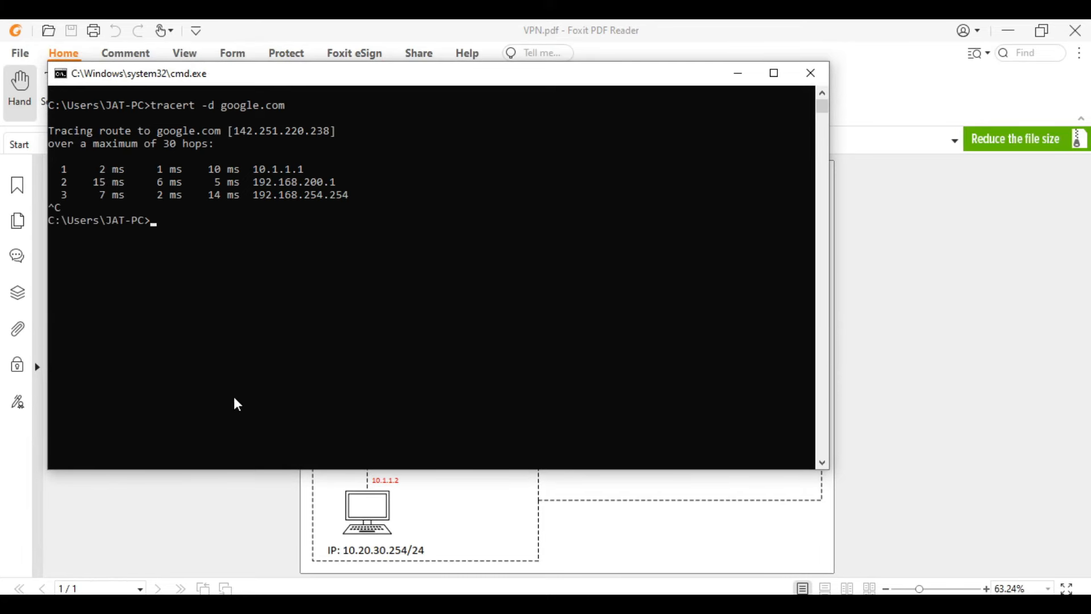
pyautogui.doubleClick(277, 168)
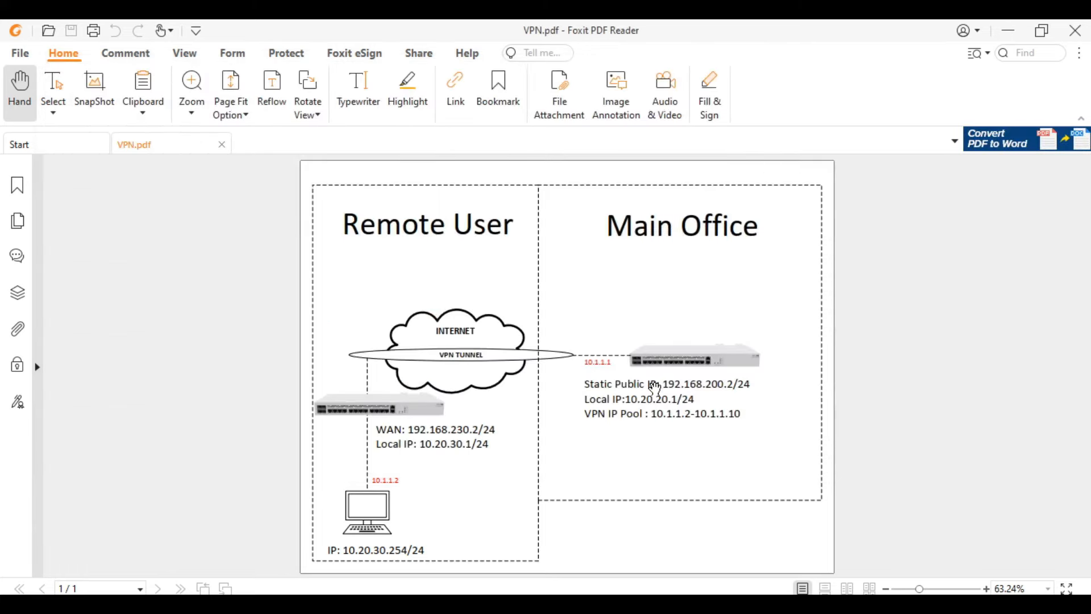
pyautogui.moveTo(699, 398)
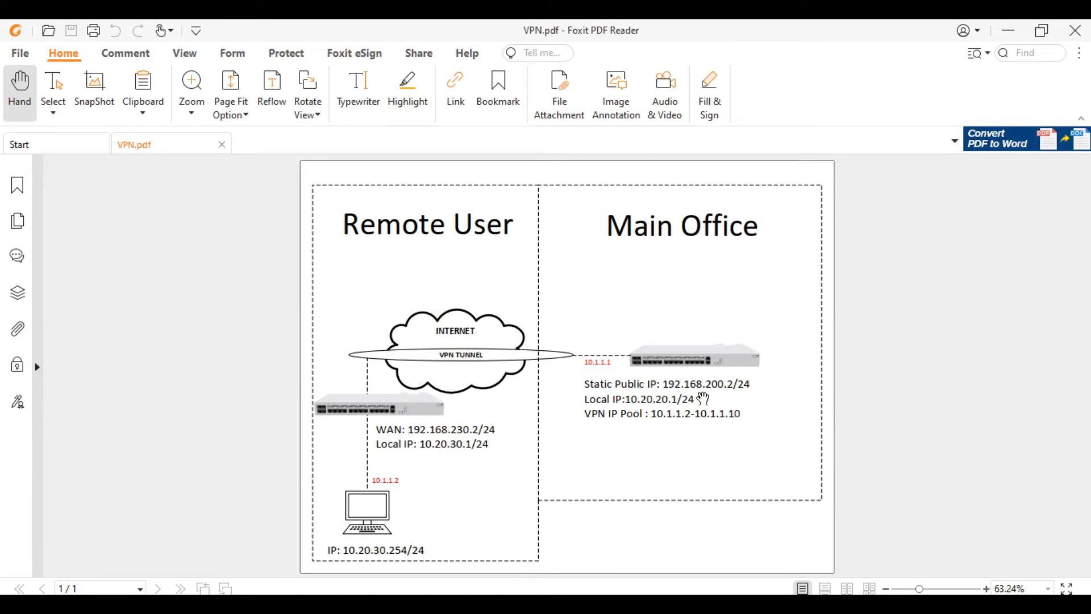
pyautogui.moveTo(446, 581)
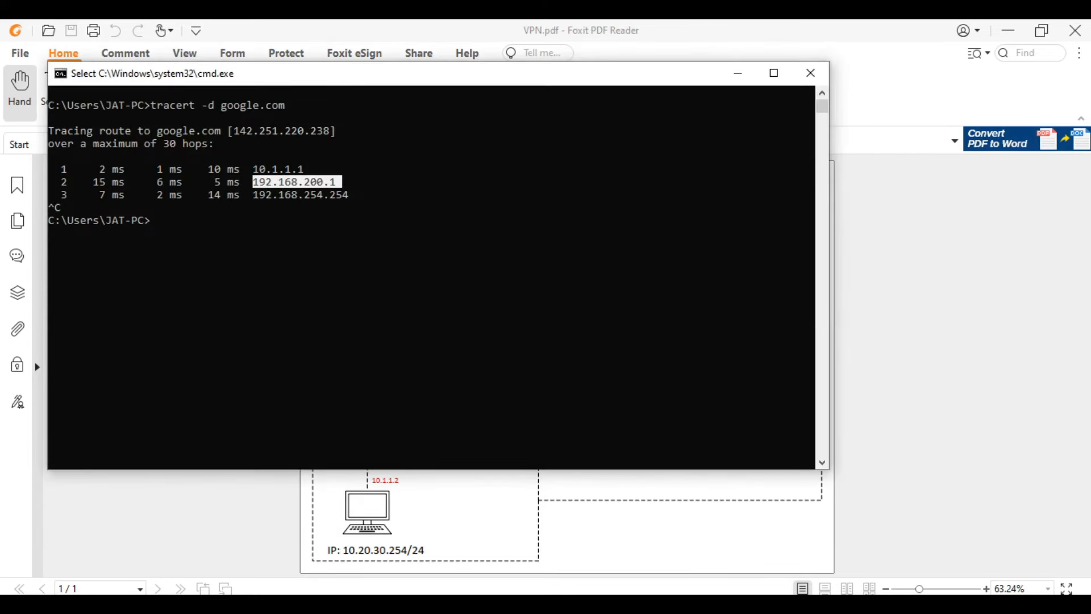
pyautogui.click(809, 73)
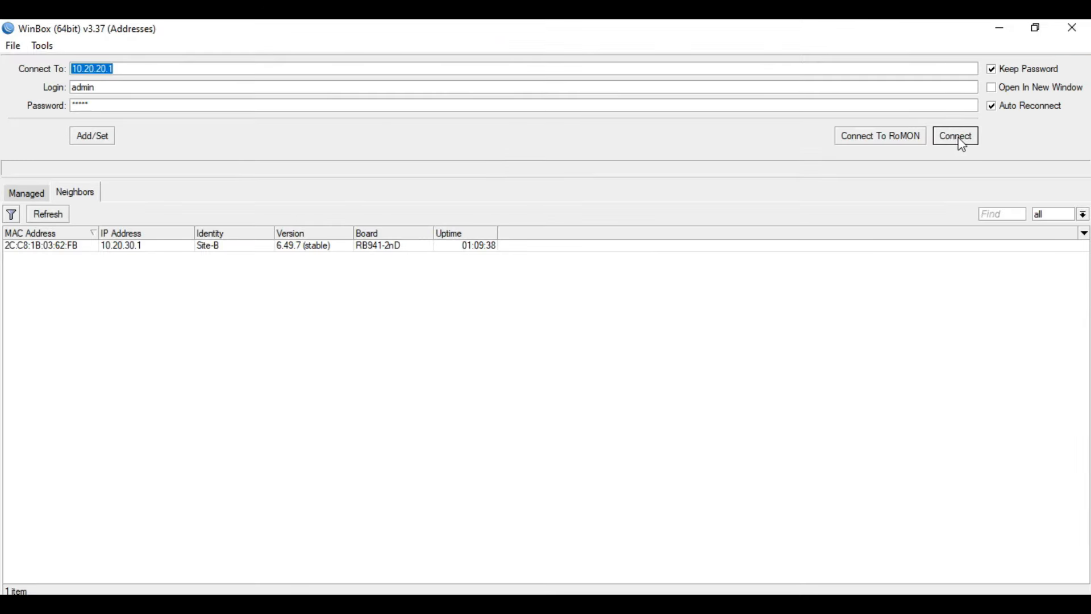
# - Connect to Site-A at 10.20.20.1 as admin over the VPN and maximize the session
pyautogui.click(954, 136)
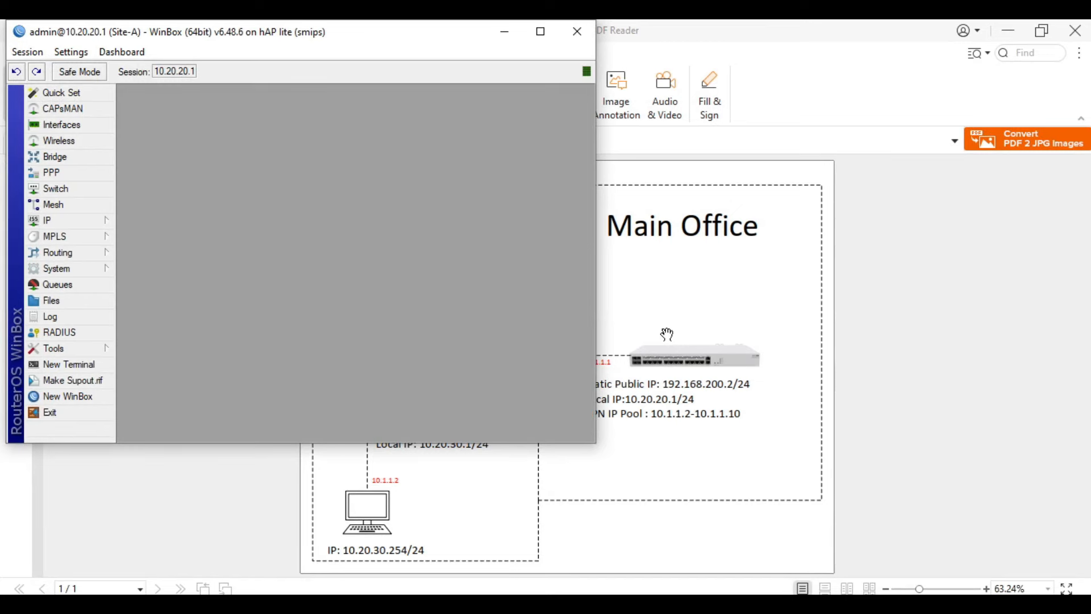
pyautogui.click(540, 32)
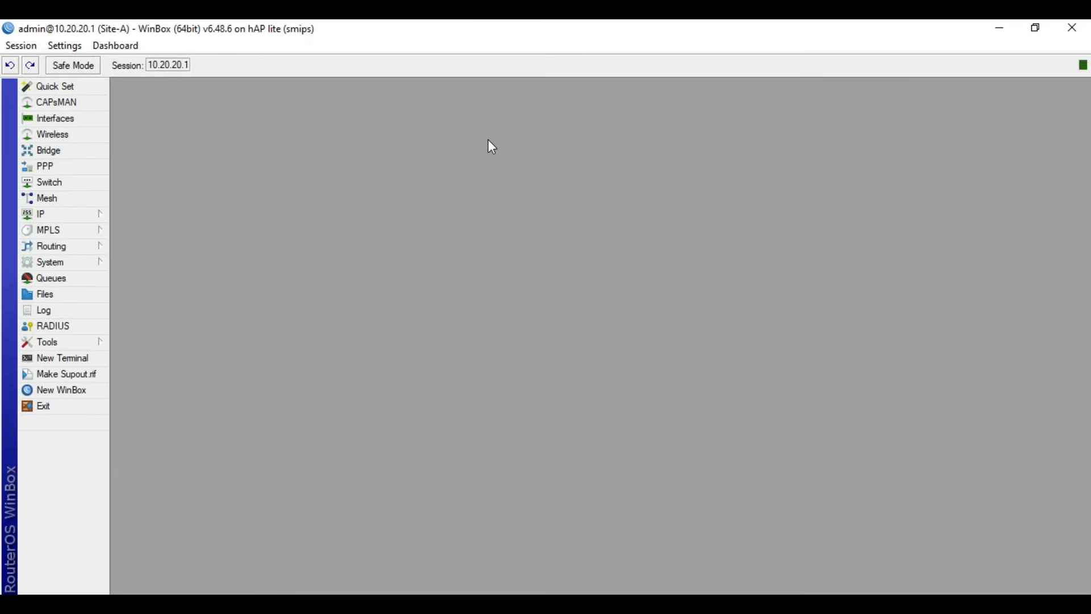
pyautogui.moveTo(388, 230)
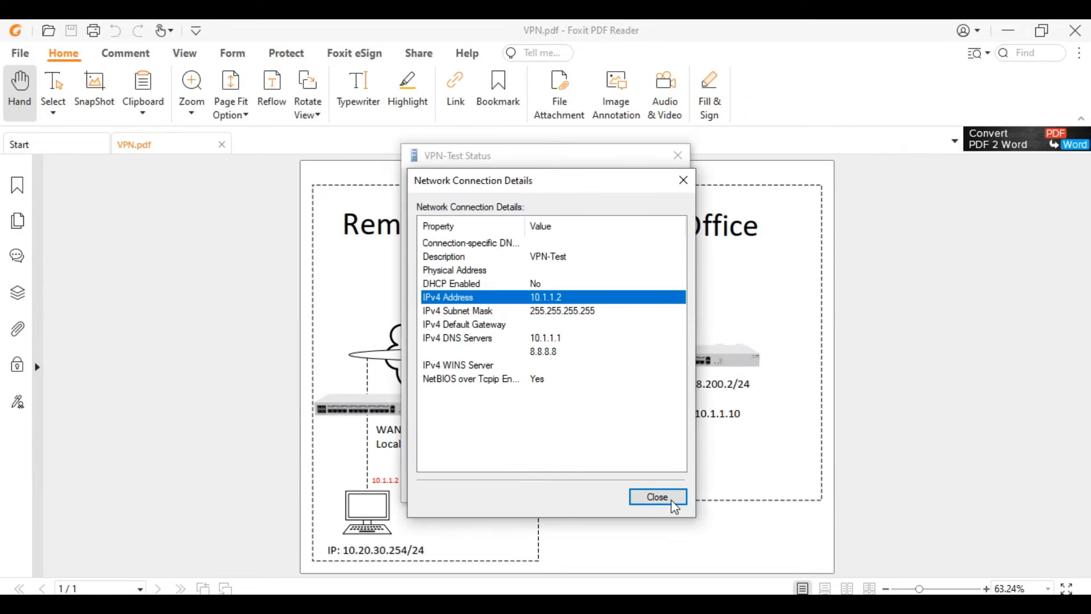
# - Disconnect VPN-Test and remove it, leaving the VPN list empty
pyautogui.click(656, 497)
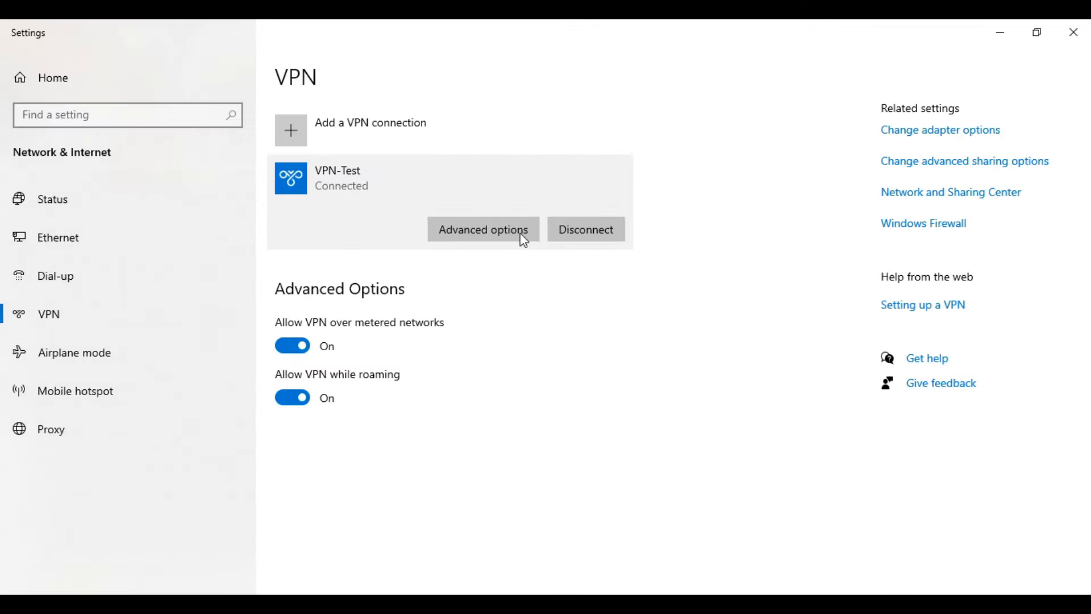
pyautogui.click(587, 230)
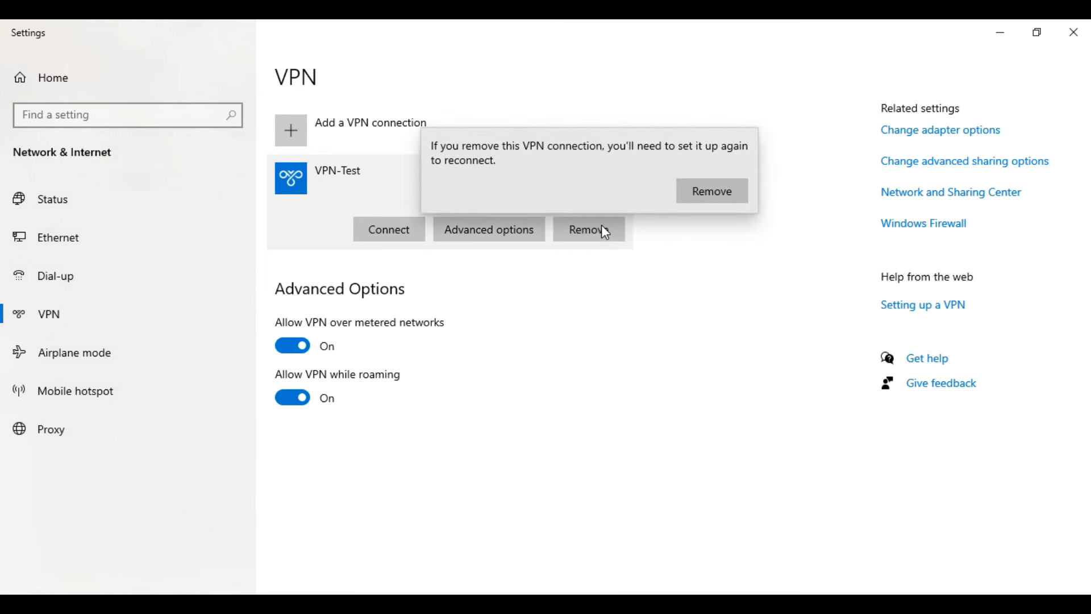
pyautogui.click(711, 191)
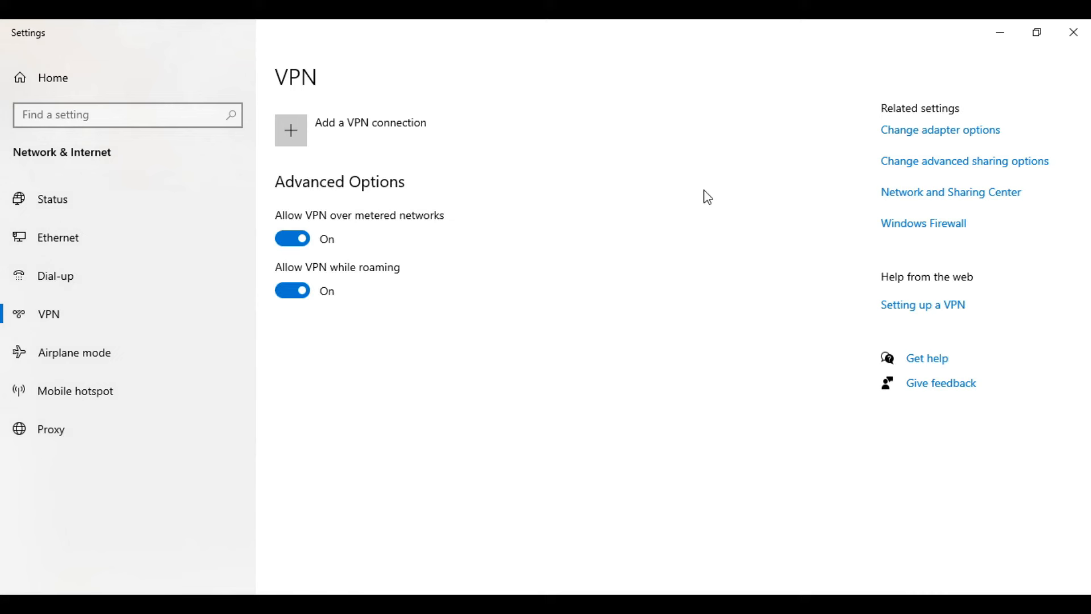
pyautogui.moveTo(590, 378)
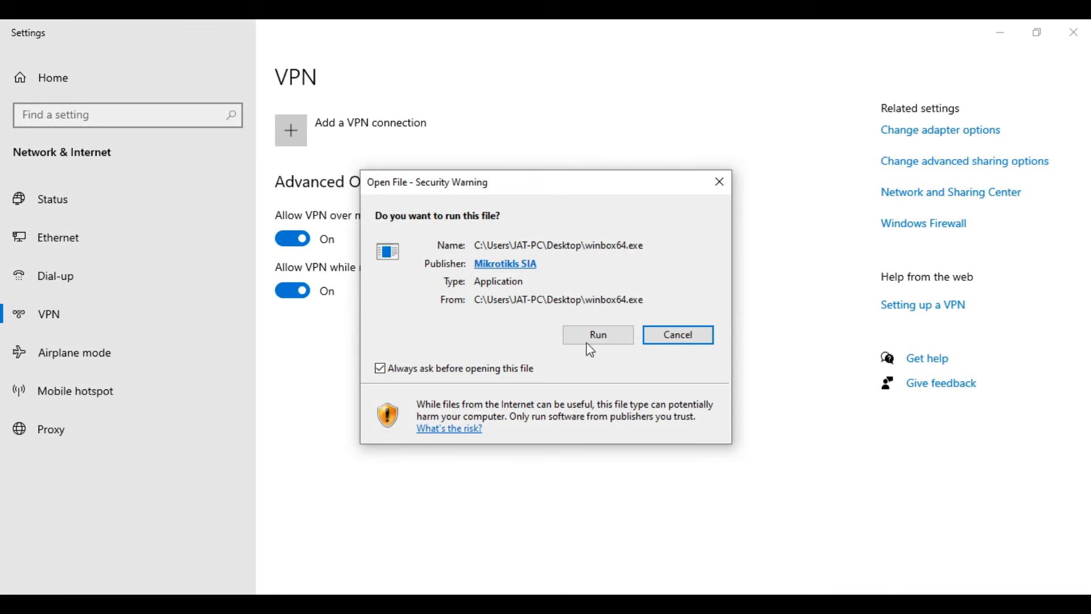
# - Relaunch winbox64.exe and attempt connecting to 10.20.20.1 without the VPN
pyautogui.click(596, 334)
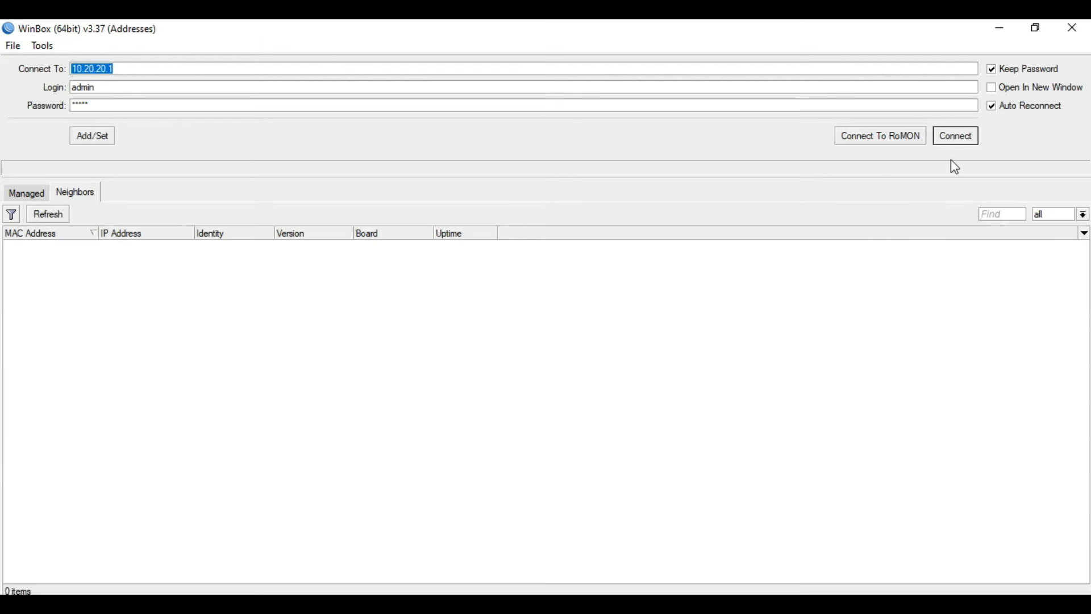
pyautogui.click(953, 135)
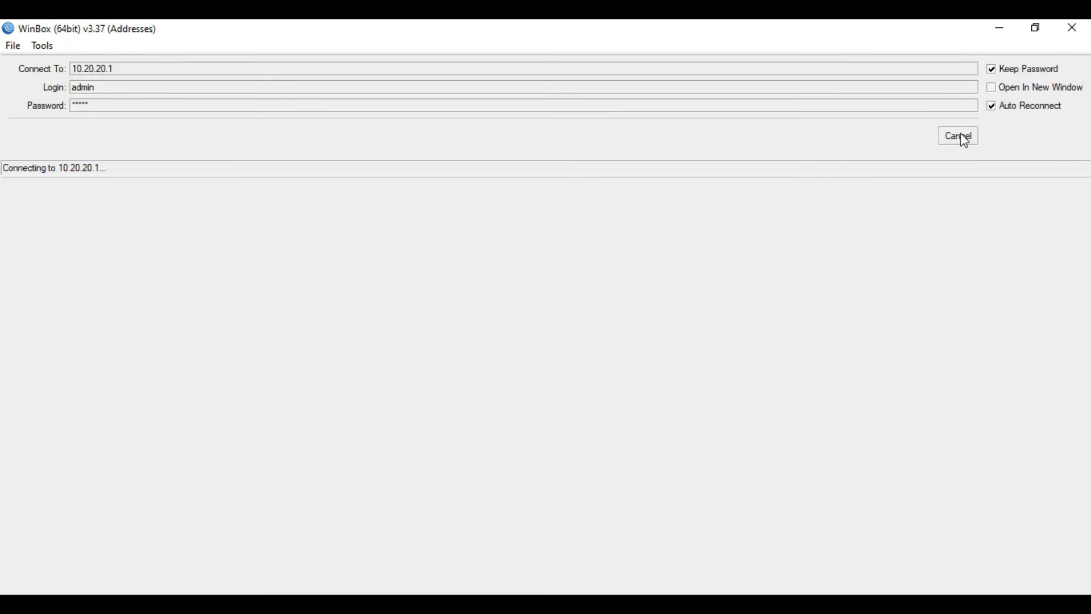
pyautogui.moveTo(947, 143)
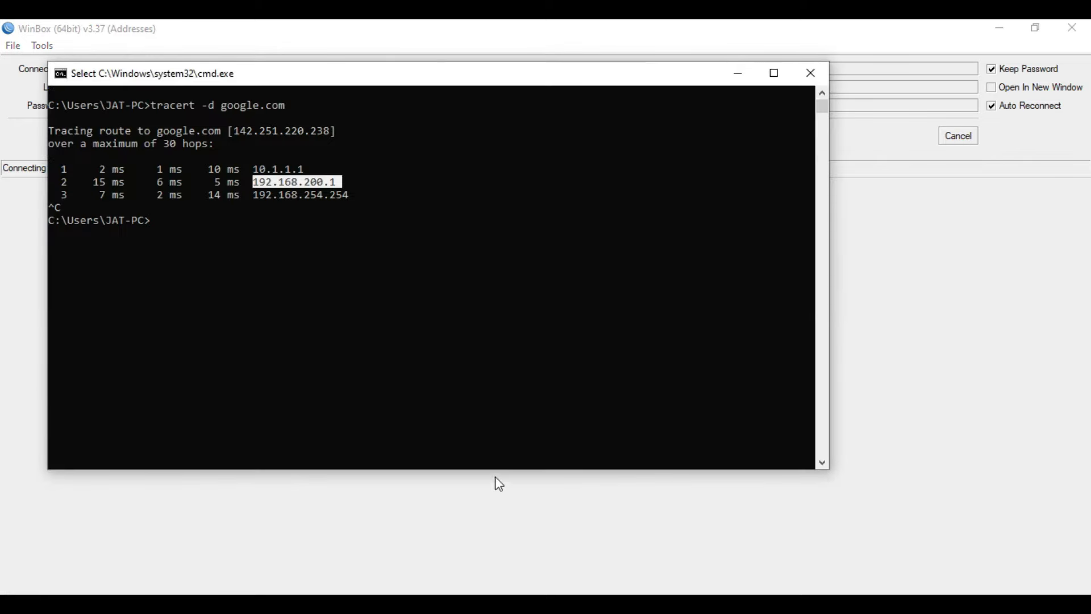
# - Rerun tracert -d google.com and highlight the first hop 10.20.30.1 on the local route
pyautogui.press('Return')
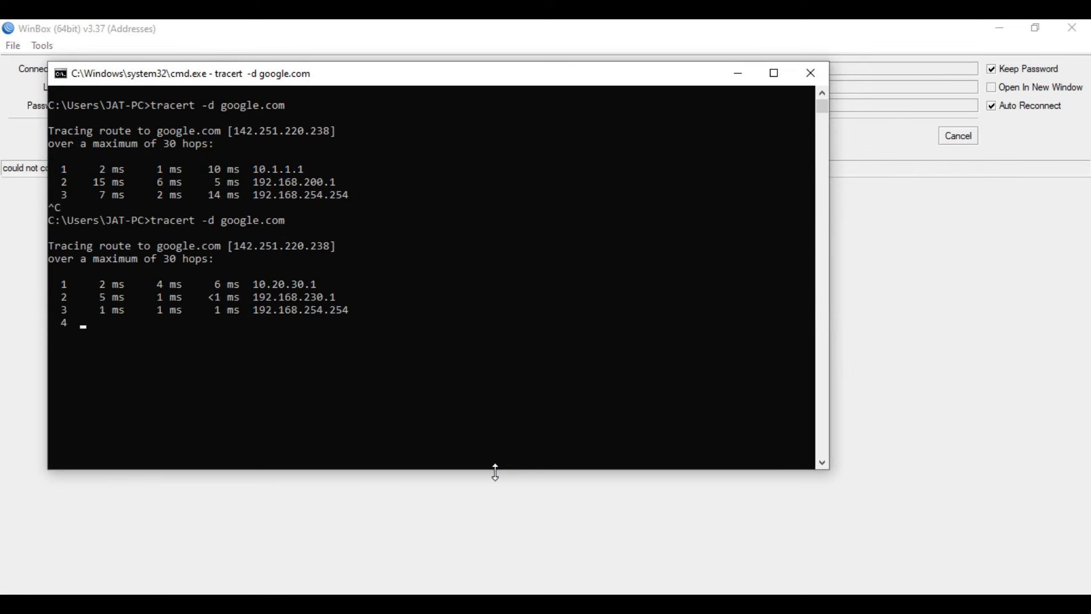
pyautogui.press('ctrl+c')
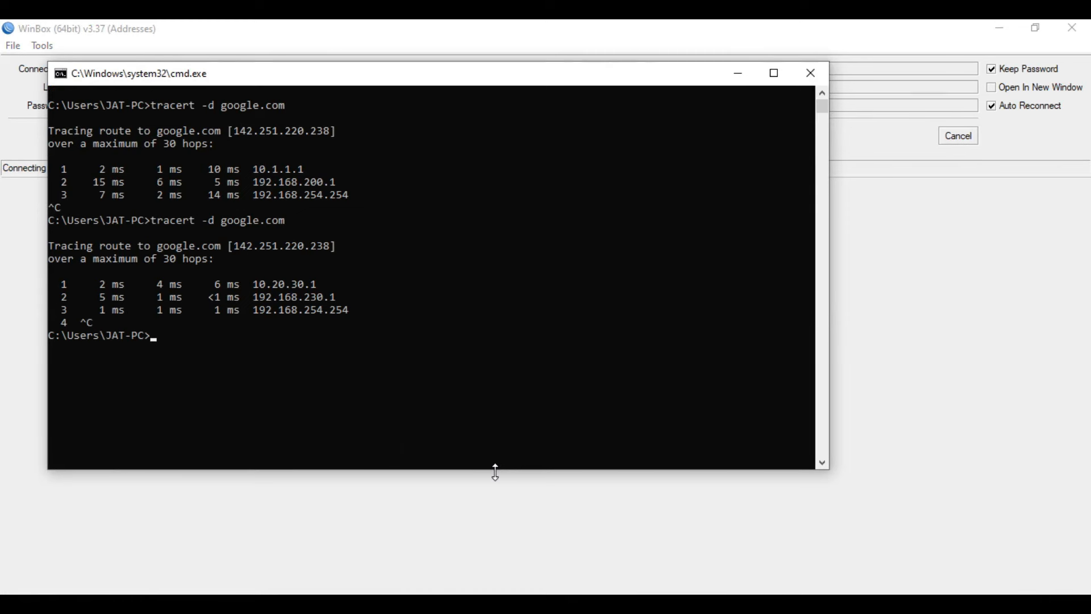
pyautogui.click(254, 284)
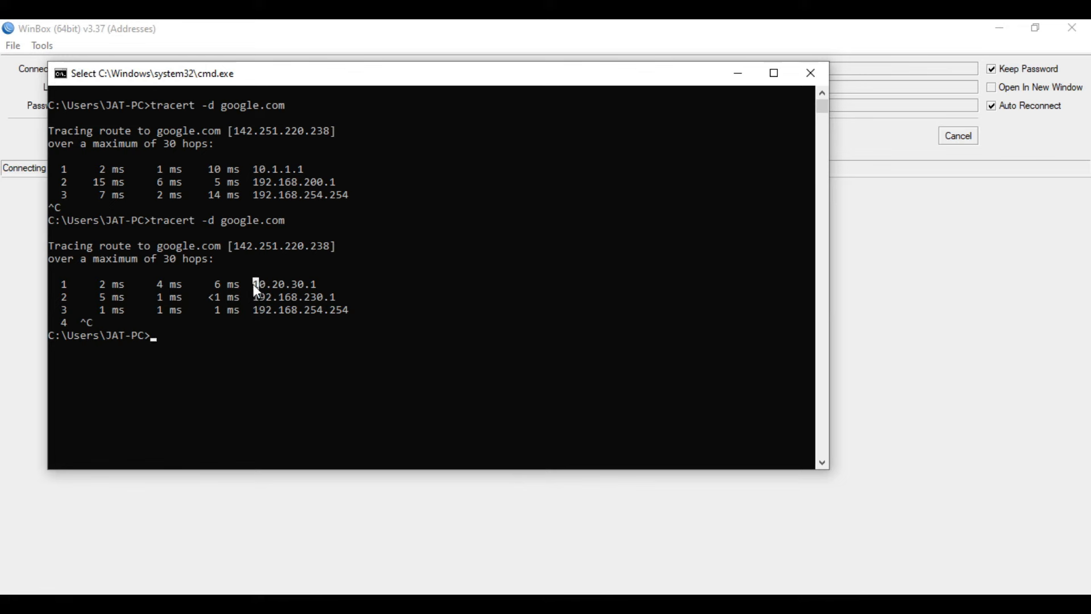
pyautogui.doubleClick(286, 284)
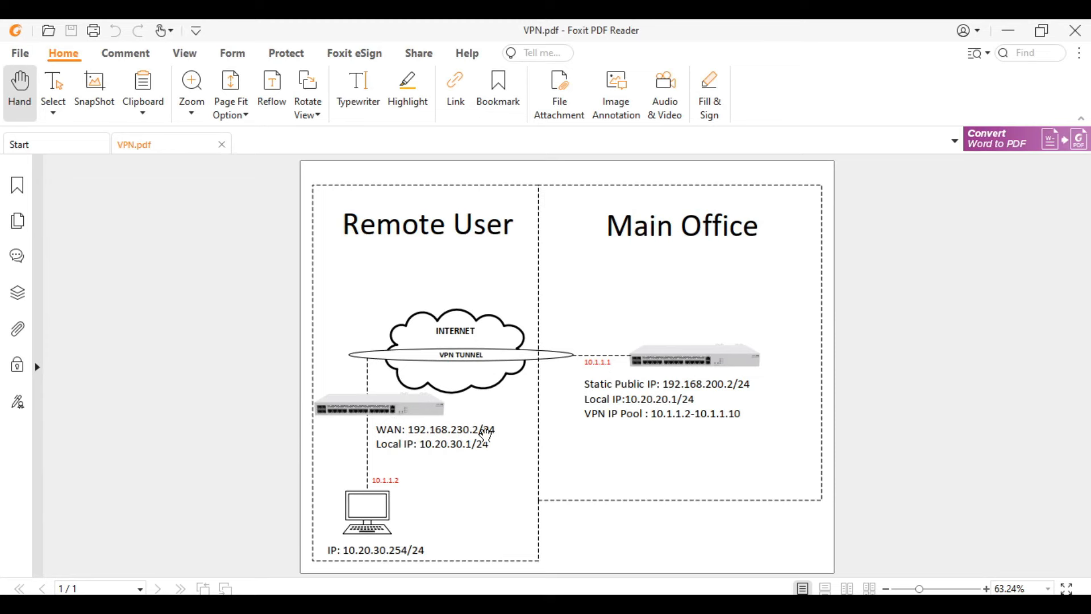
pyautogui.moveTo(941, 210)
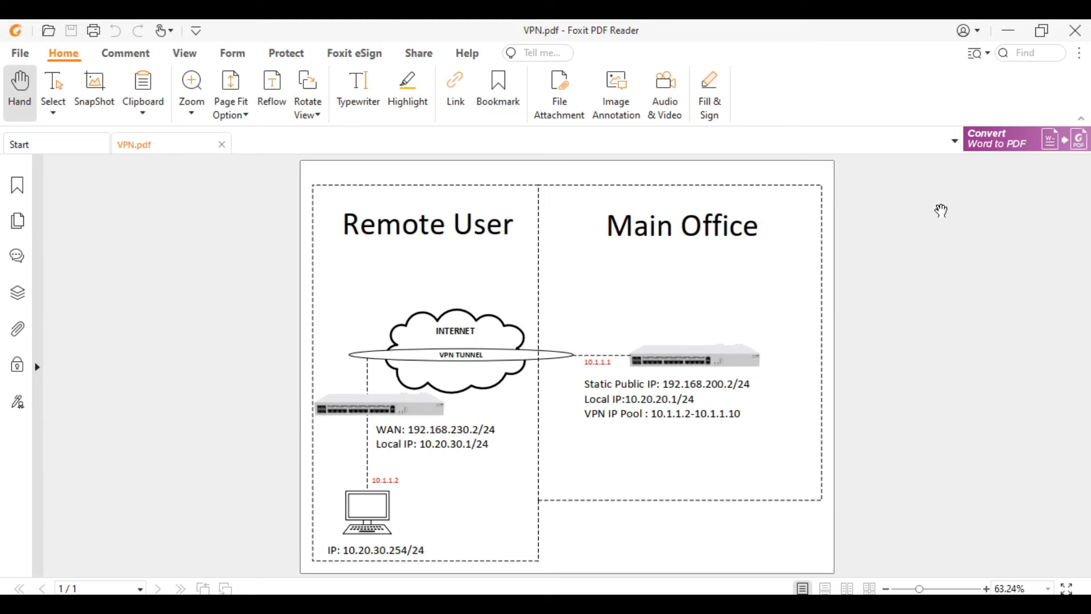